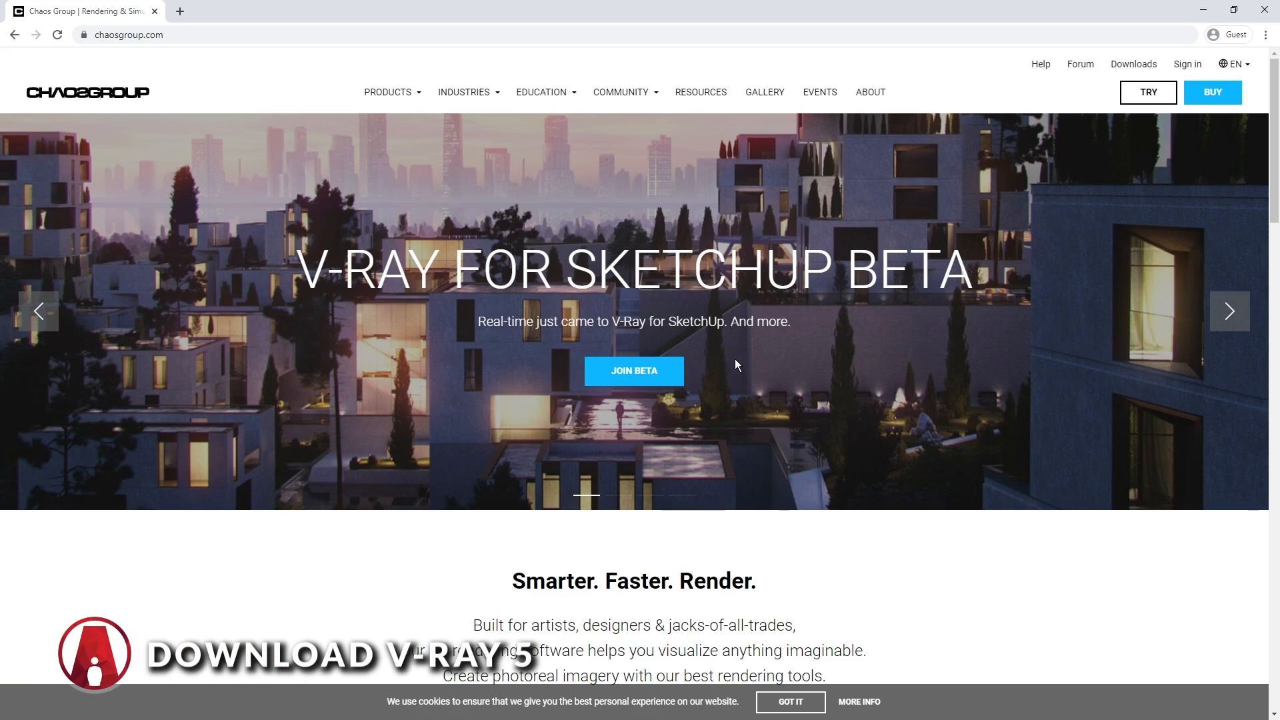
Join the V-Ray 5 for SketchUp beta and sign in with the Chaos Group account.
click(634, 371)
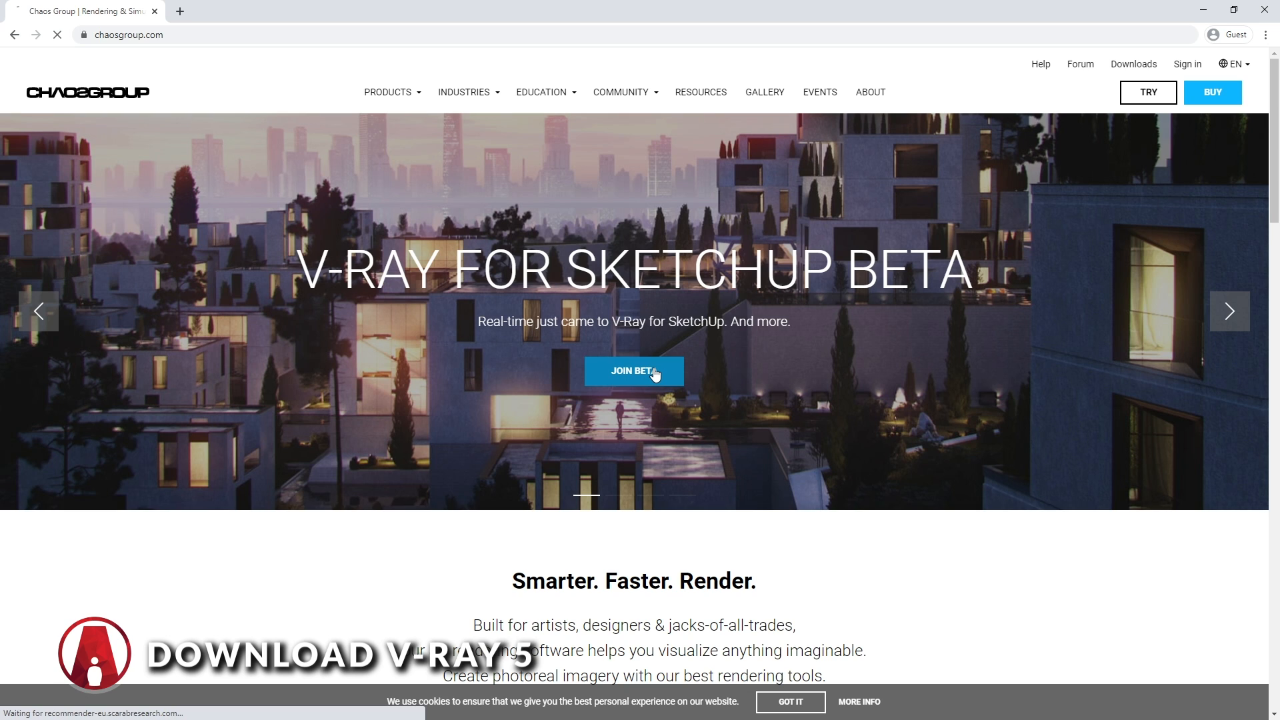
click(634, 370)
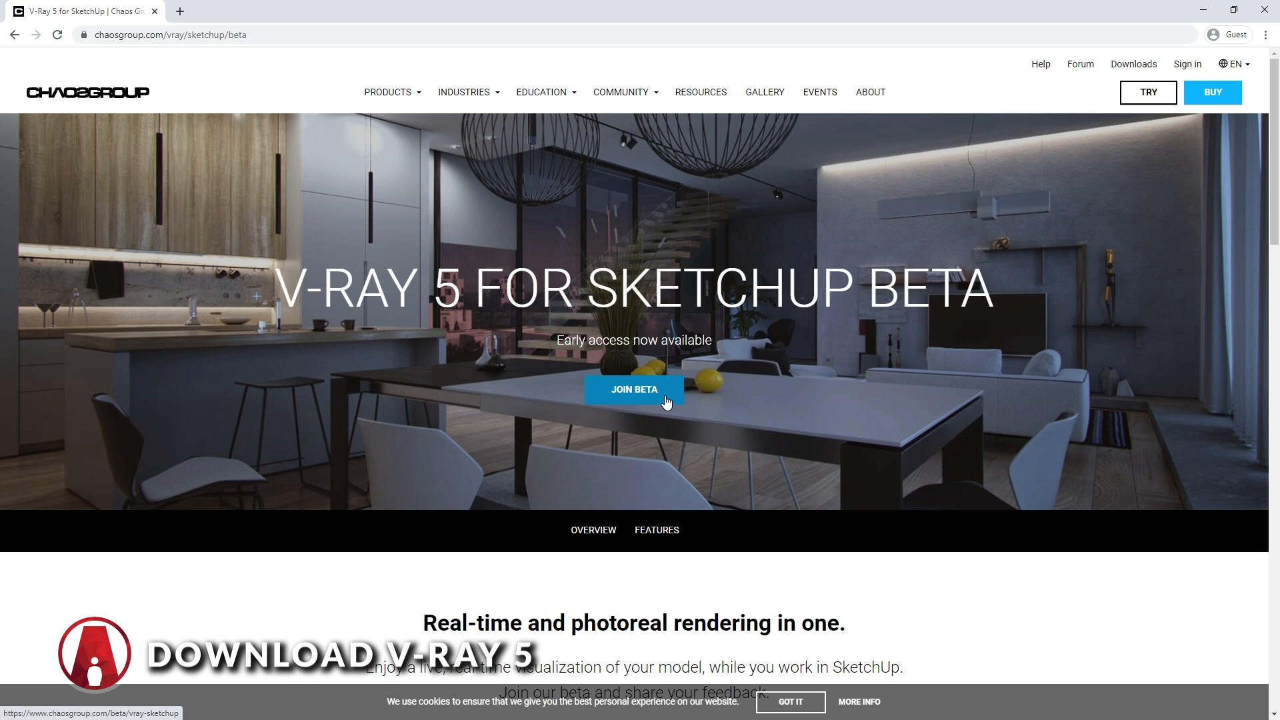
click(633, 390)
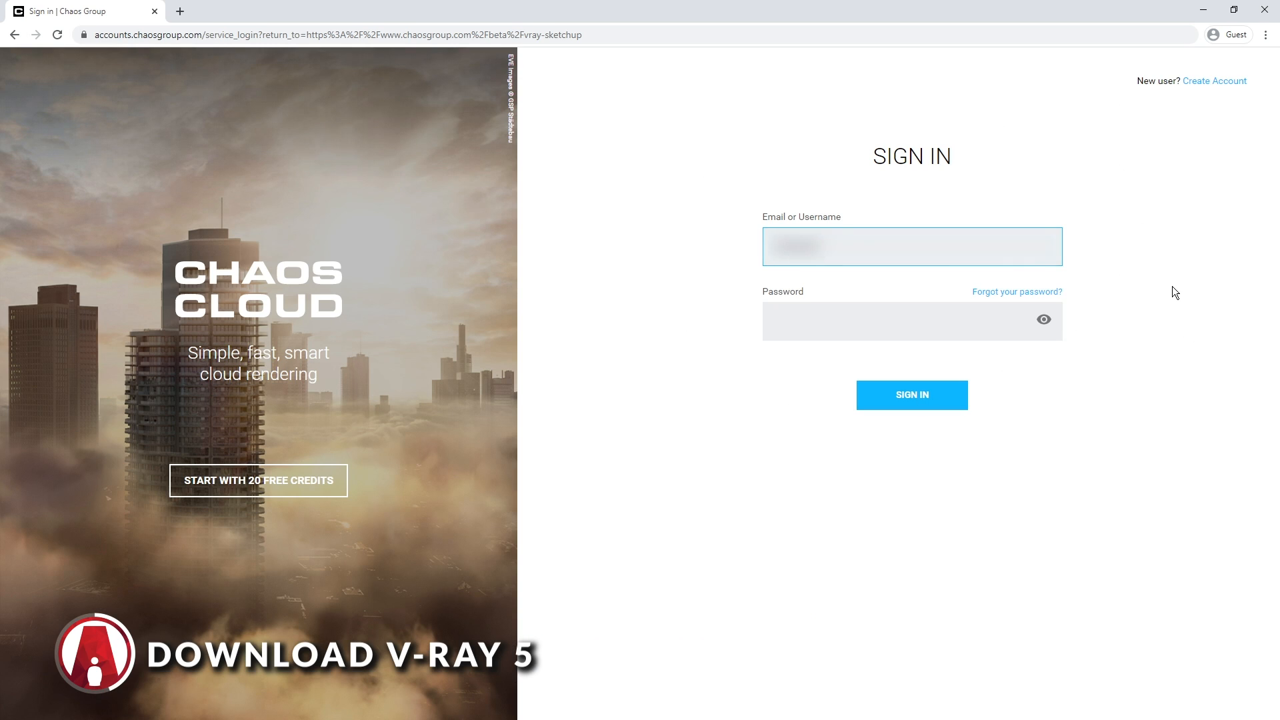
text(text)
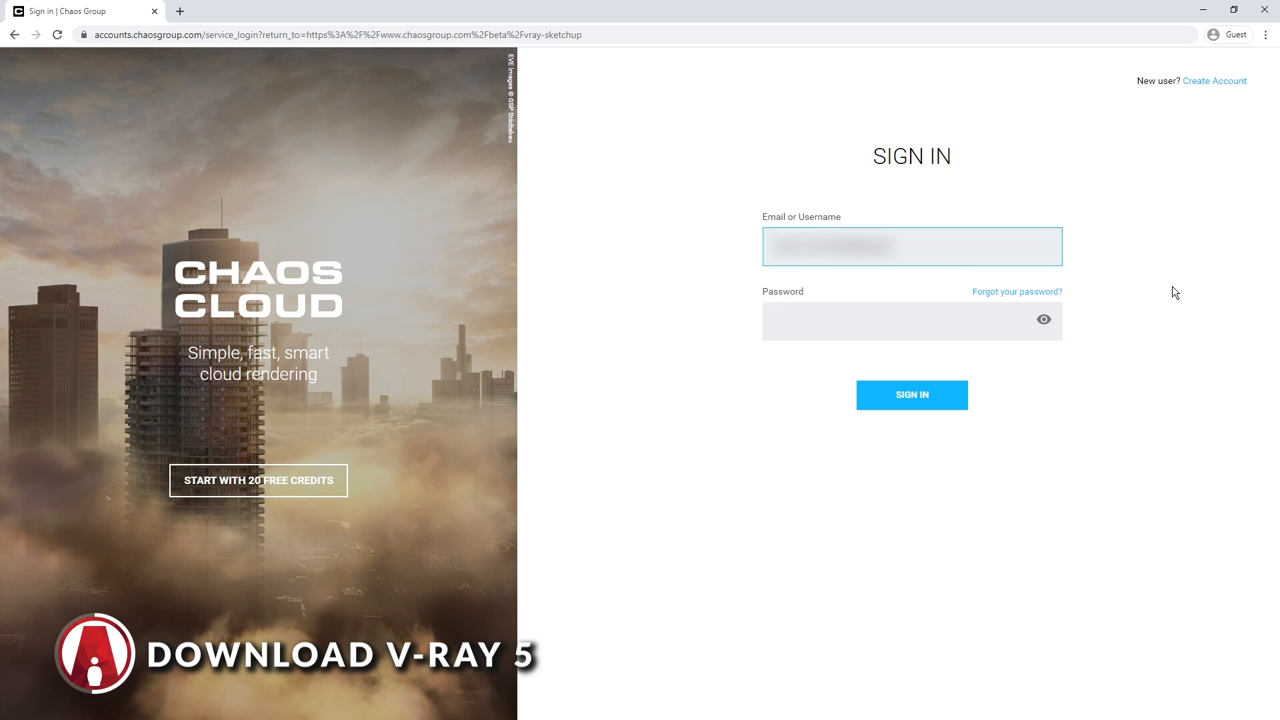
click(911, 395)
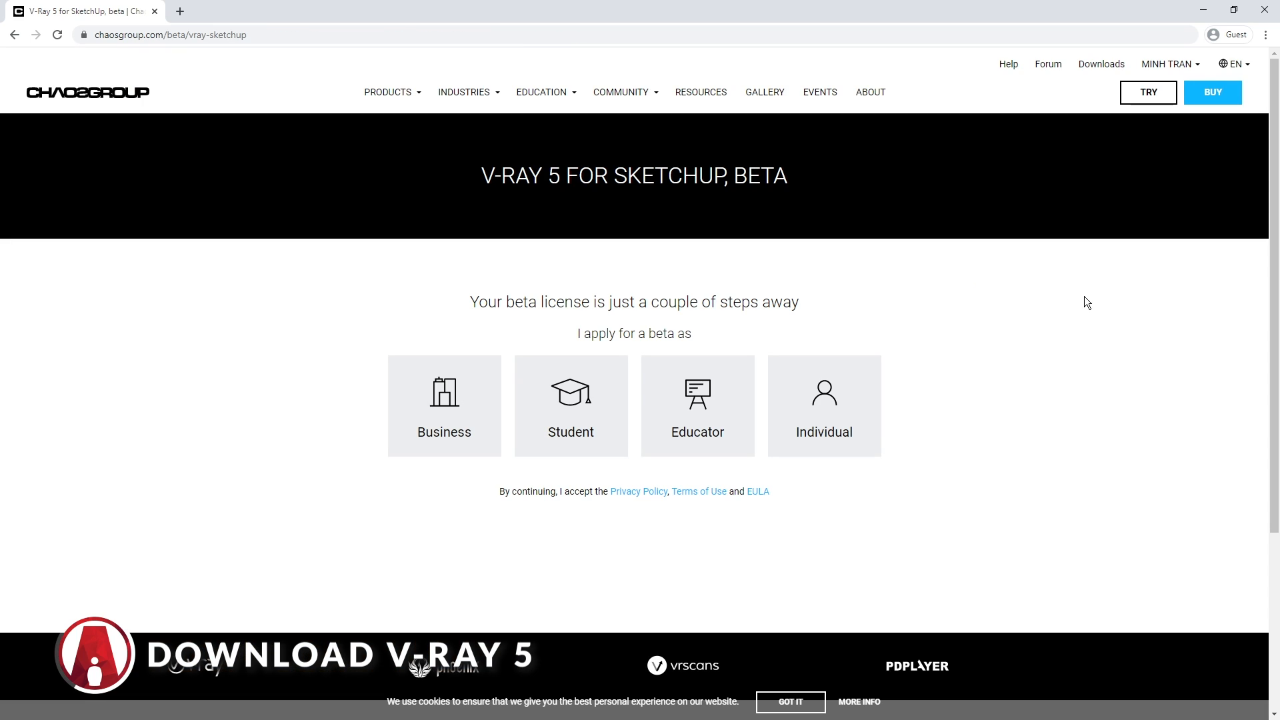
mouse_move(606, 470)
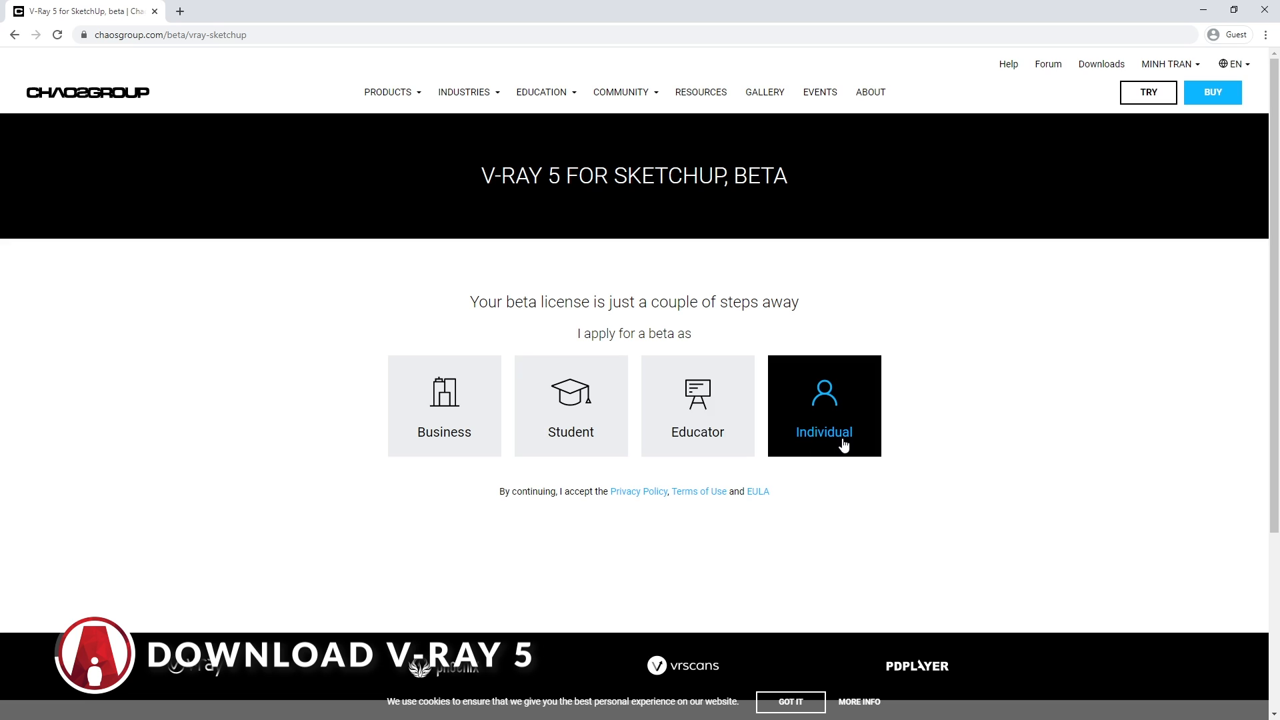
Apply for the beta license as an individual and submit the application.
click(822, 405)
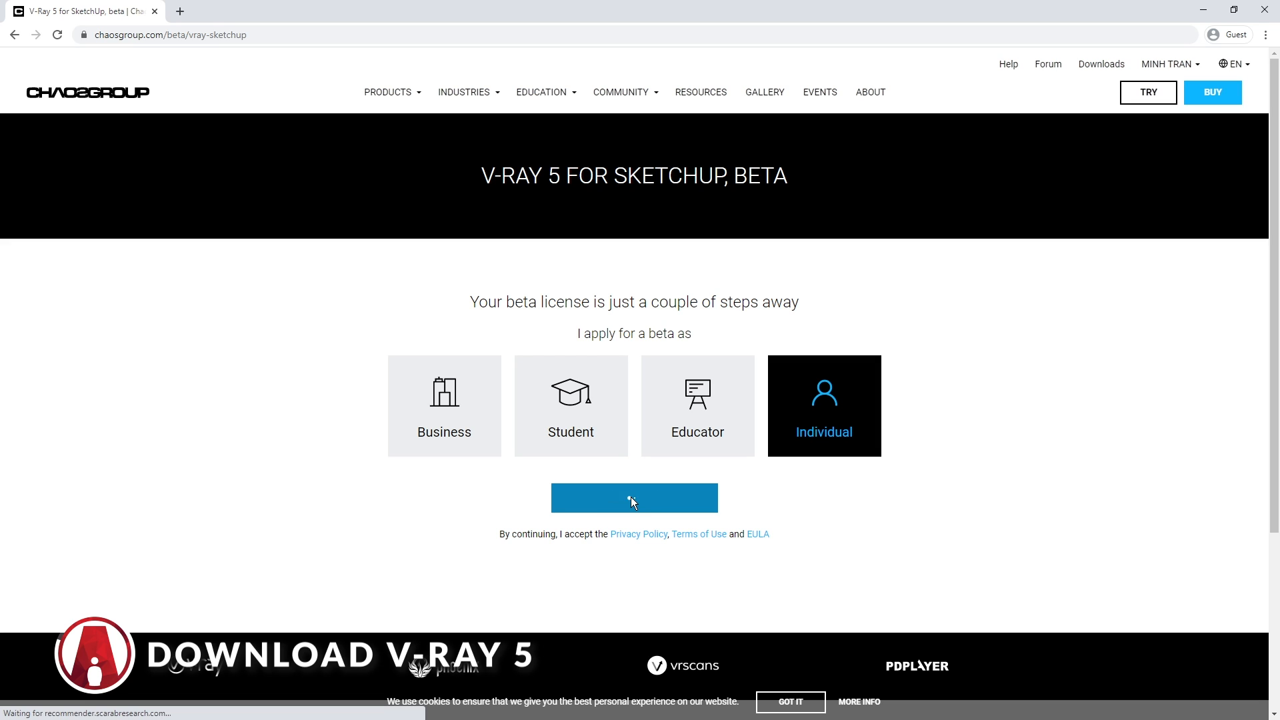
click(633, 497)
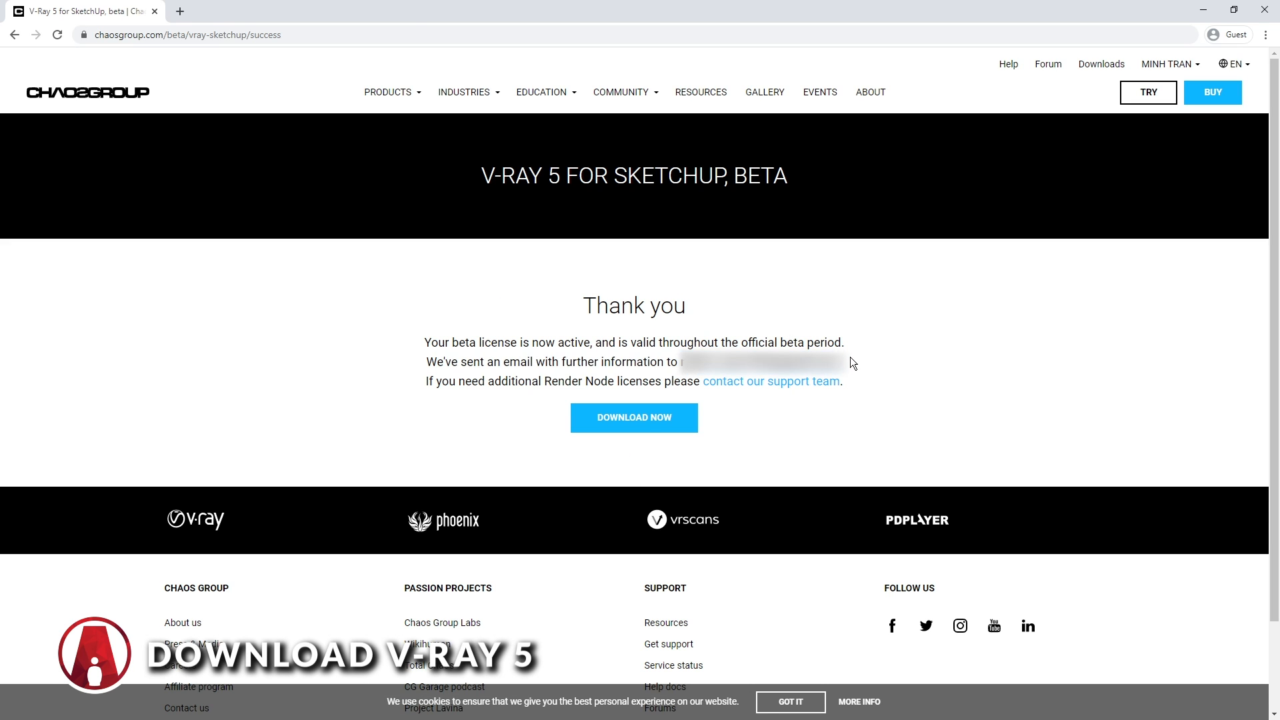
click(633, 417)
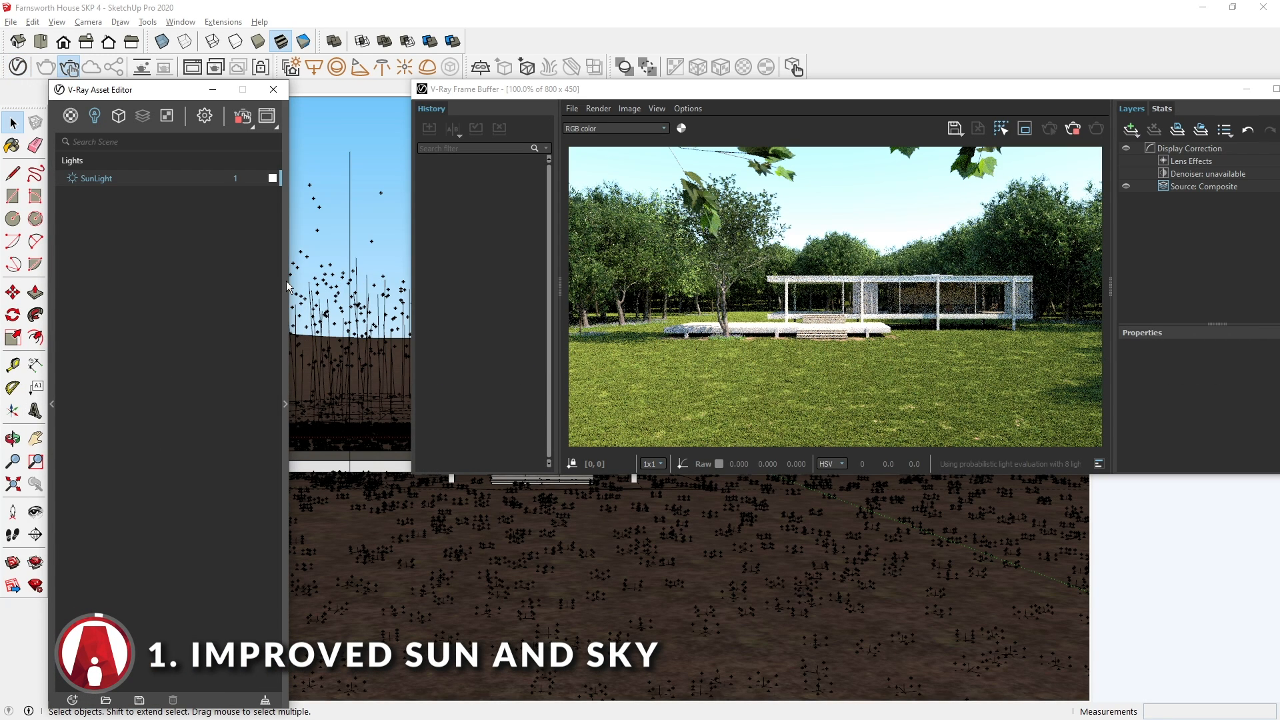
Enable custom orientation for the SunLight in the V-Ray Asset Editor.
click(96, 177)
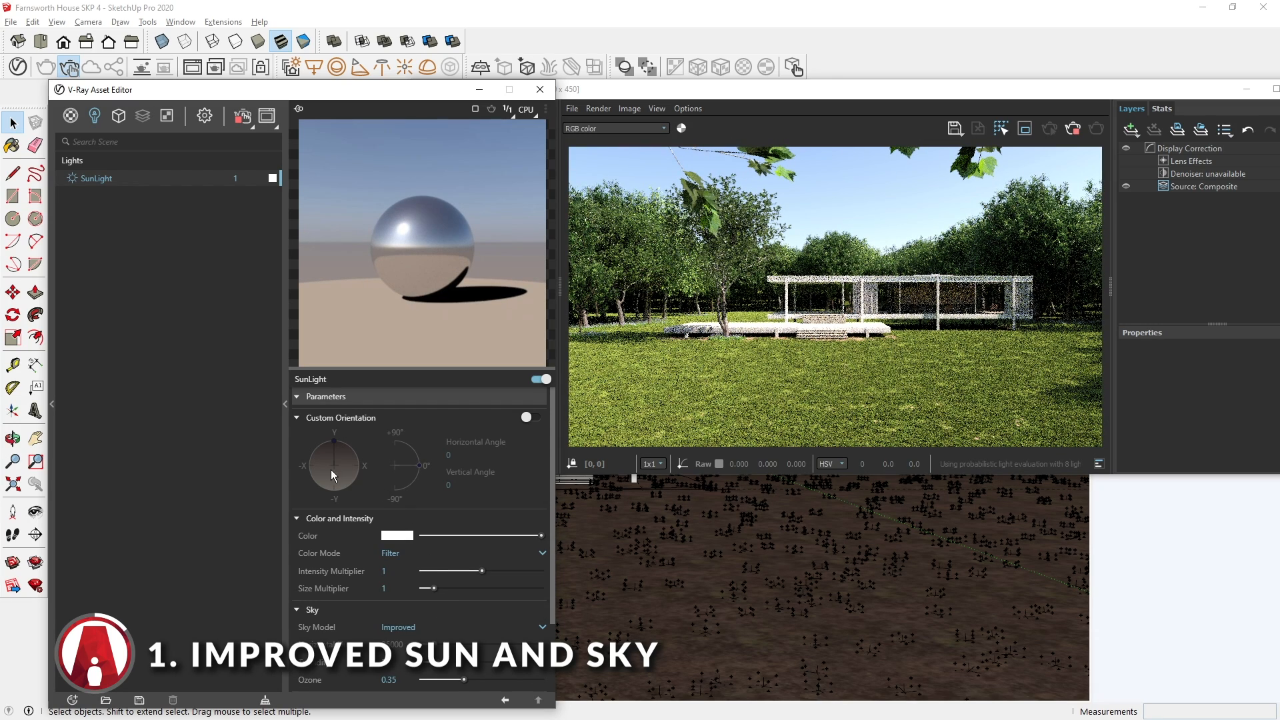
click(527, 417)
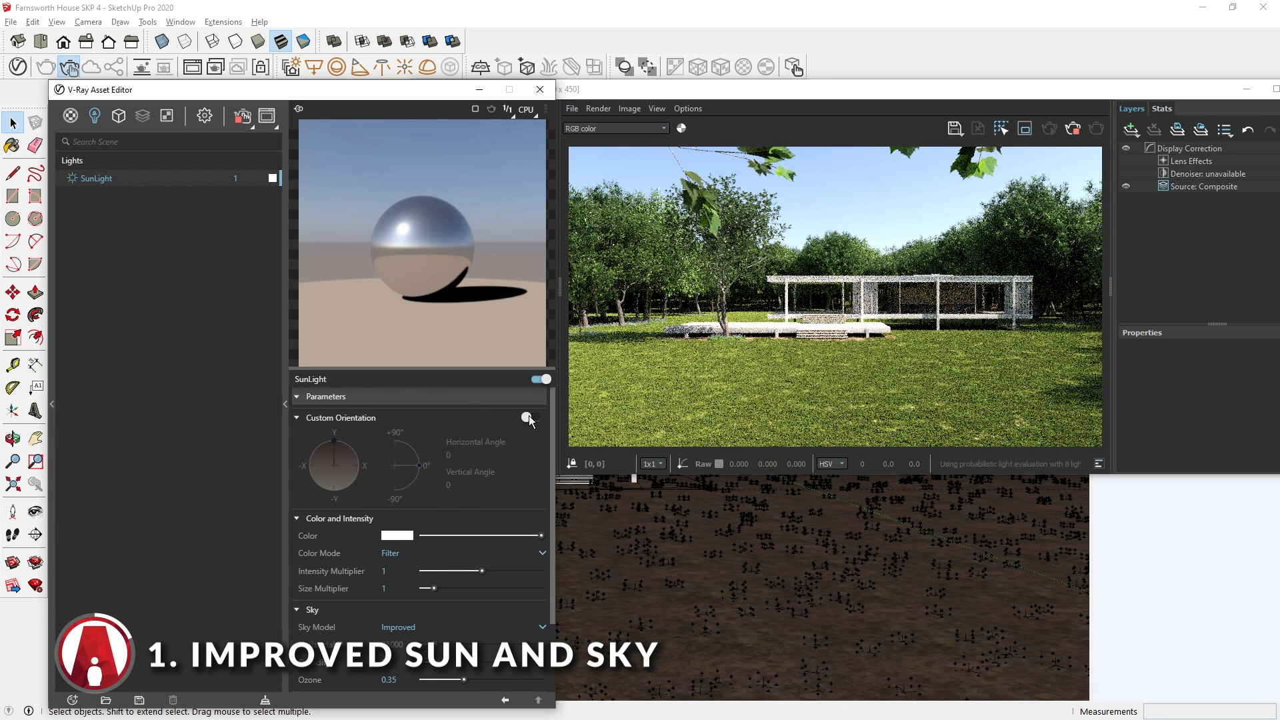
click(532, 417)
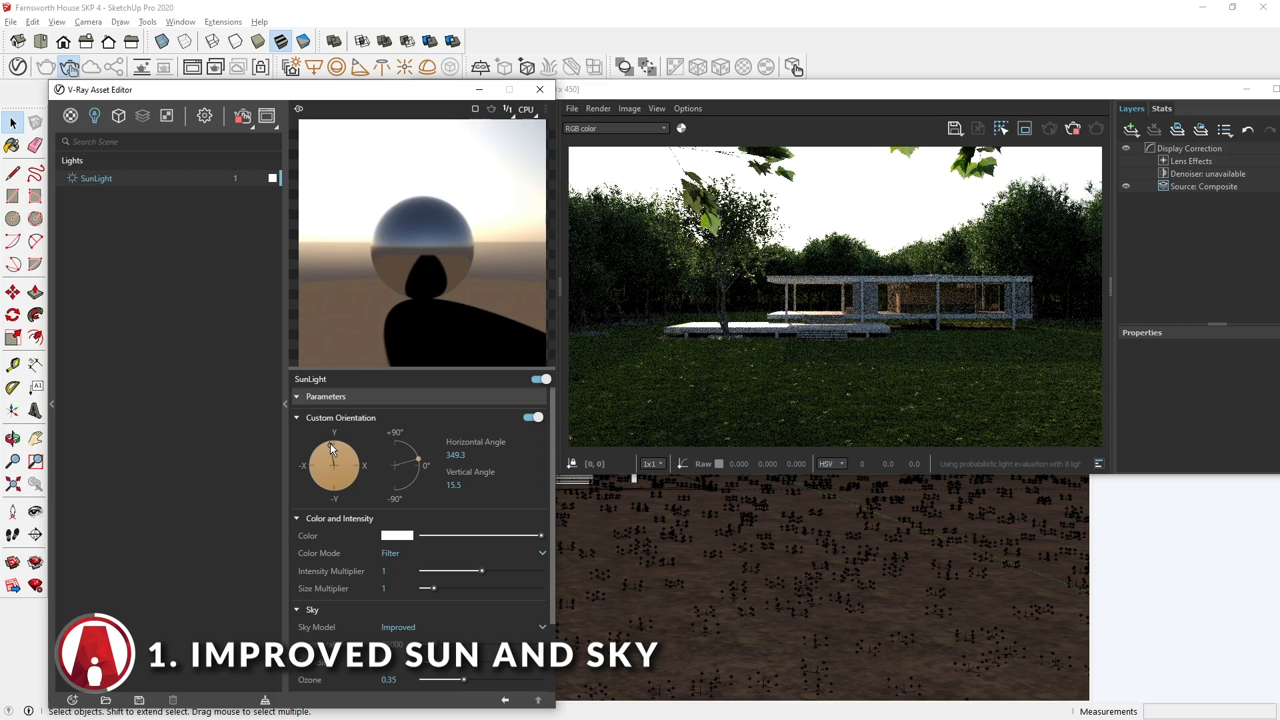
Compare the Hosek et al sky model with Improved, keep Improved, and drag the sun higher.
click(455, 627)
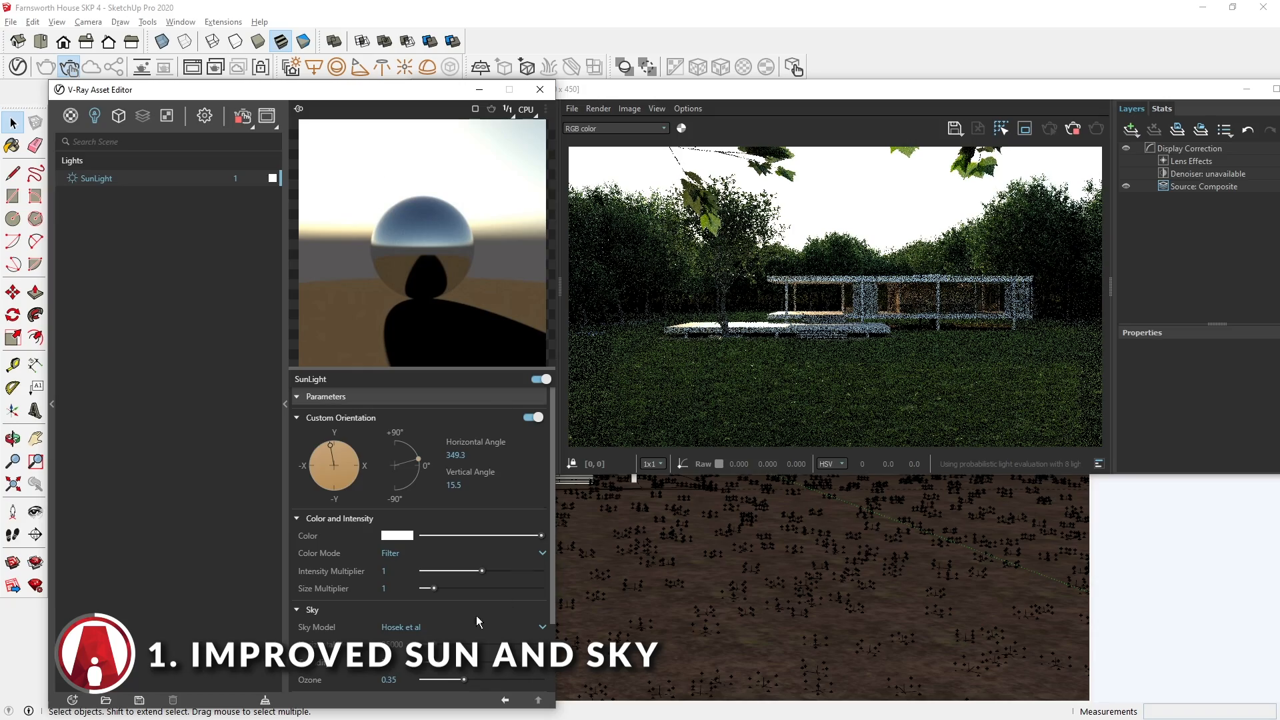
click(457, 626)
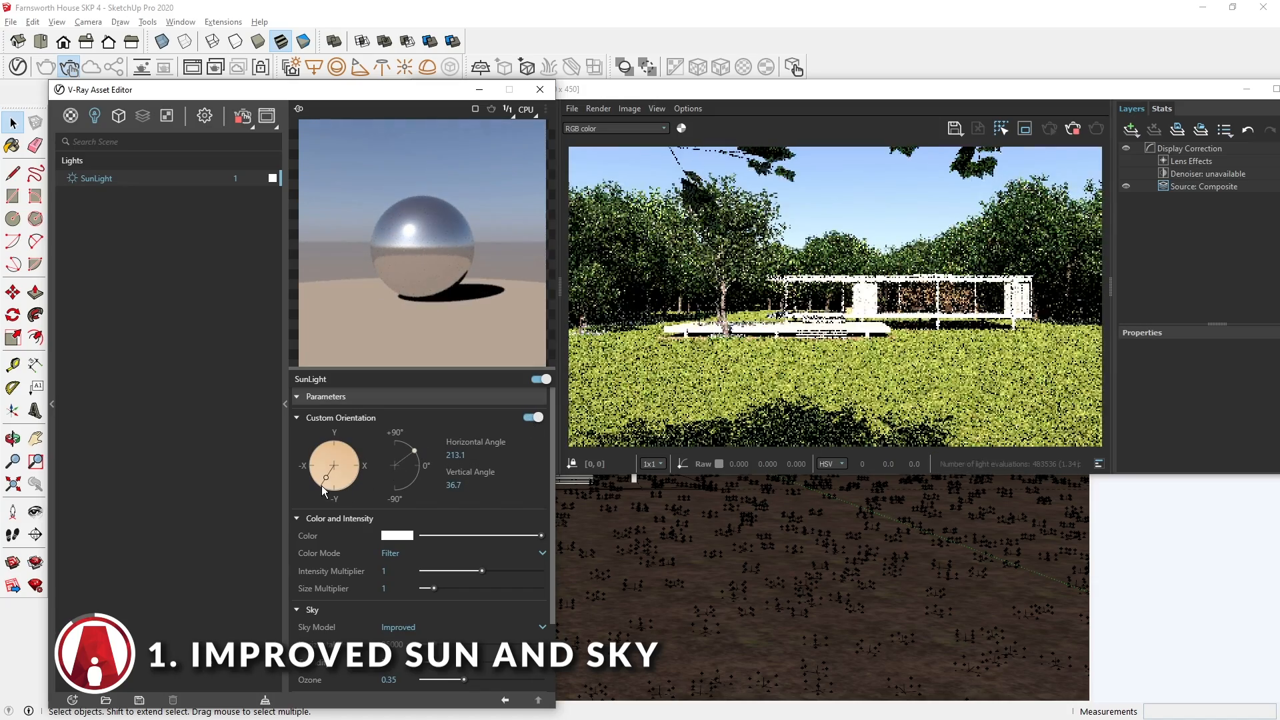
drag(325, 453, 334, 457)
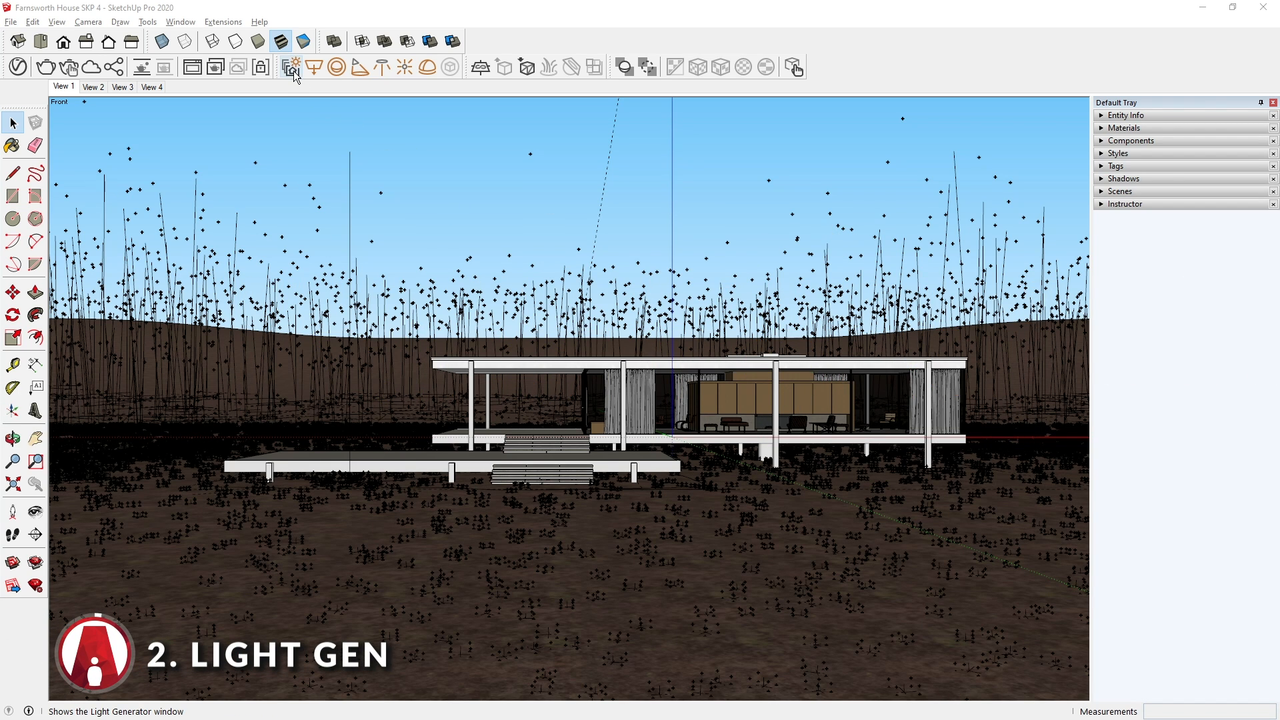
Generate nine Sun & Sky lighting variants in V-Ray Light Gen.
click(289, 67)
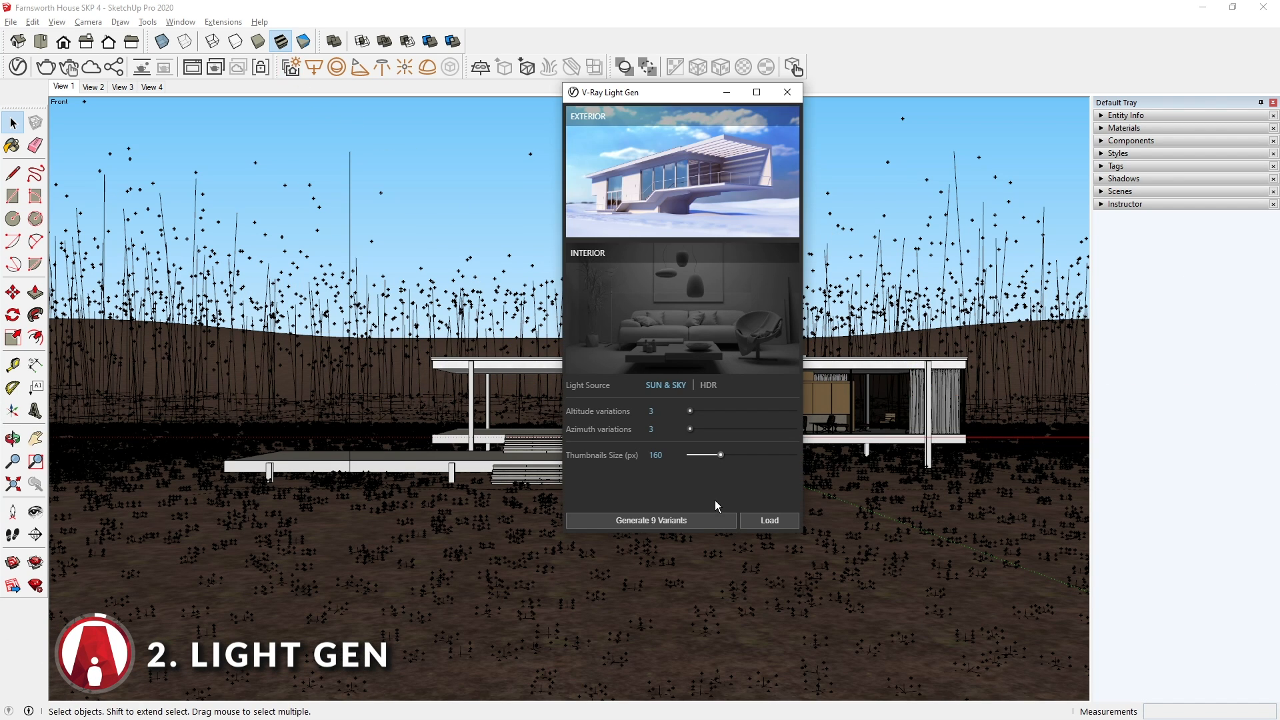
click(650, 520)
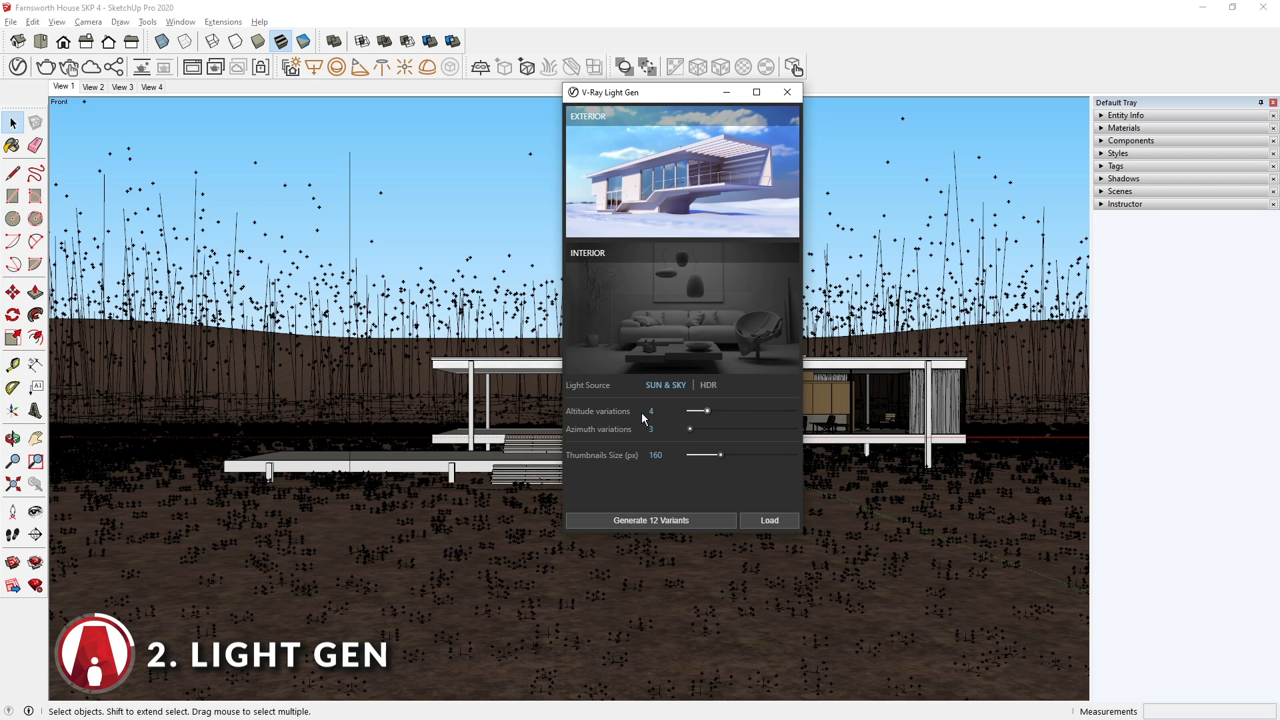
mouse_move(676, 521)
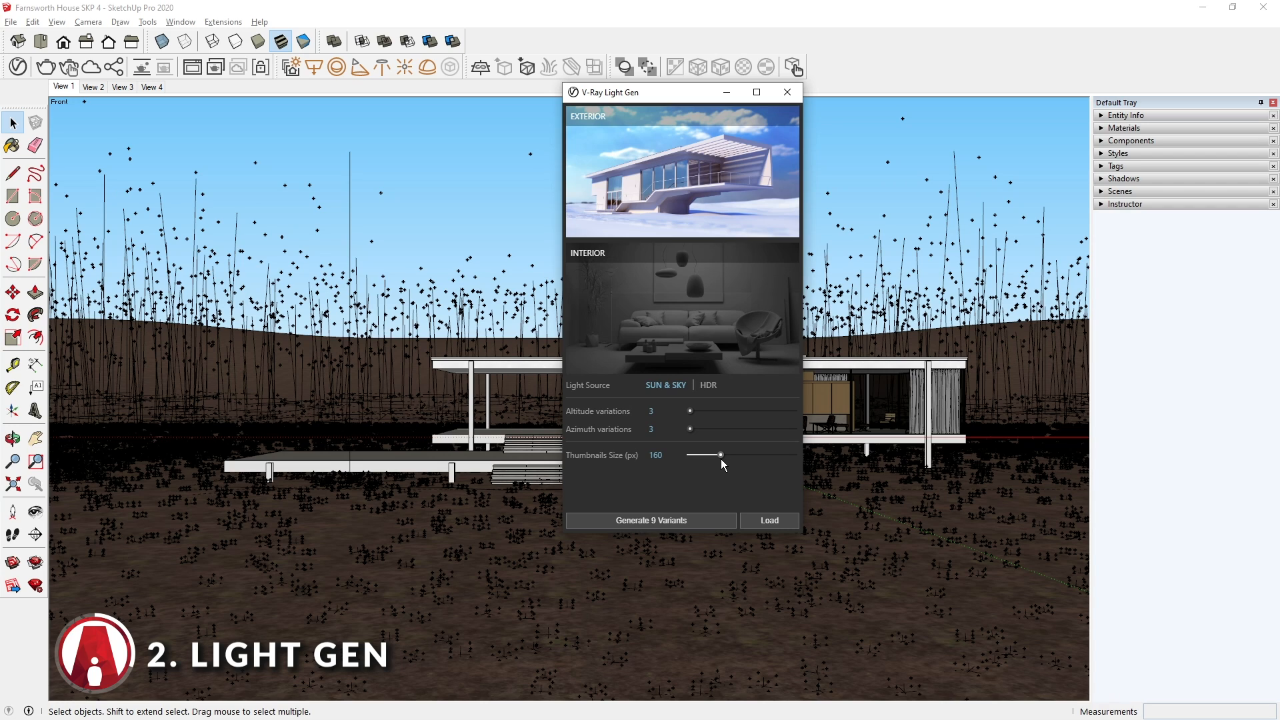
mouse_move(652, 520)
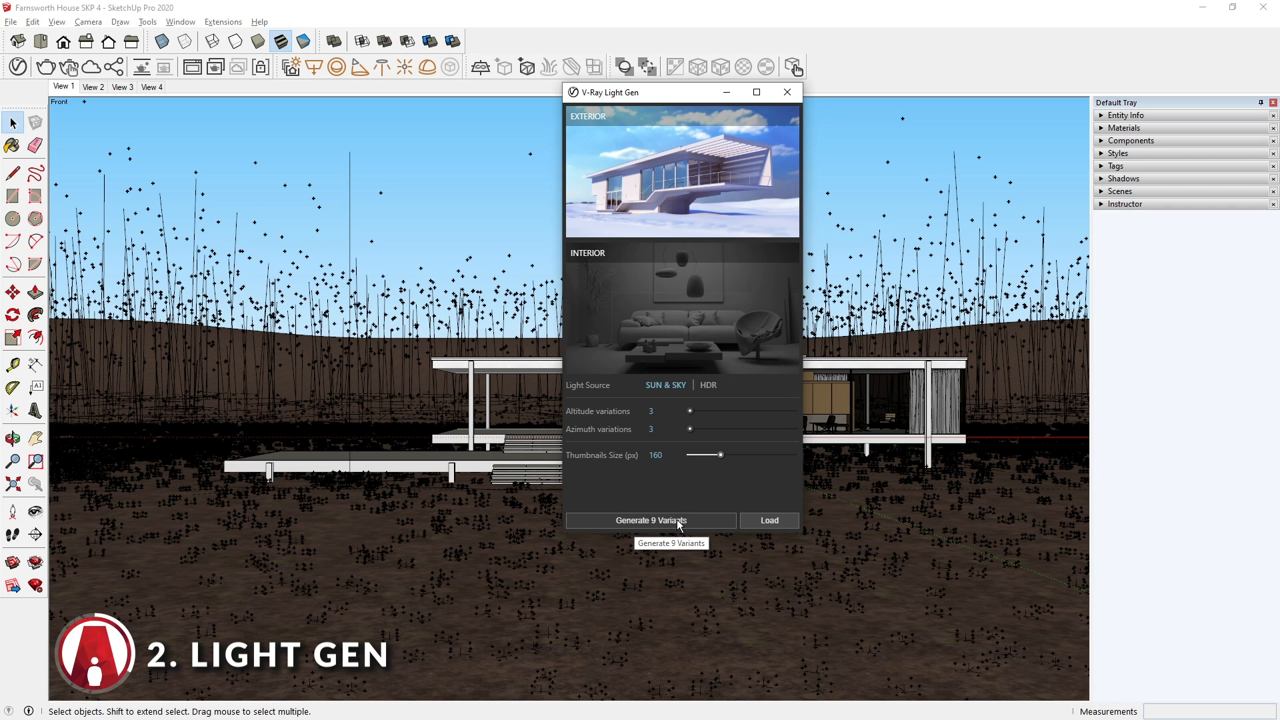
click(649, 521)
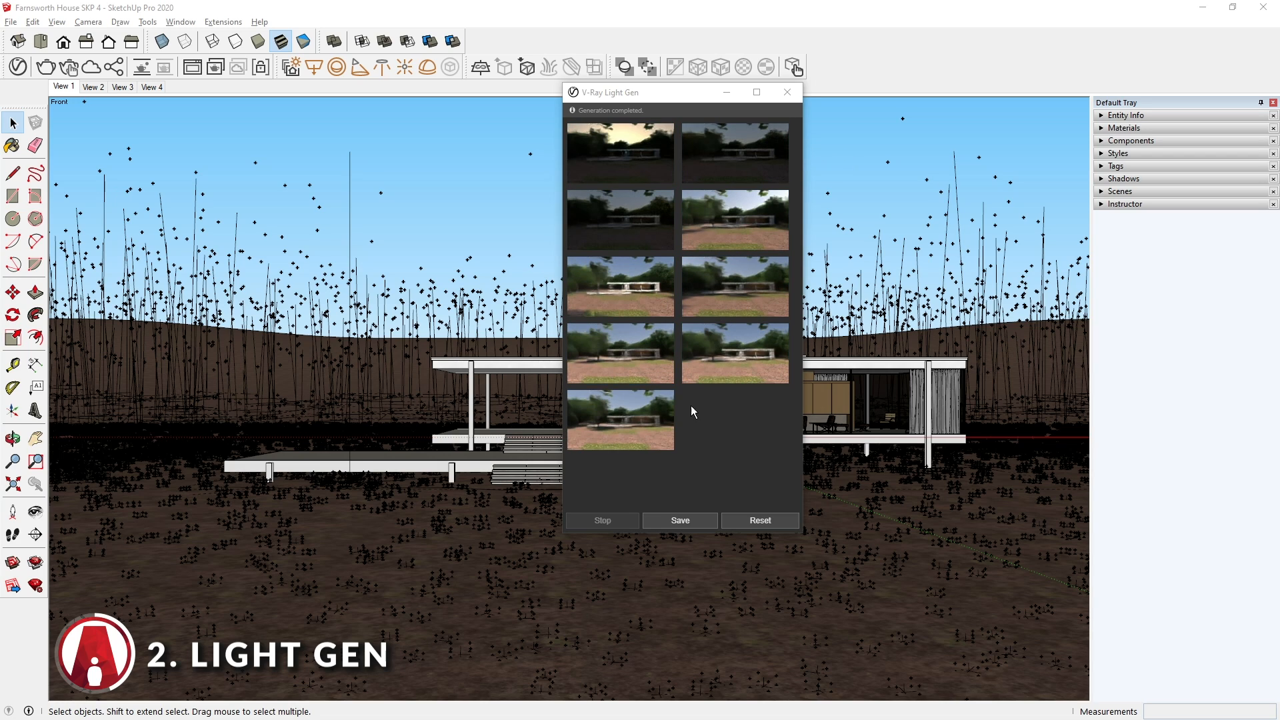
Apply a dim variant, then brighter daytime variants to the scene's sun.
click(620, 219)
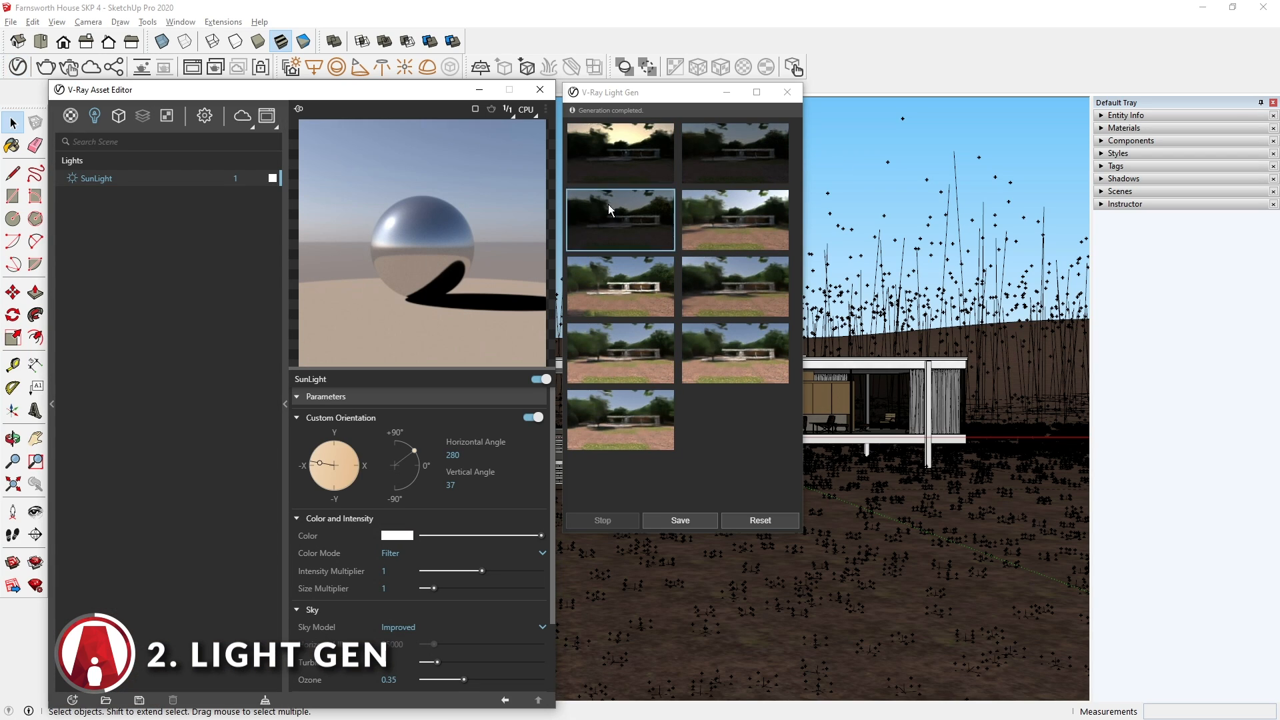
click(618, 153)
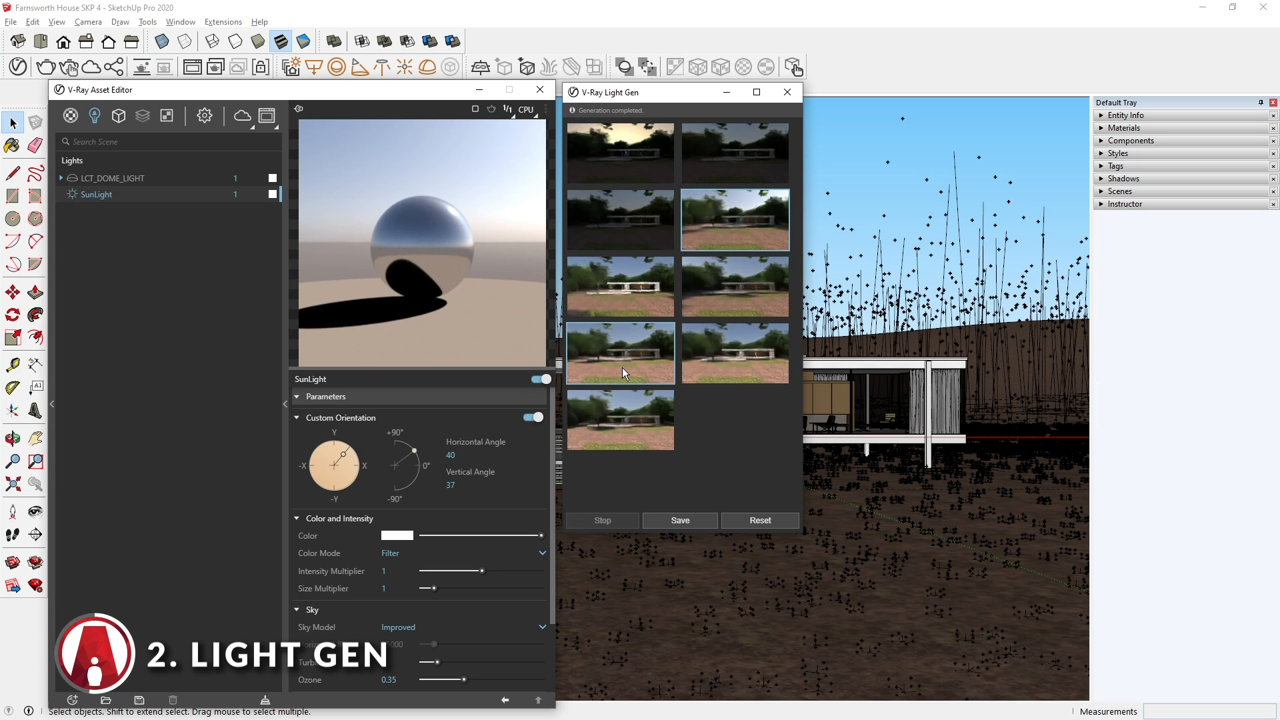
click(733, 352)
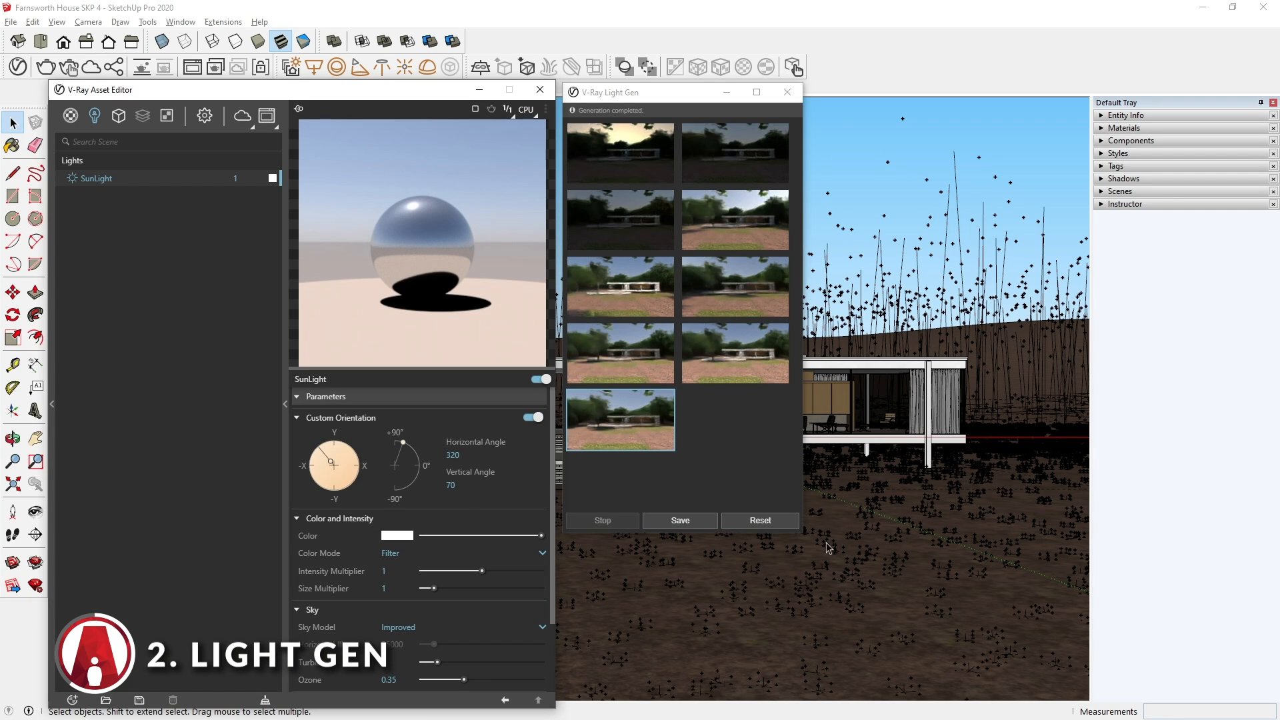
Clear the variants, switch Light Gen to HDR environments and generate fifteen variants.
click(759, 520)
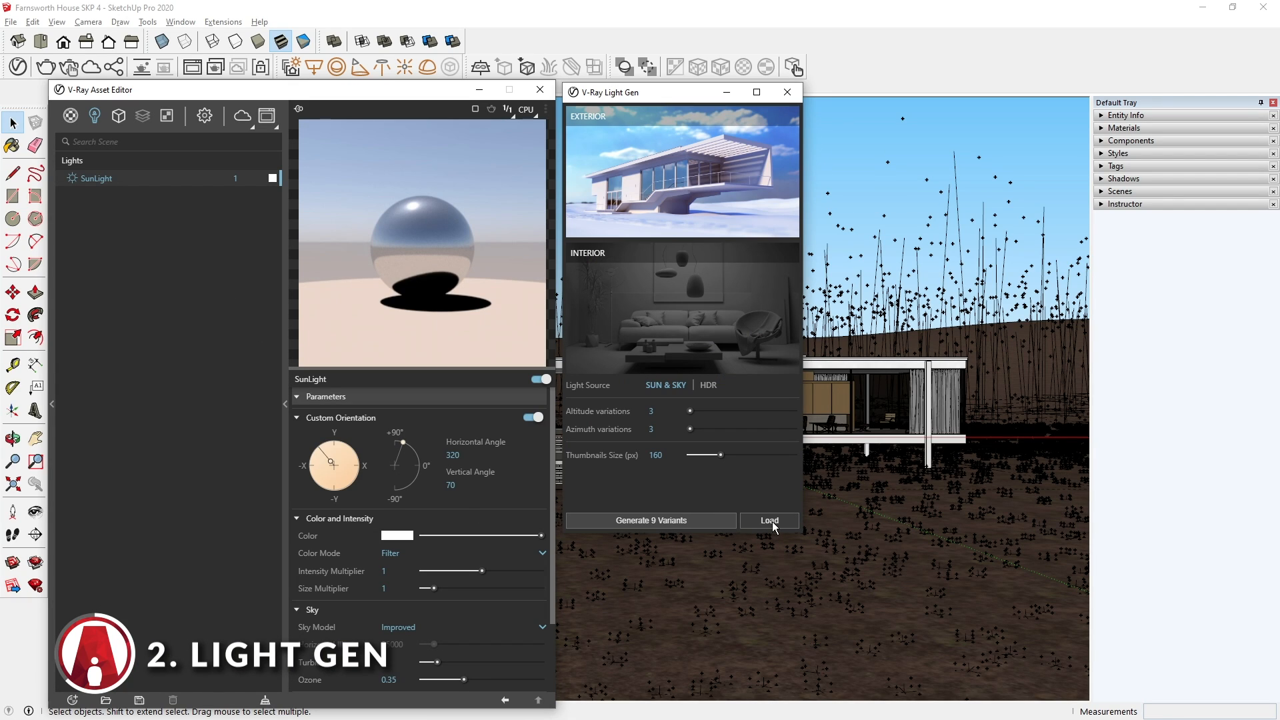
click(708, 384)
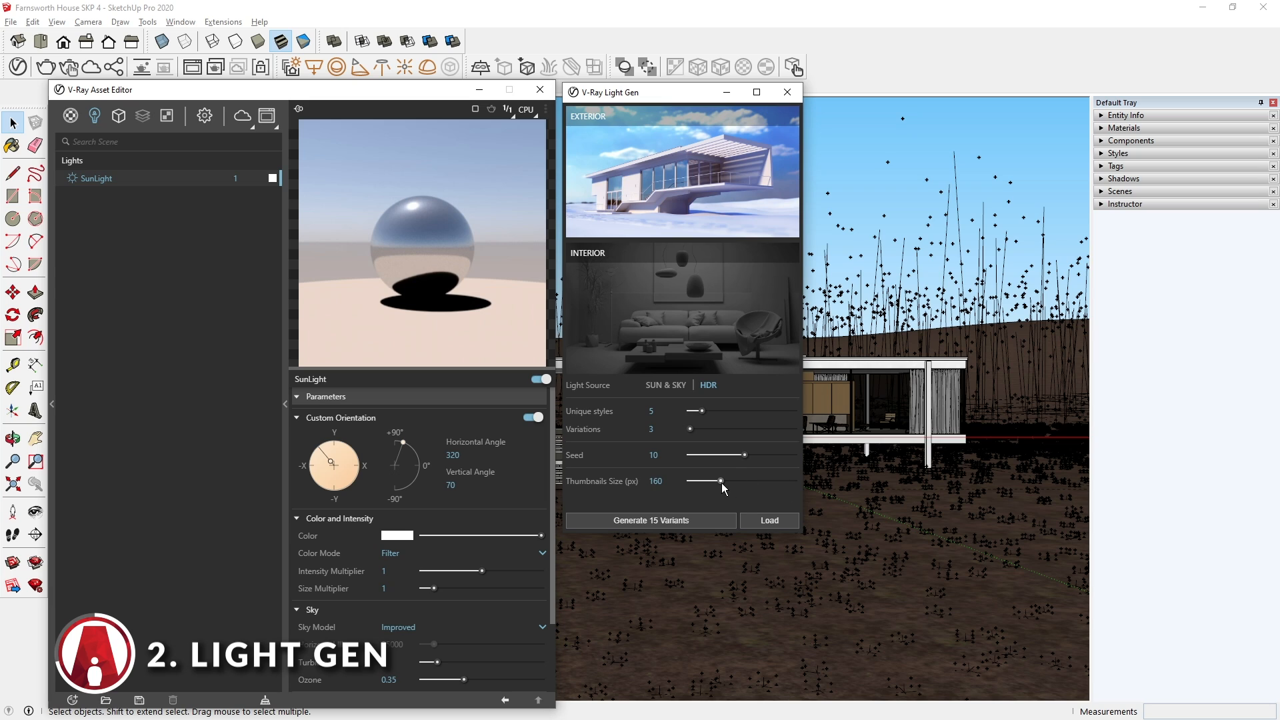
click(649, 520)
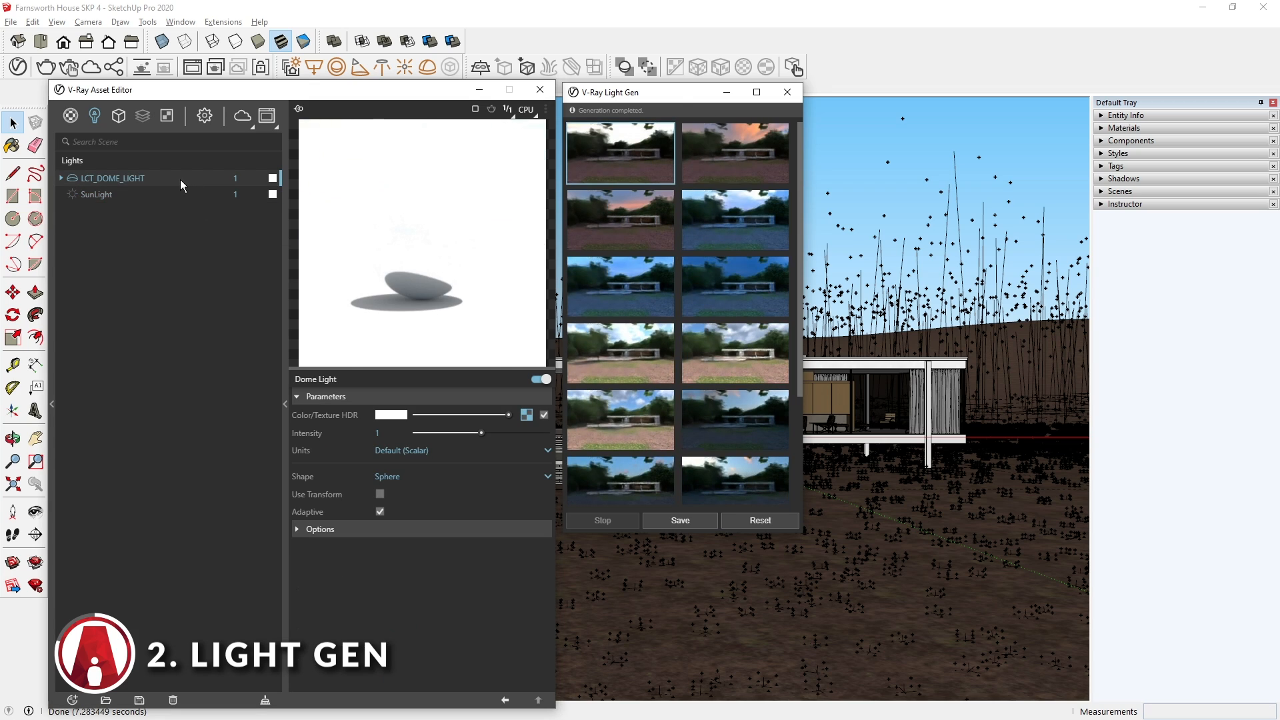
Apply the sunset, pink sky and blue sky HDR variants to the scene.
click(733, 152)
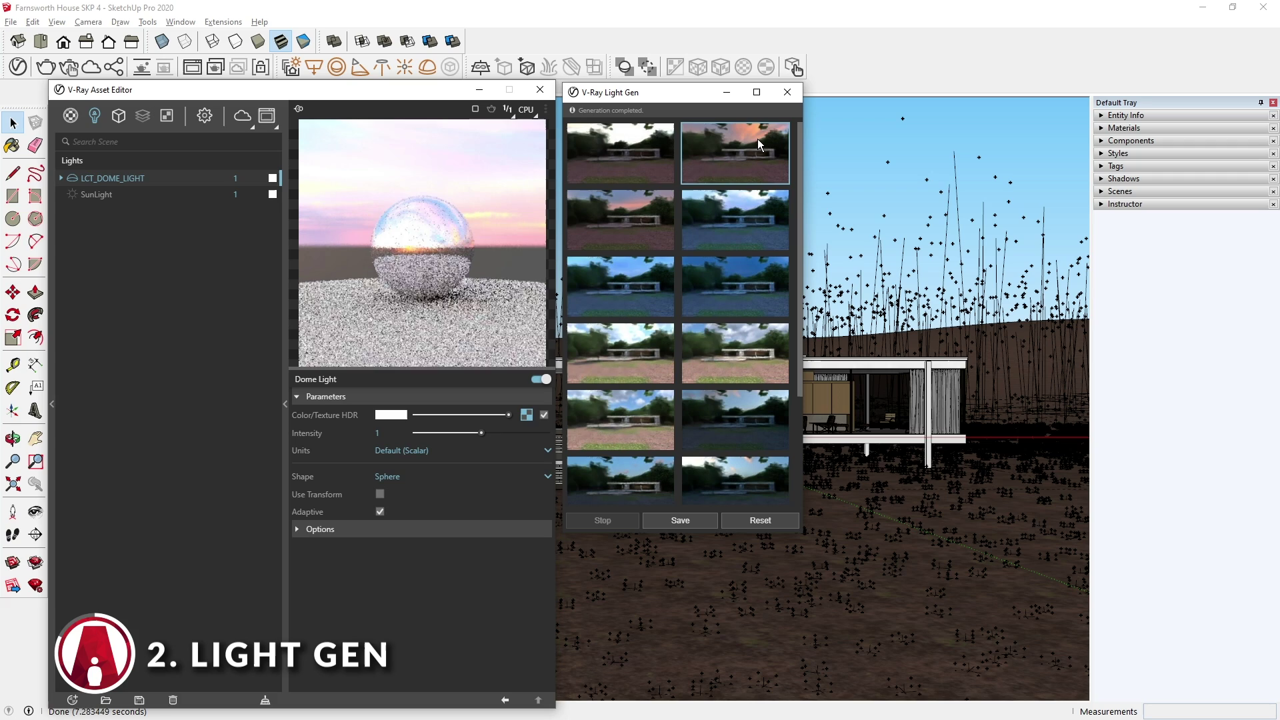
click(620, 218)
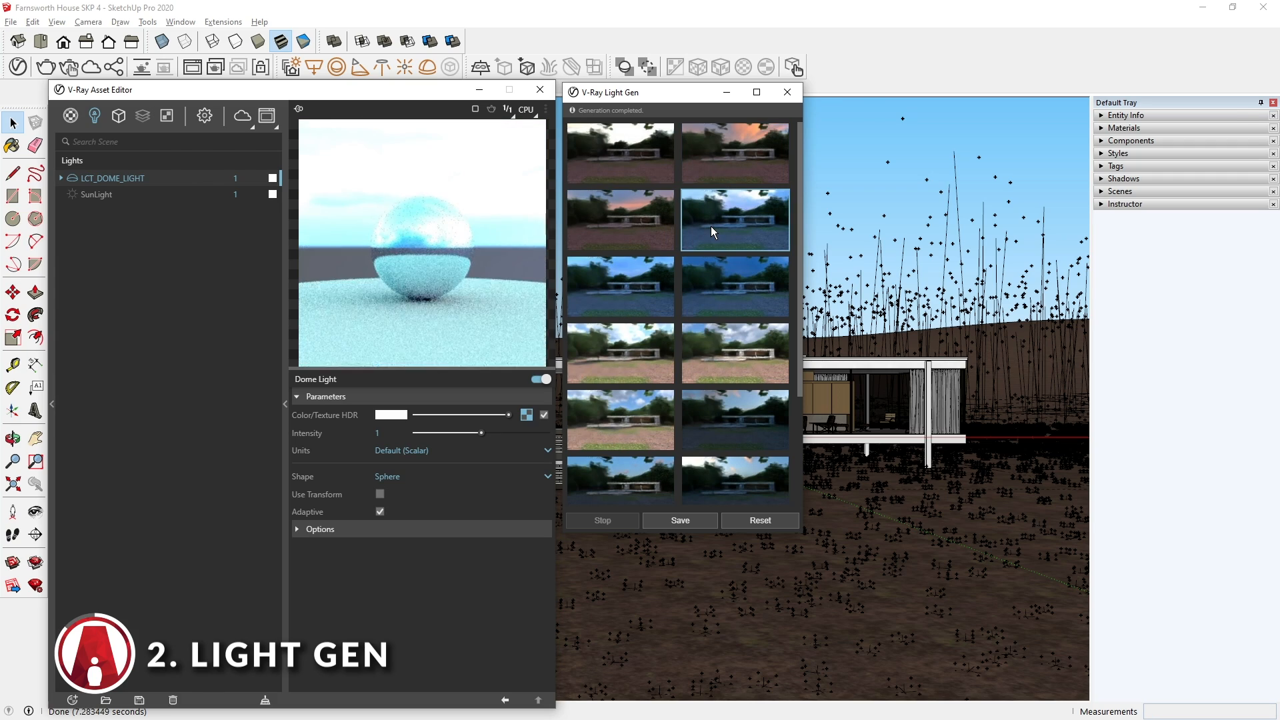
click(734, 154)
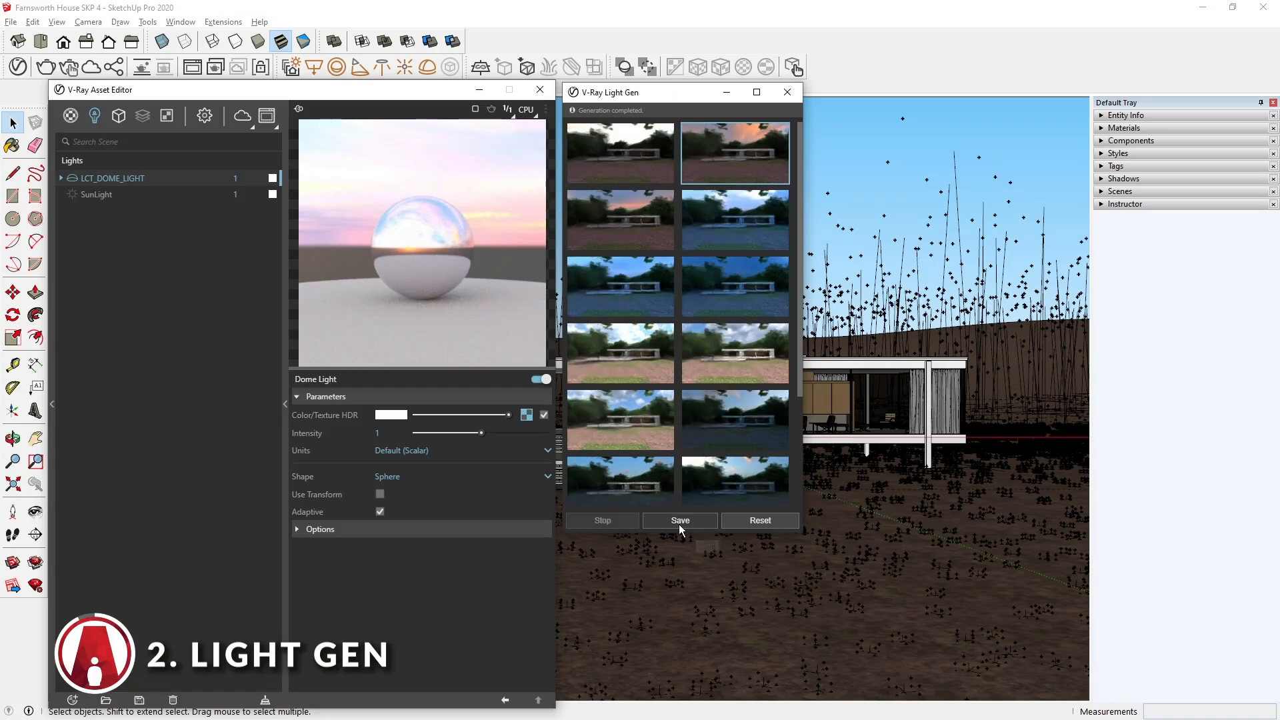
Save the variants as a .lightset lighting scenario file and load a saved scenario.
click(679, 520)
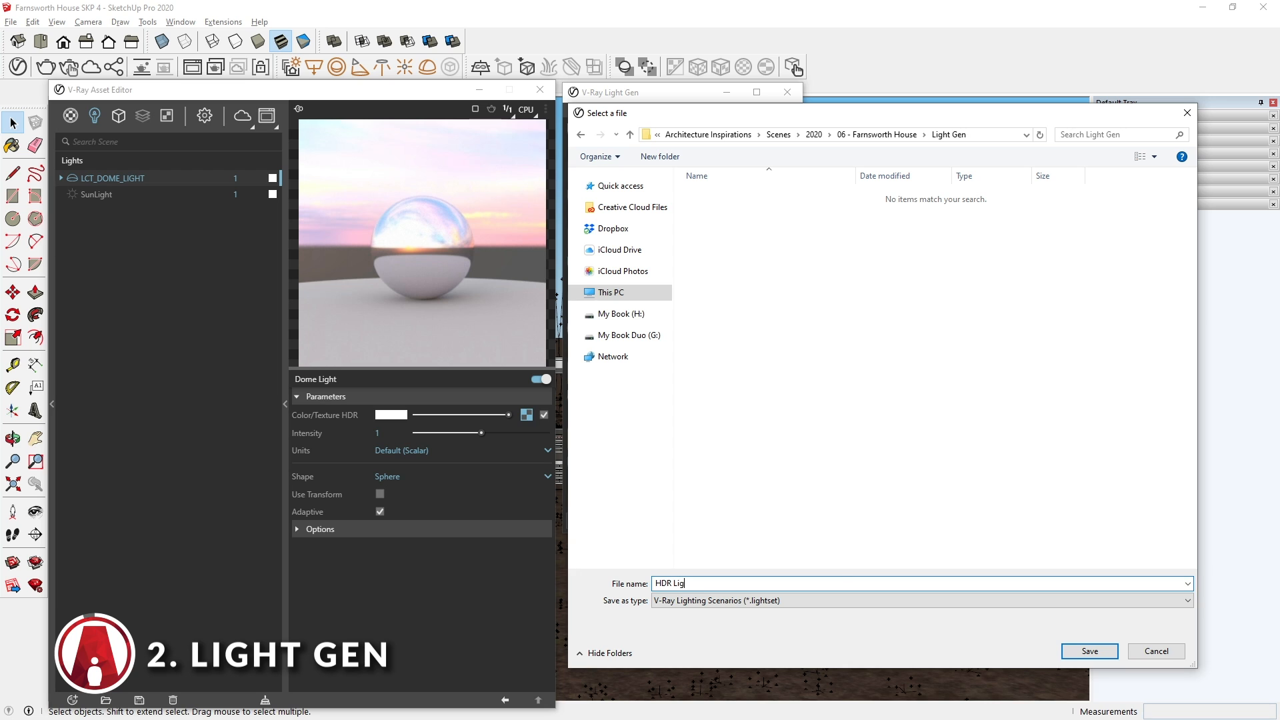
click(1089, 651)
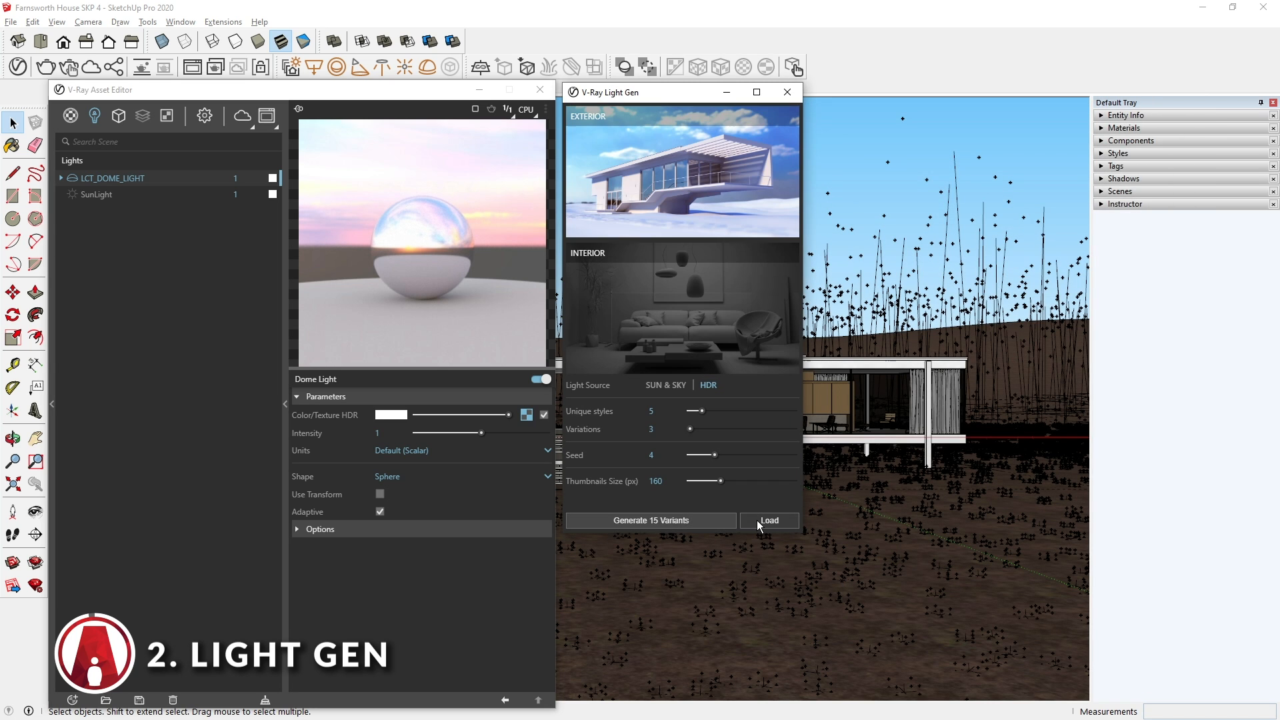
click(768, 522)
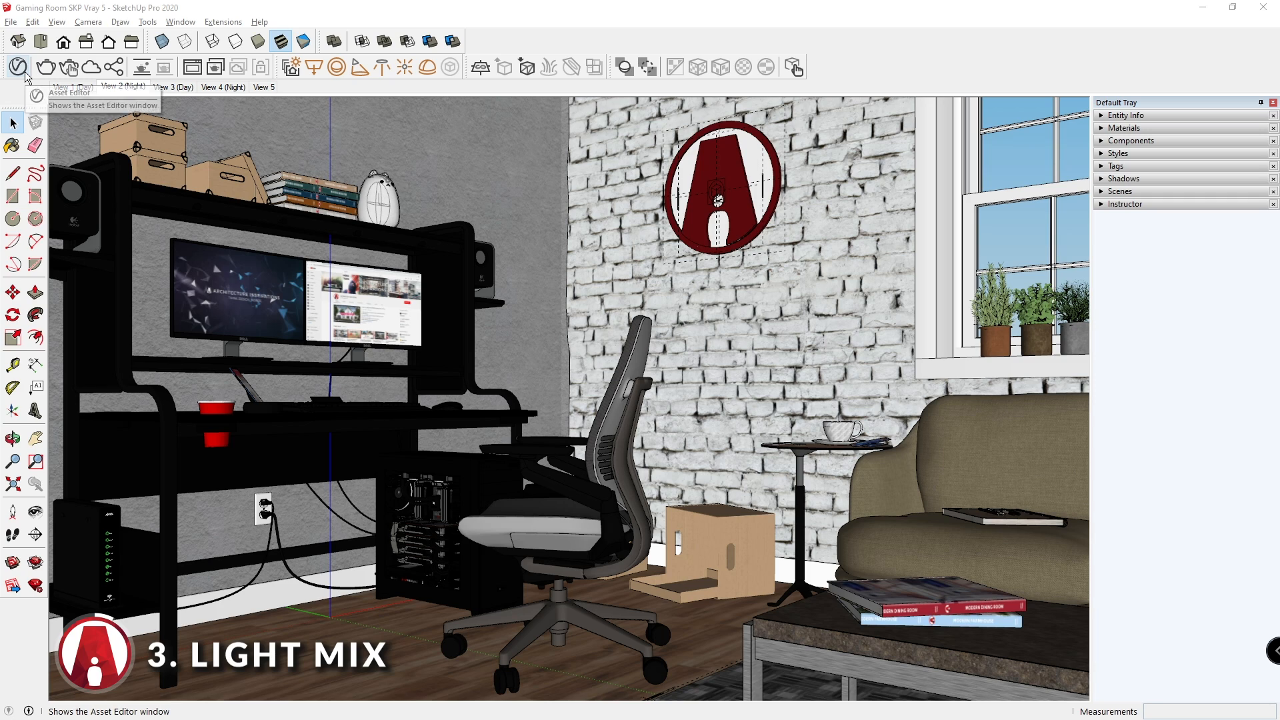
Set the Light Mix render element to group by Individual Lights in the Asset Editor.
click(16, 66)
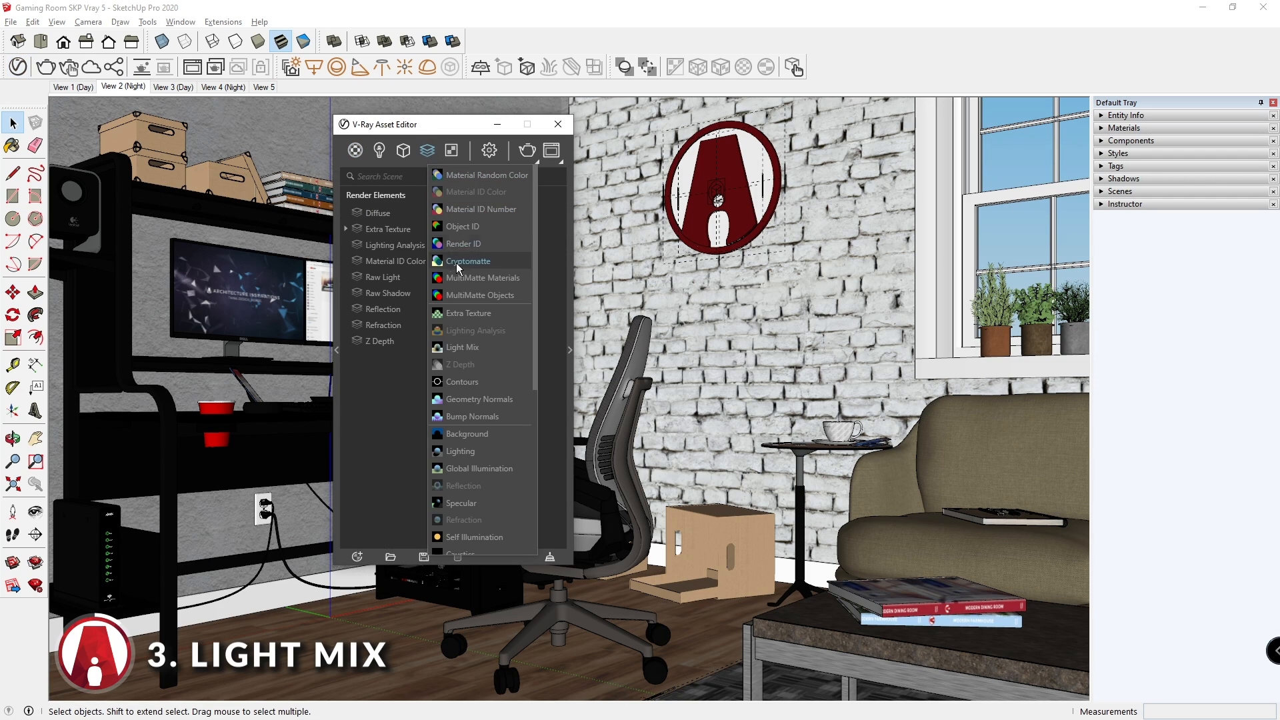
click(461, 347)
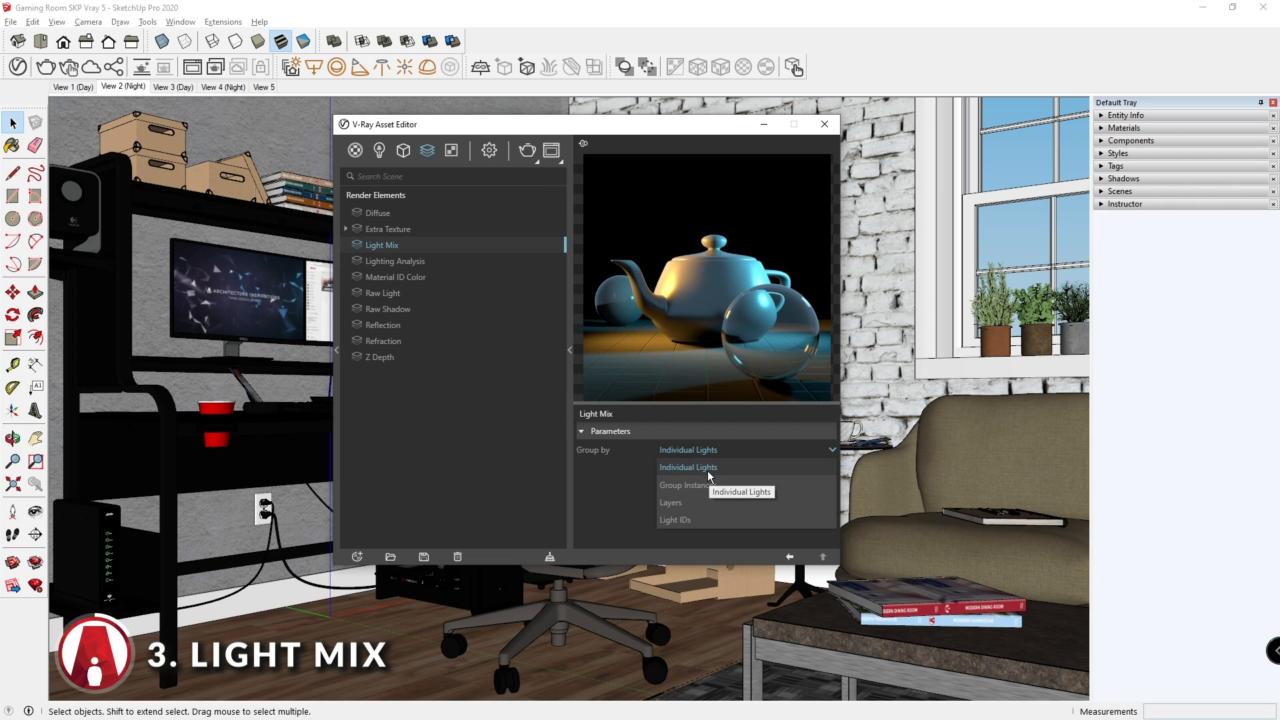
click(688, 467)
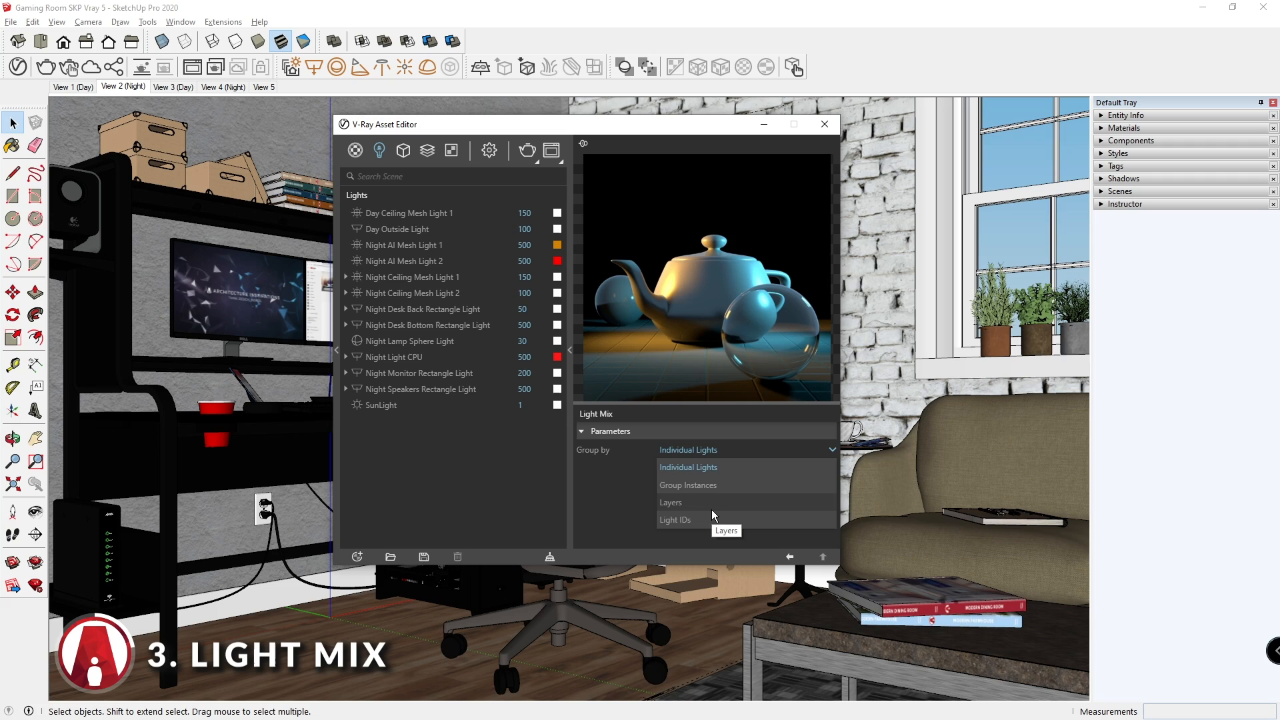
click(688, 467)
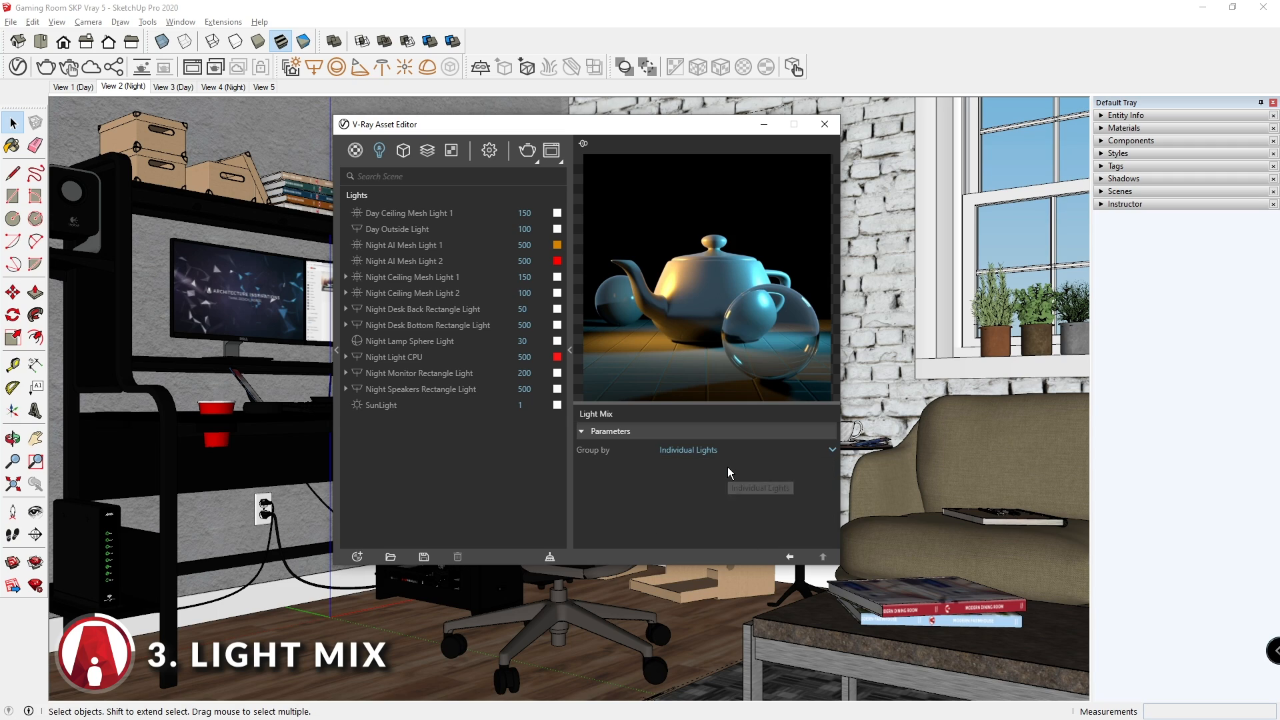
mouse_move(588, 371)
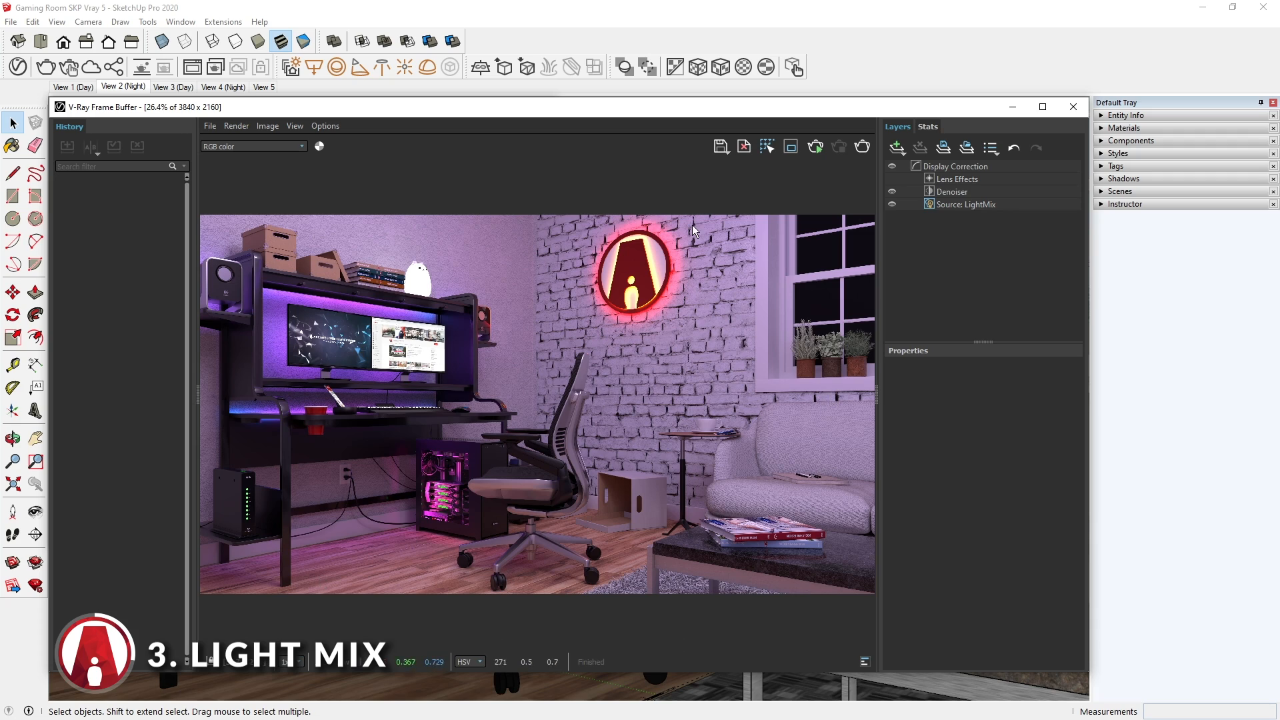
mouse_move(976, 237)
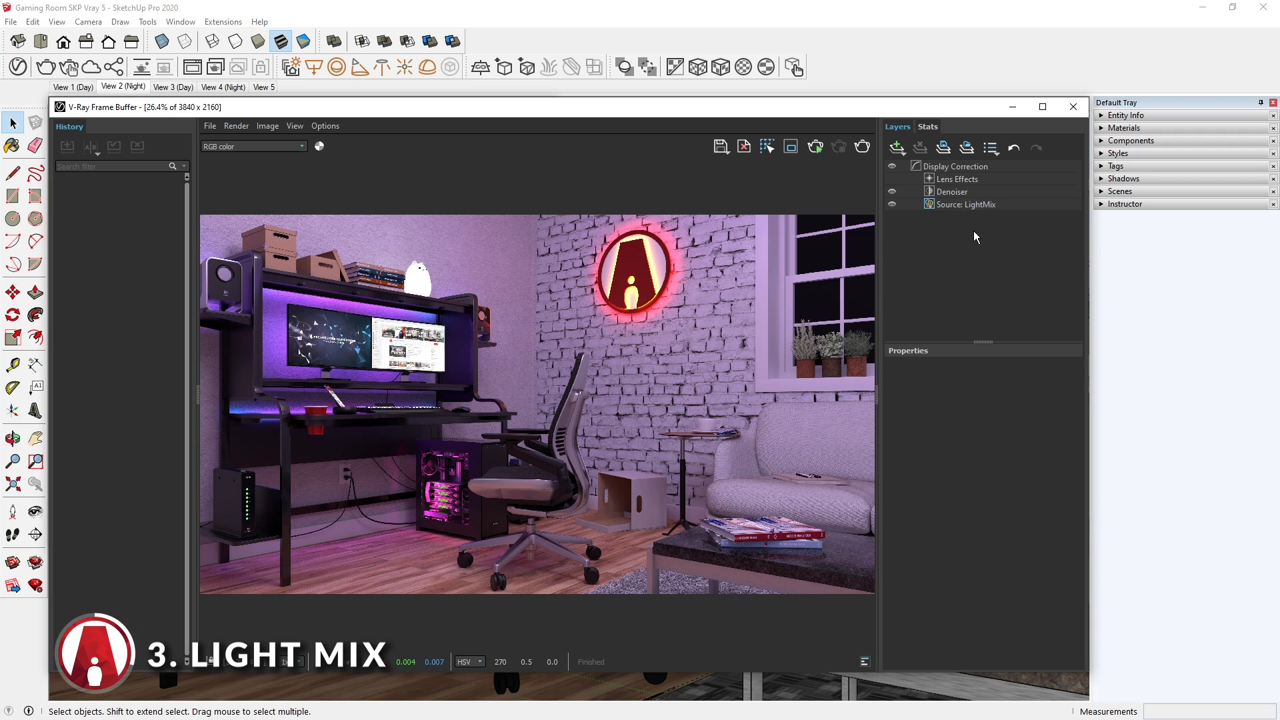
mouse_move(1006, 219)
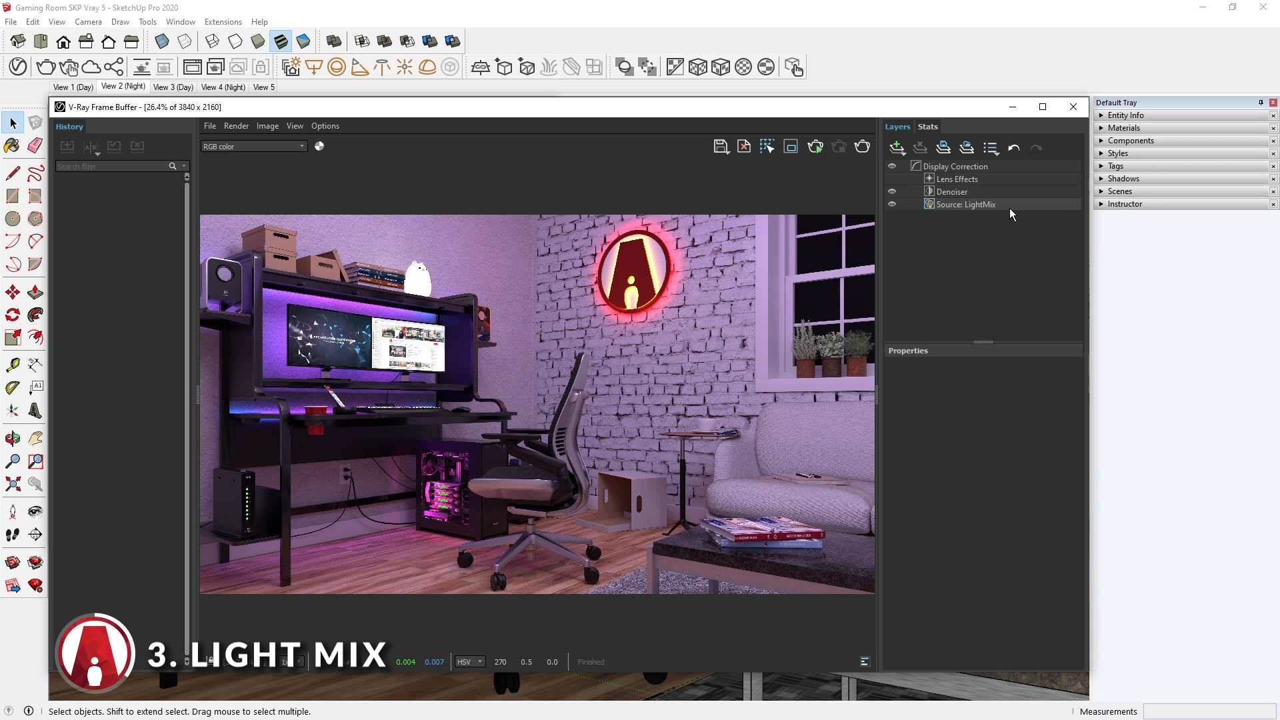
Show Light Mix controls and enable only the logo AI mesh lights and interior night lights.
click(966, 204)
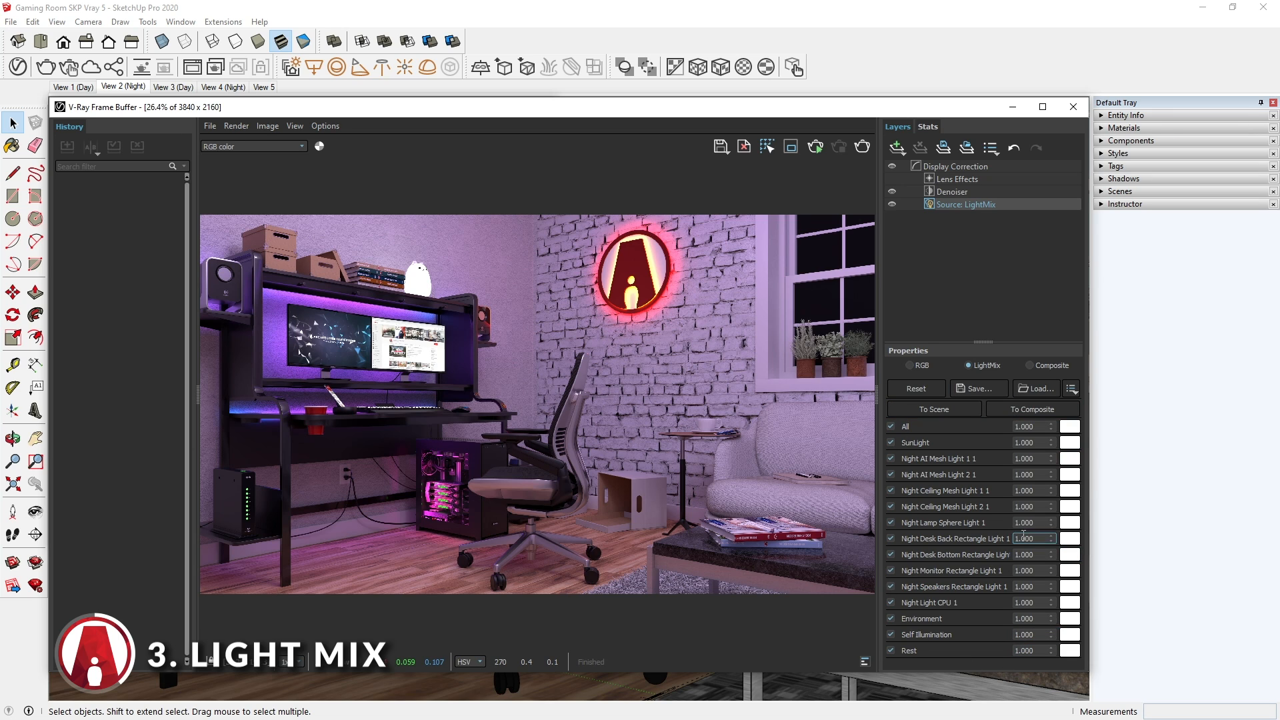
click(890, 427)
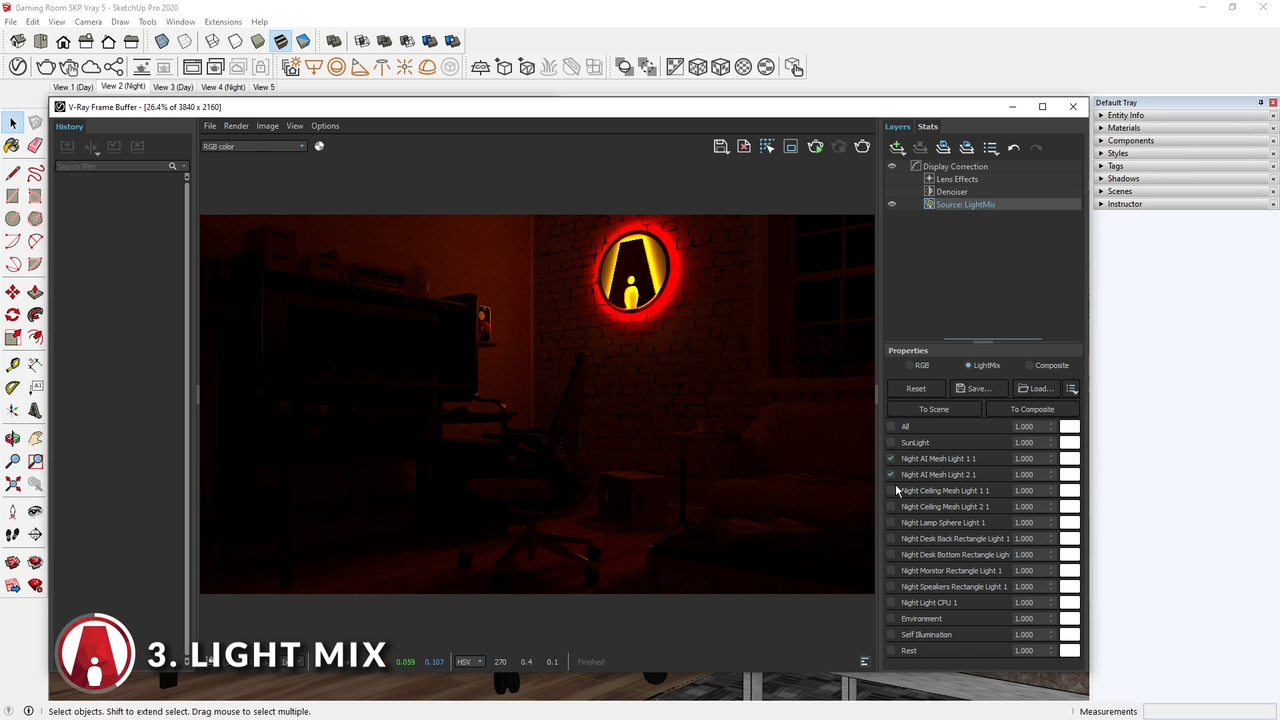
click(891, 539)
text(1.20)
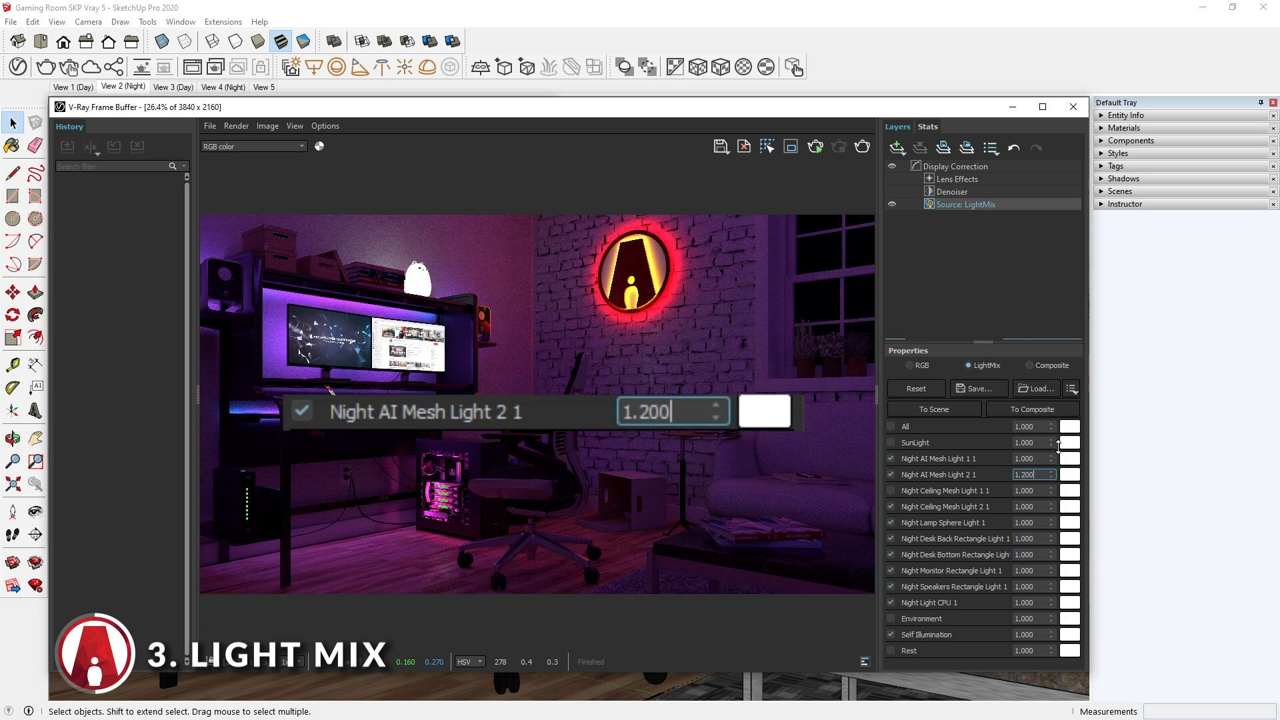
Reduce the logo light intensity to 0.440 and try a green lamp colour, then dismiss it.
text(0.440)
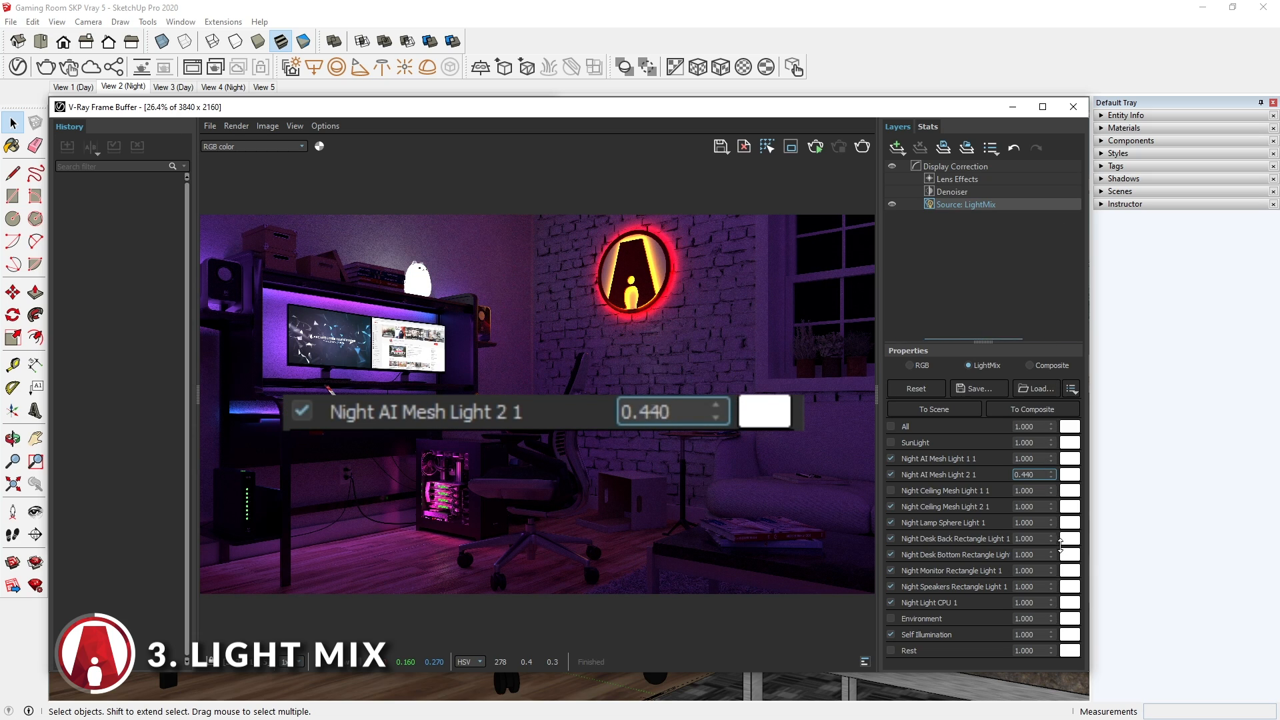
click(1050, 471)
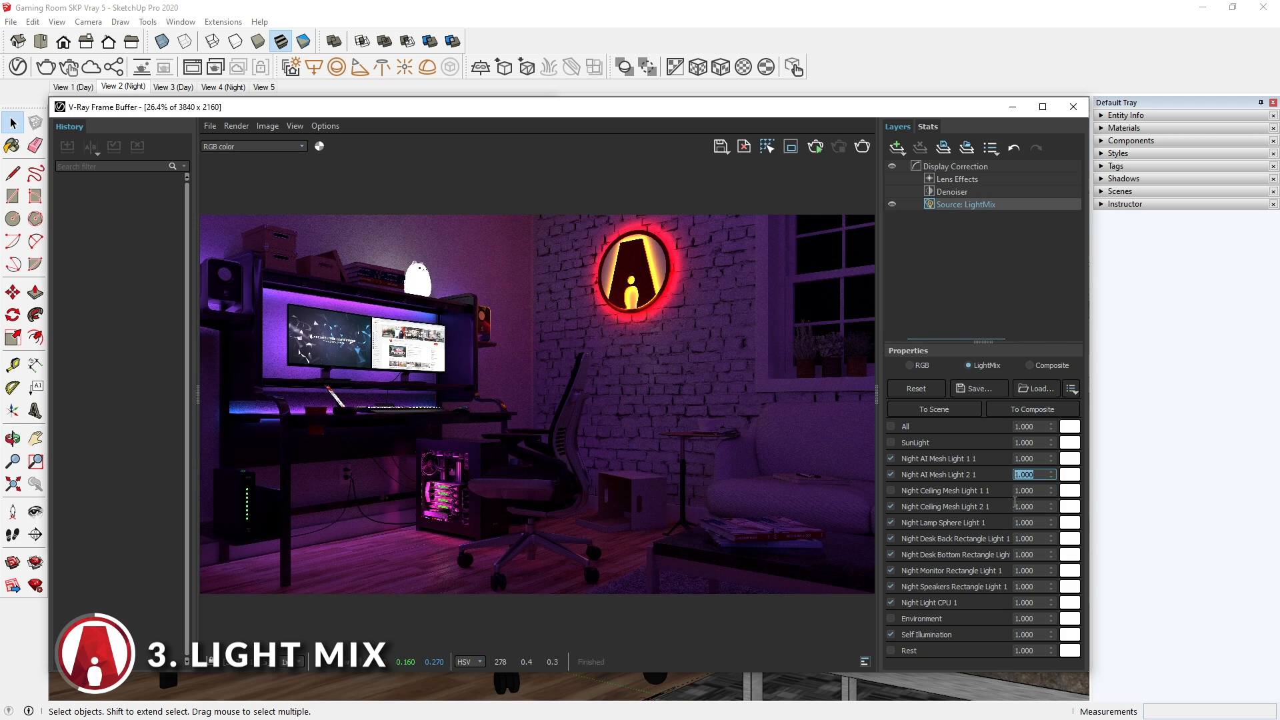
click(1070, 474)
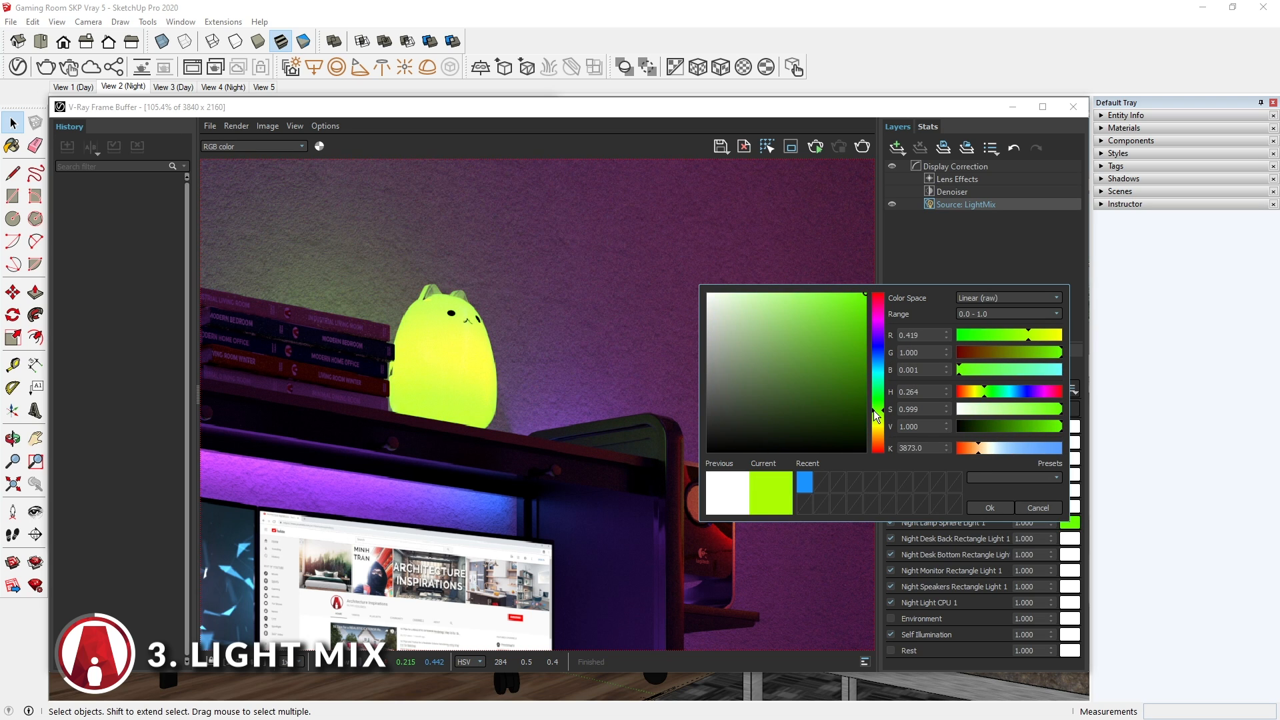
click(988, 507)
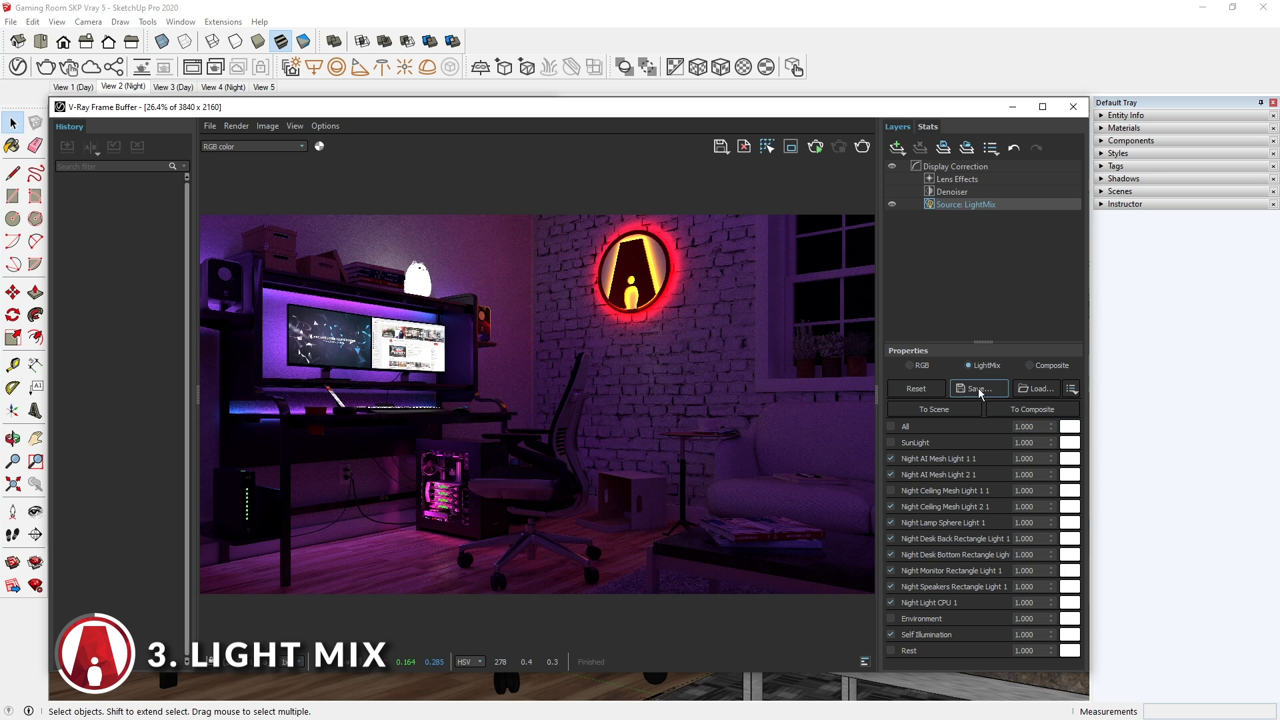
Turn off the logo lights and save the mix as a .lightmix preset file.
click(977, 388)
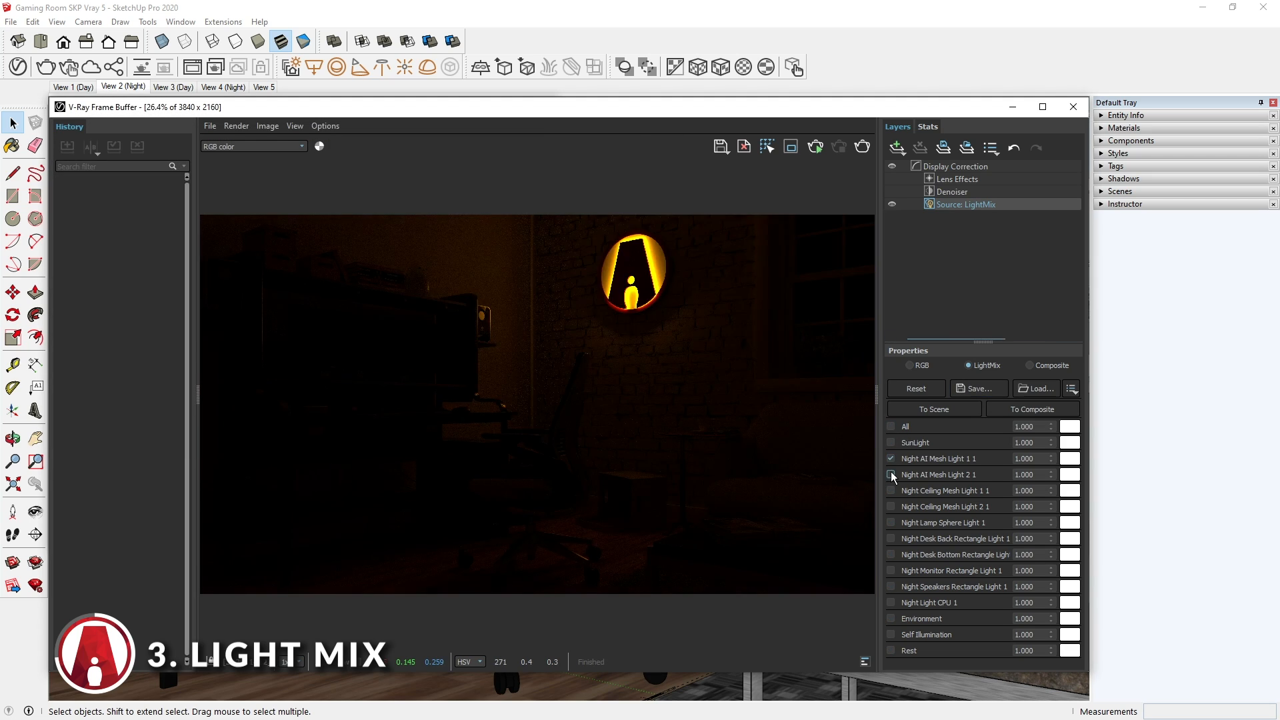
click(890, 475)
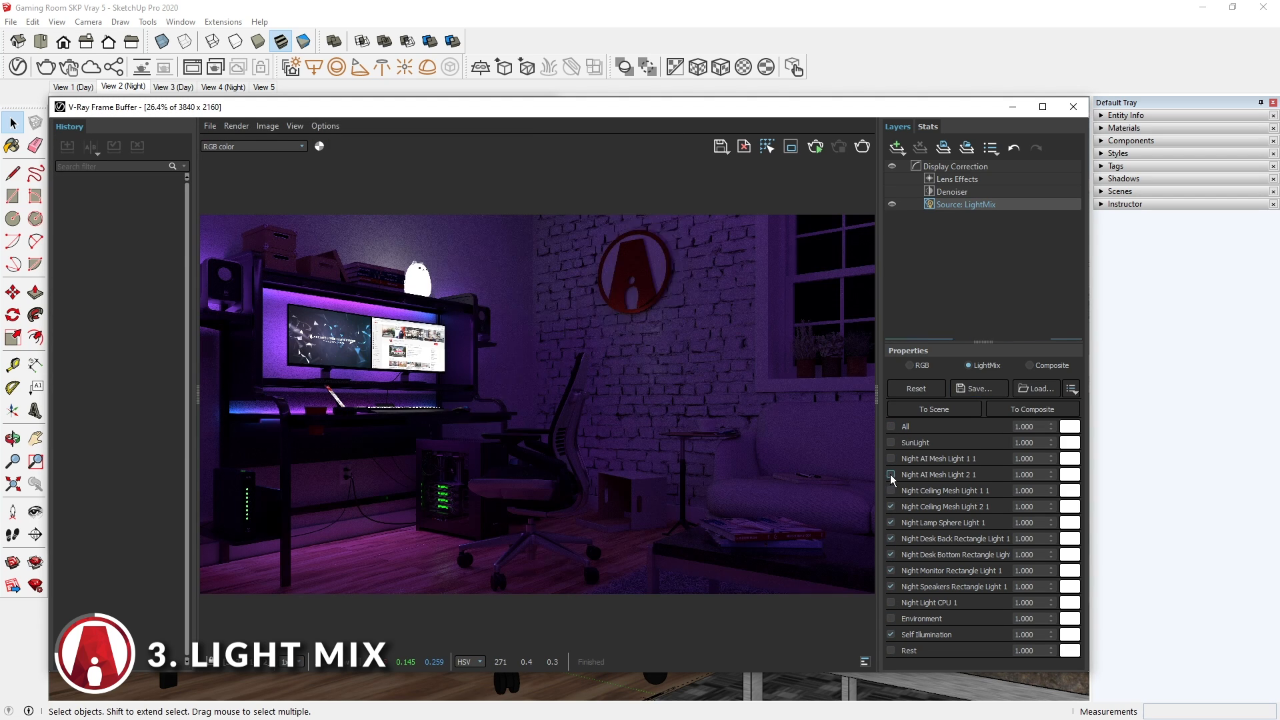
click(977, 388)
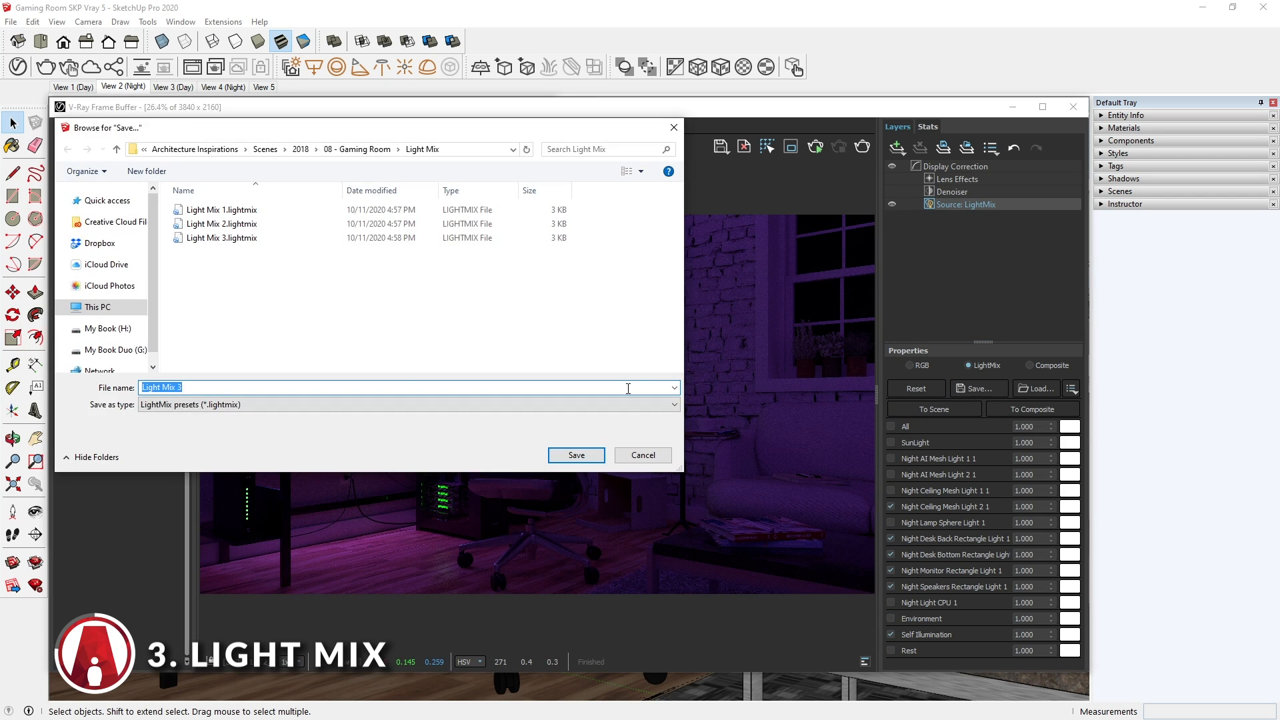
click(1035, 387)
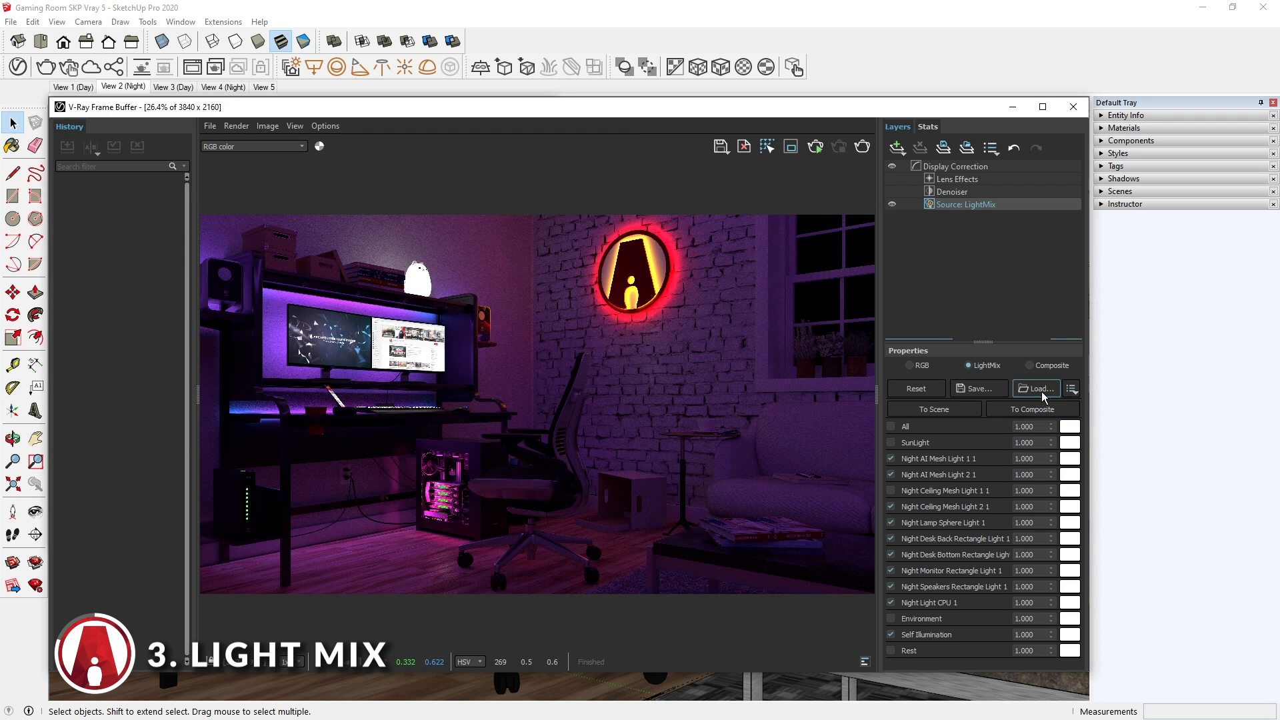
Switch between saved Light Mix presets and cancel the image save dialog.
click(1036, 388)
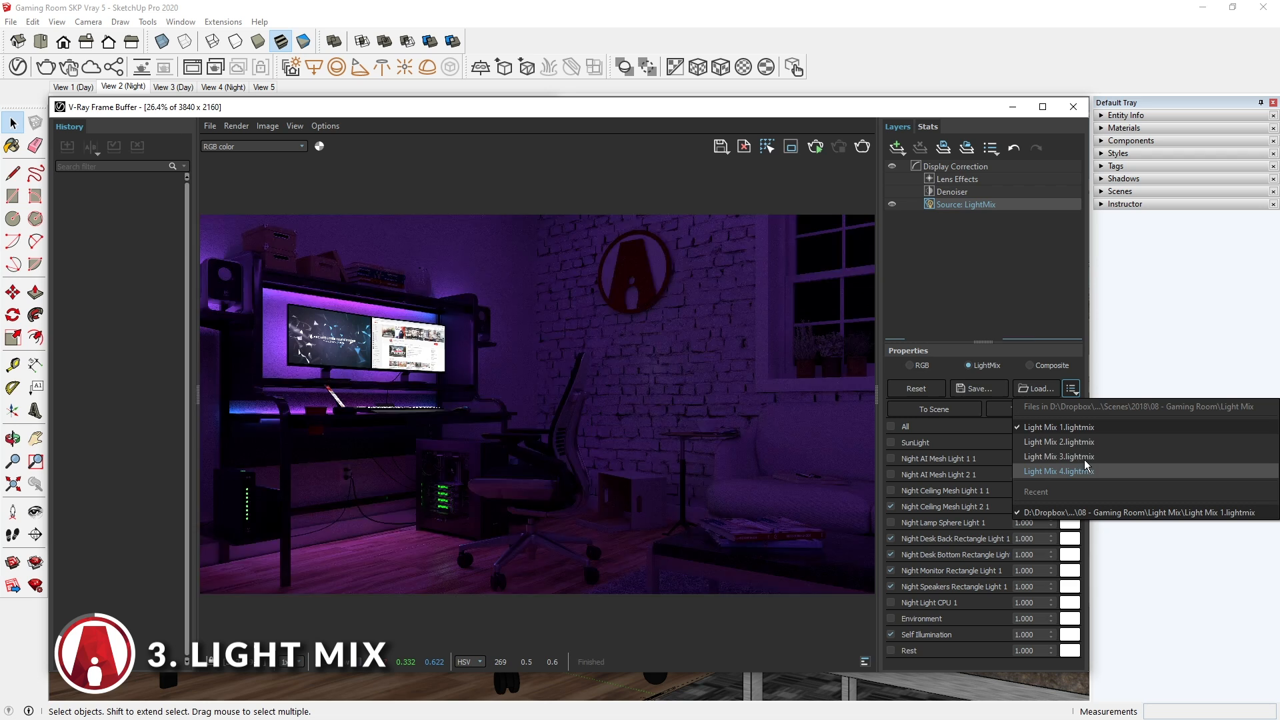
click(1057, 456)
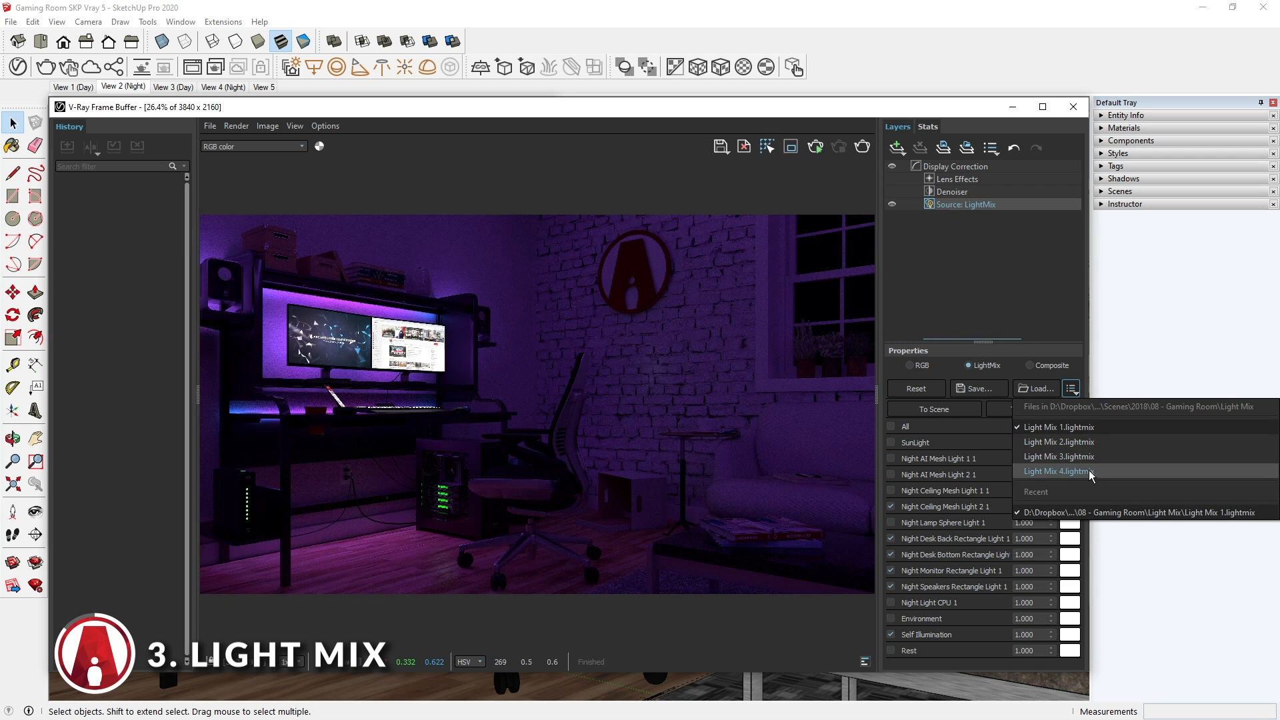
click(1057, 470)
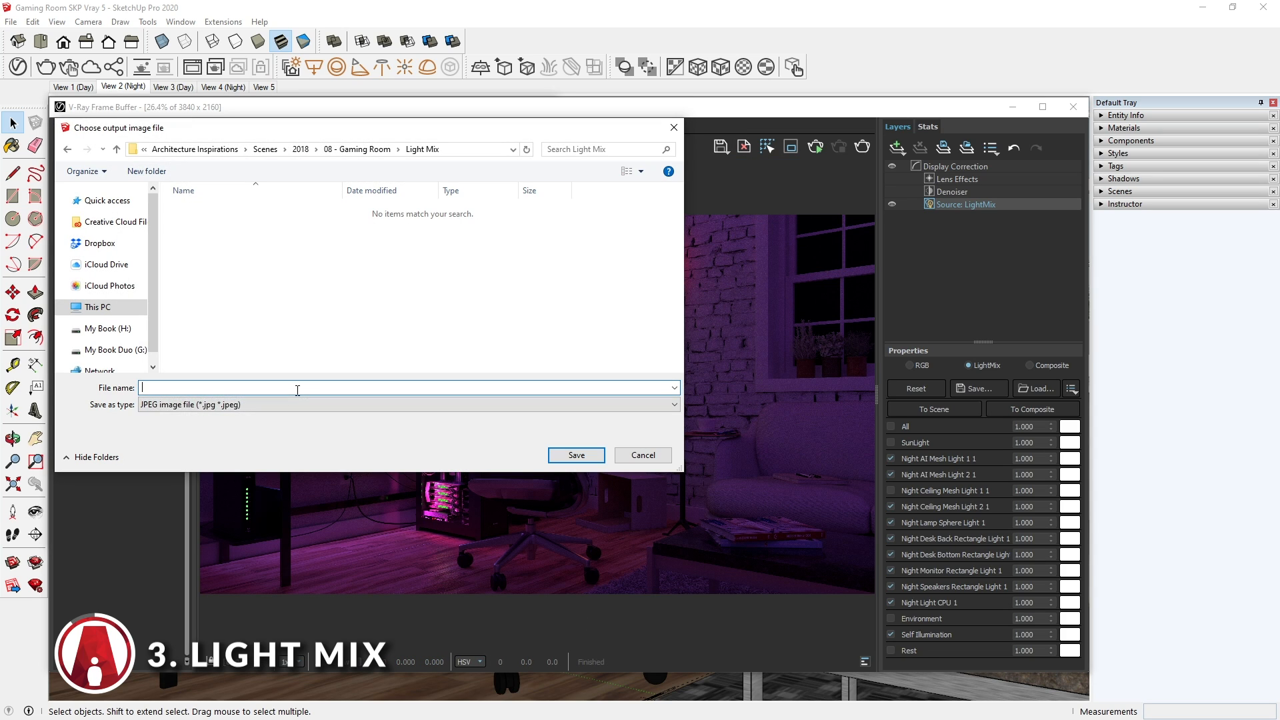
click(643, 455)
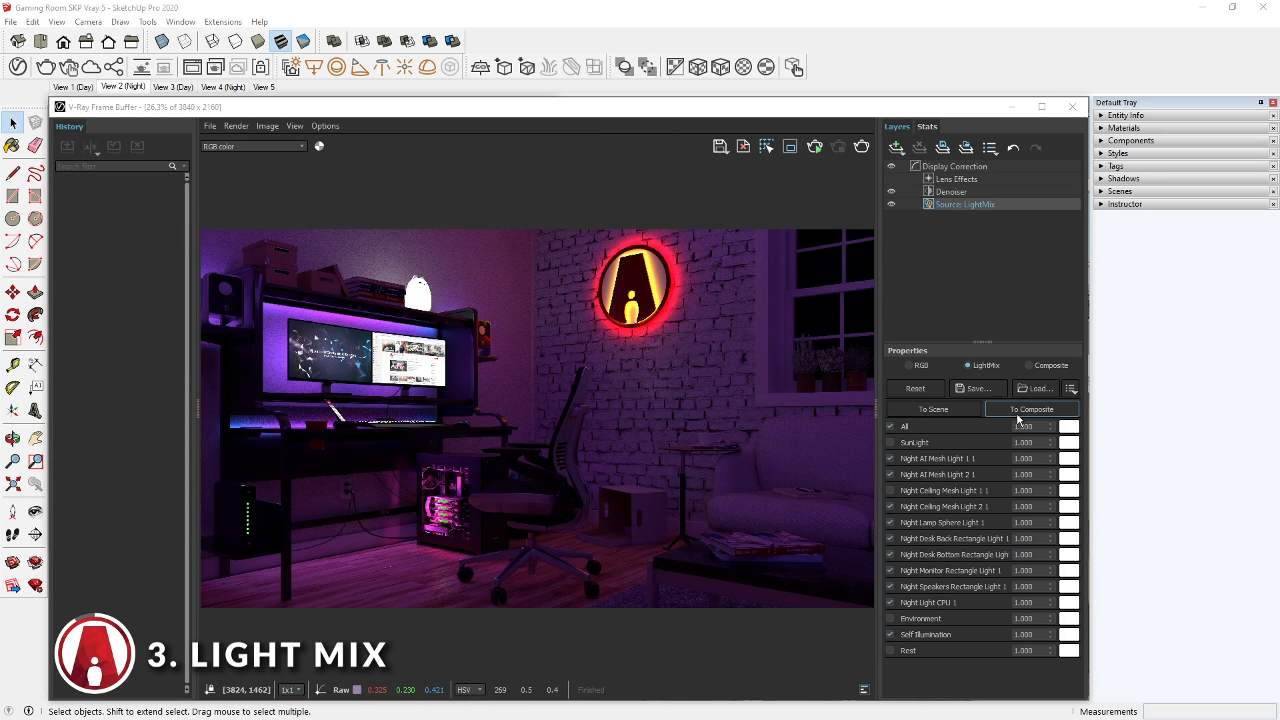
Send the Light Mix to Composite and scroll through the per-light layer folder.
click(1031, 409)
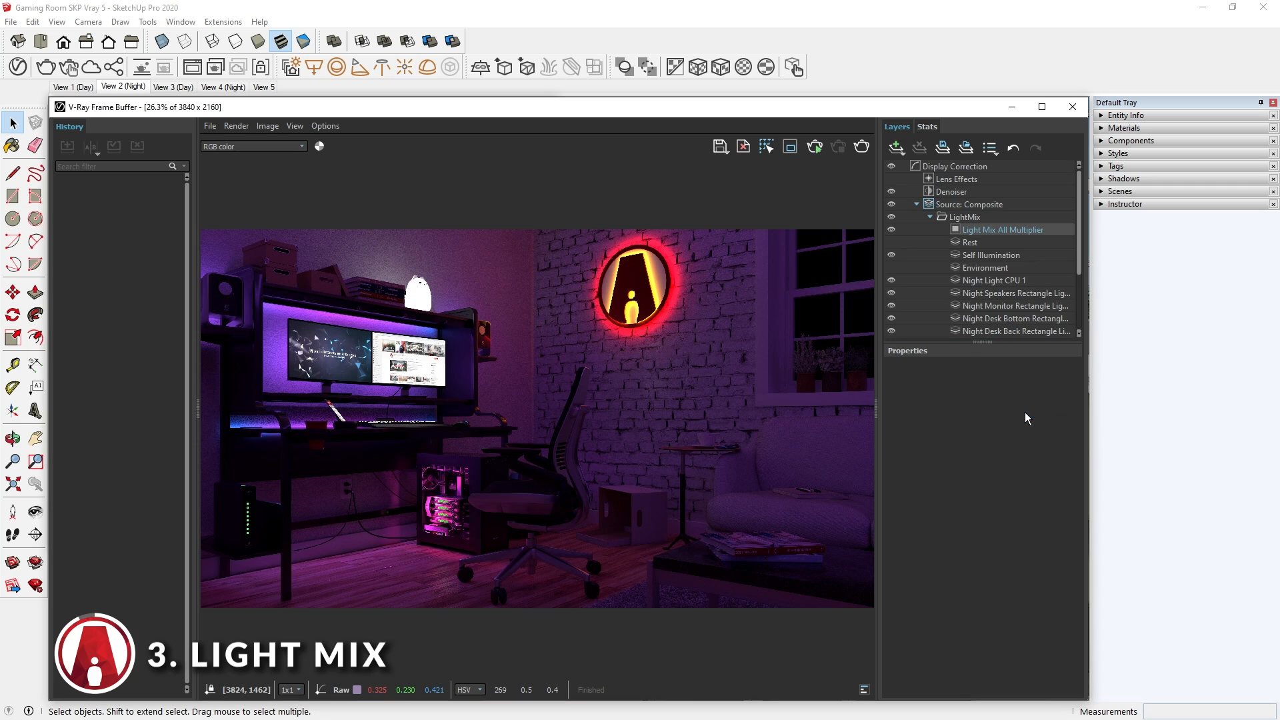
mouse_move(1012, 268)
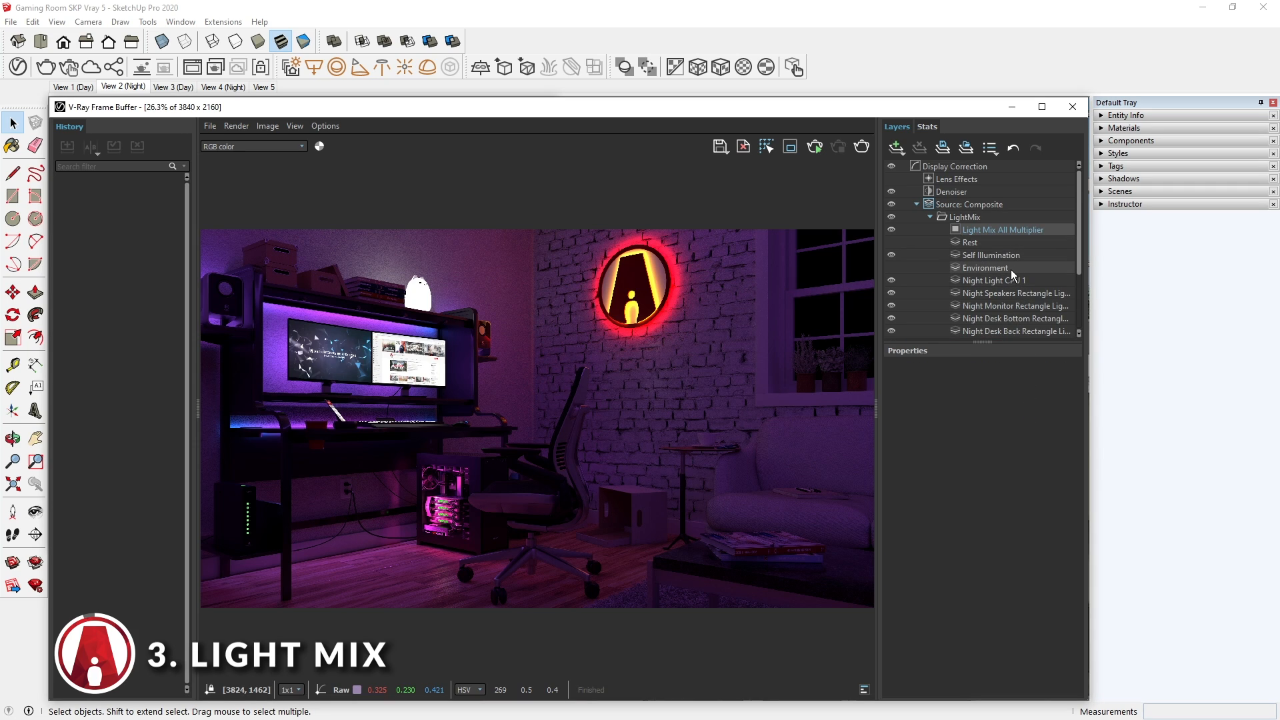
scroll(down, 3)
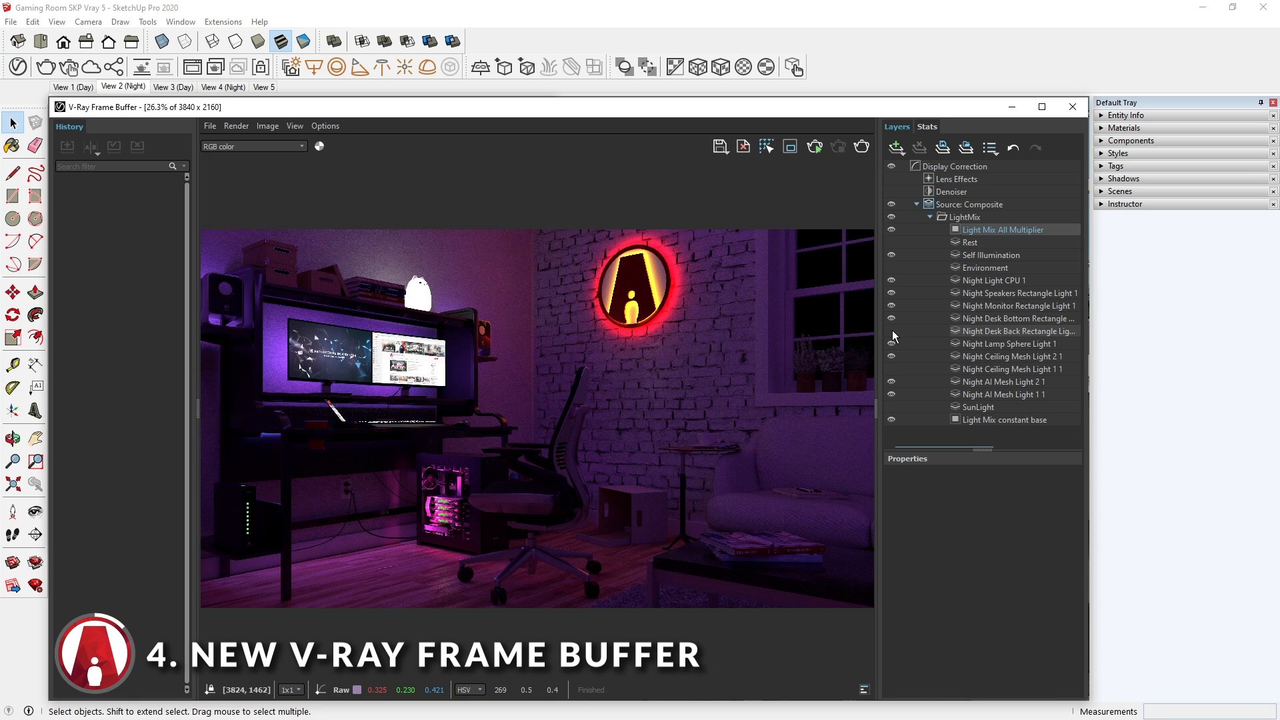
Switch sunlight on and add a Hue / Saturation layer shifting the light mix hue.
click(995, 280)
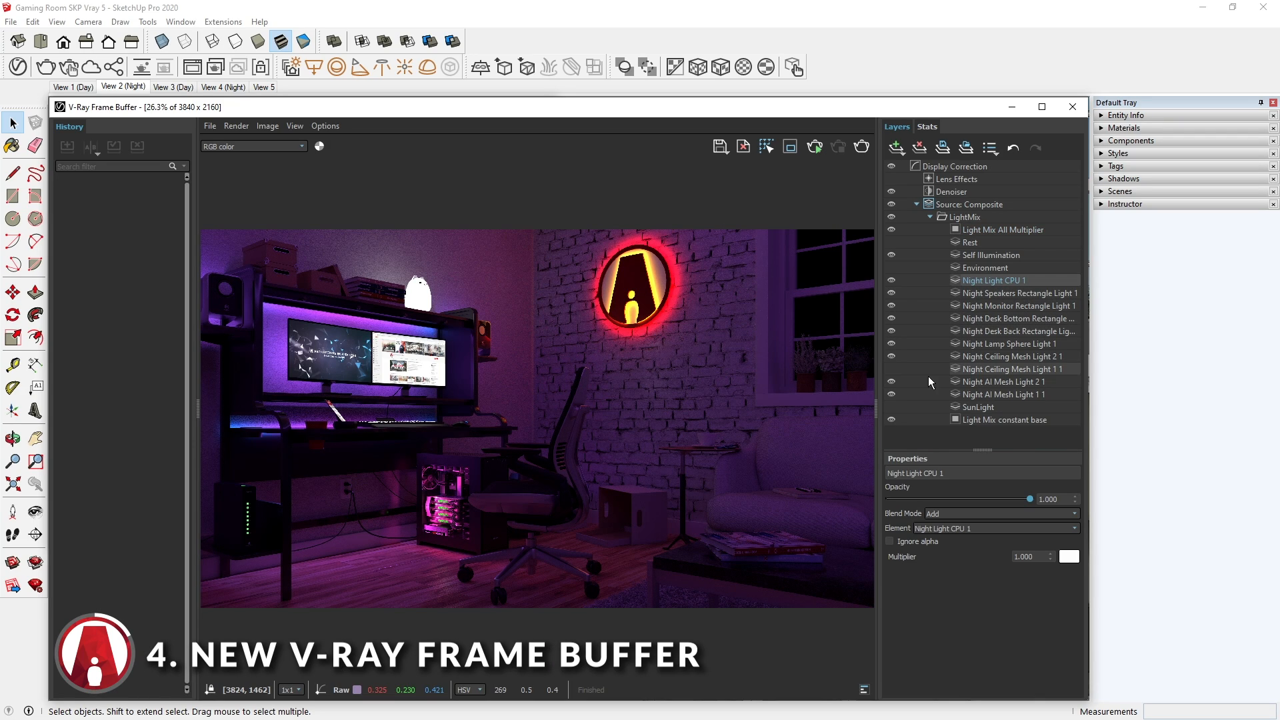
click(896, 148)
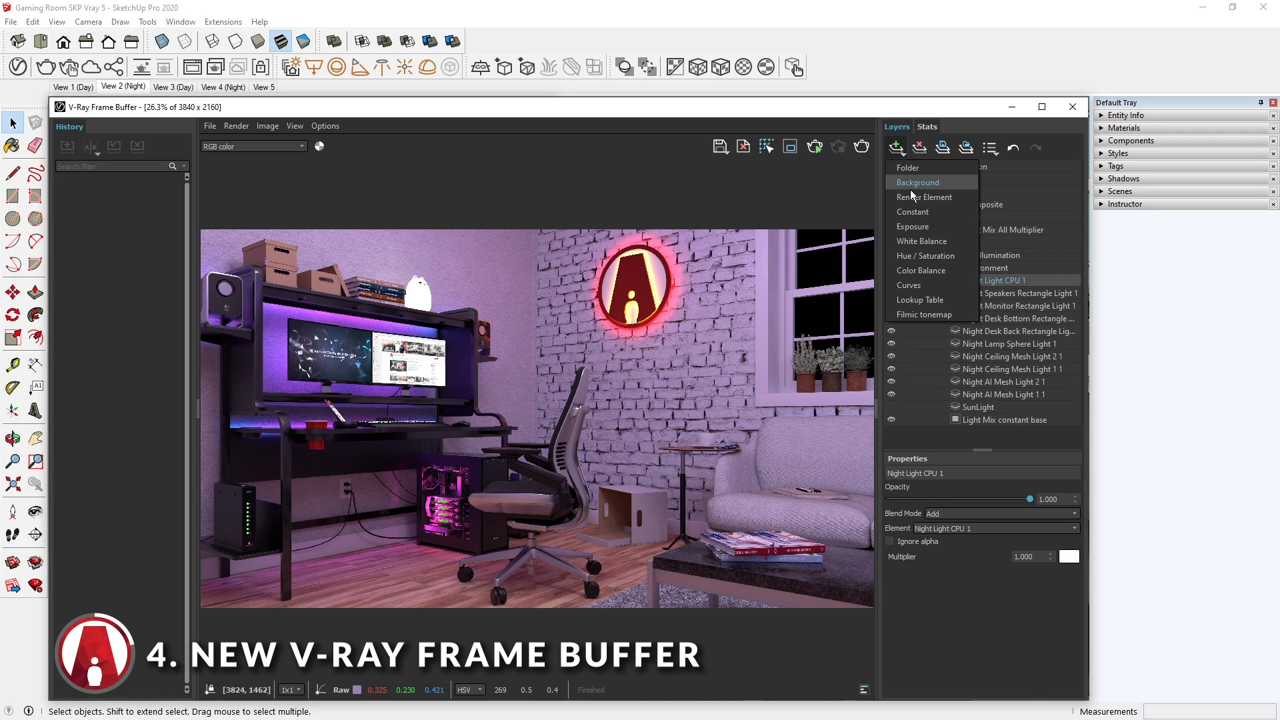
click(925, 256)
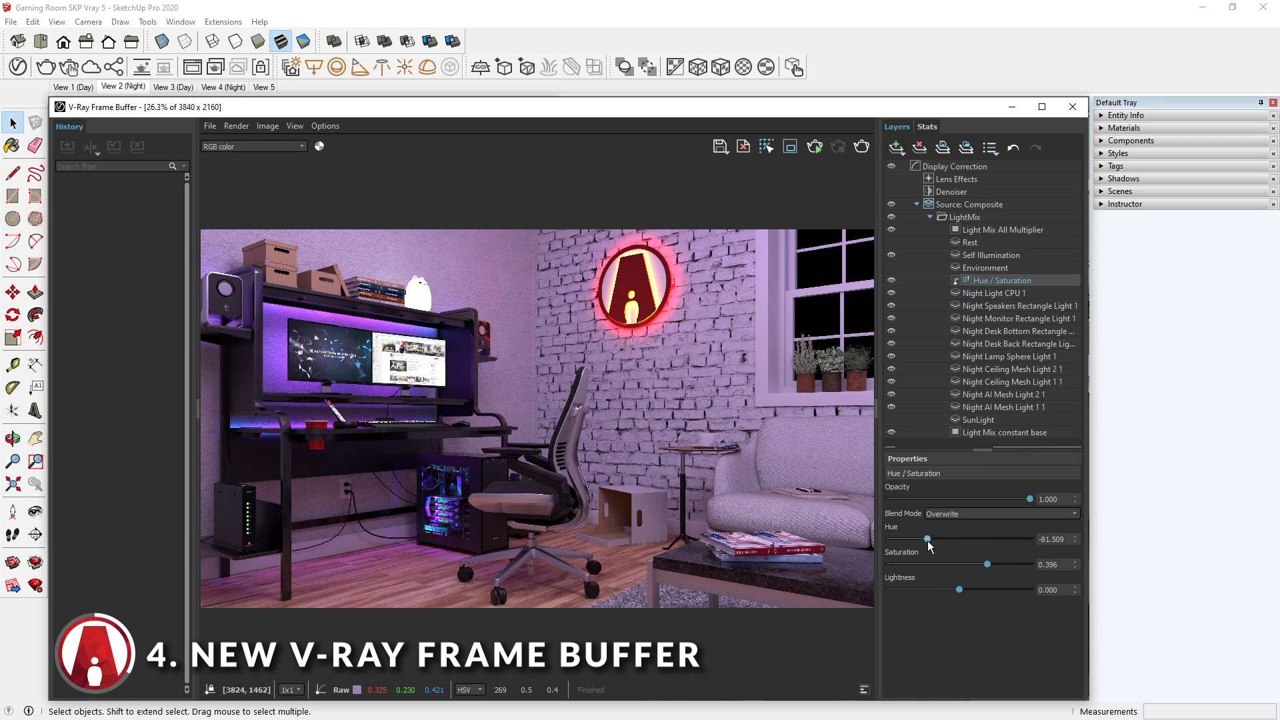
click(896, 148)
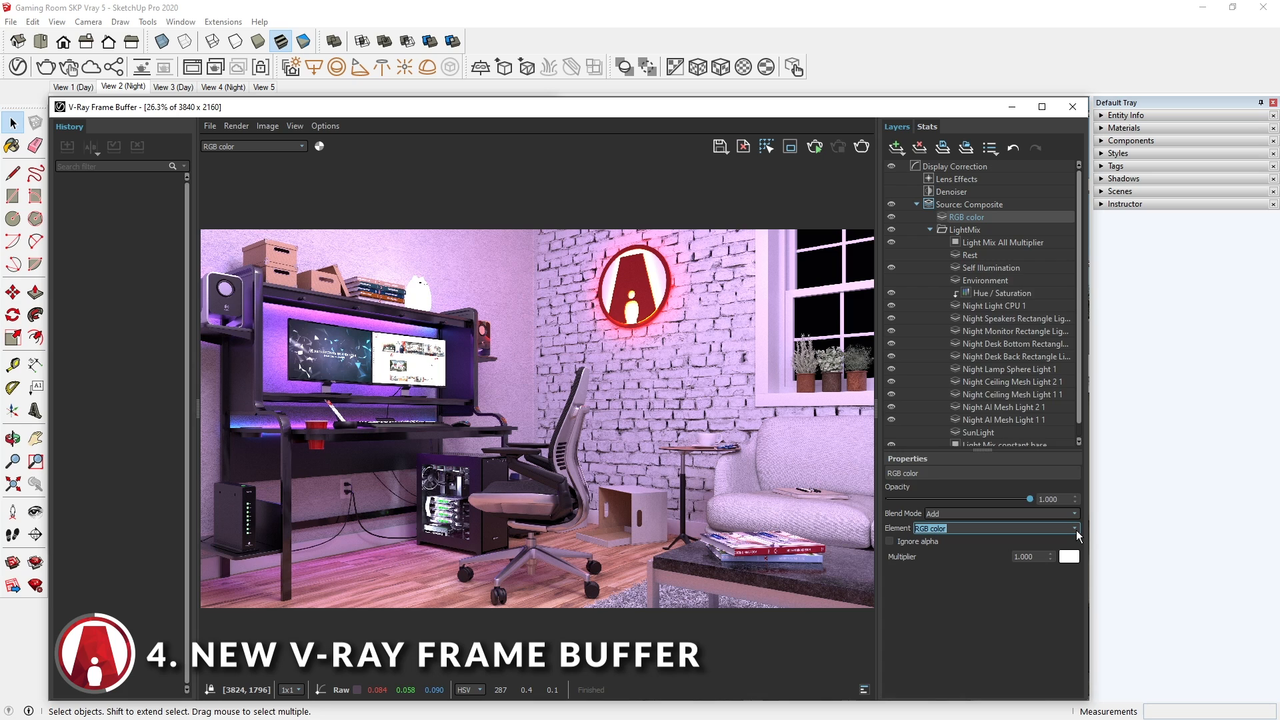
Set the layer to Extra_Texture in Multiply blend mode at about 0.62 opacity.
click(1075, 527)
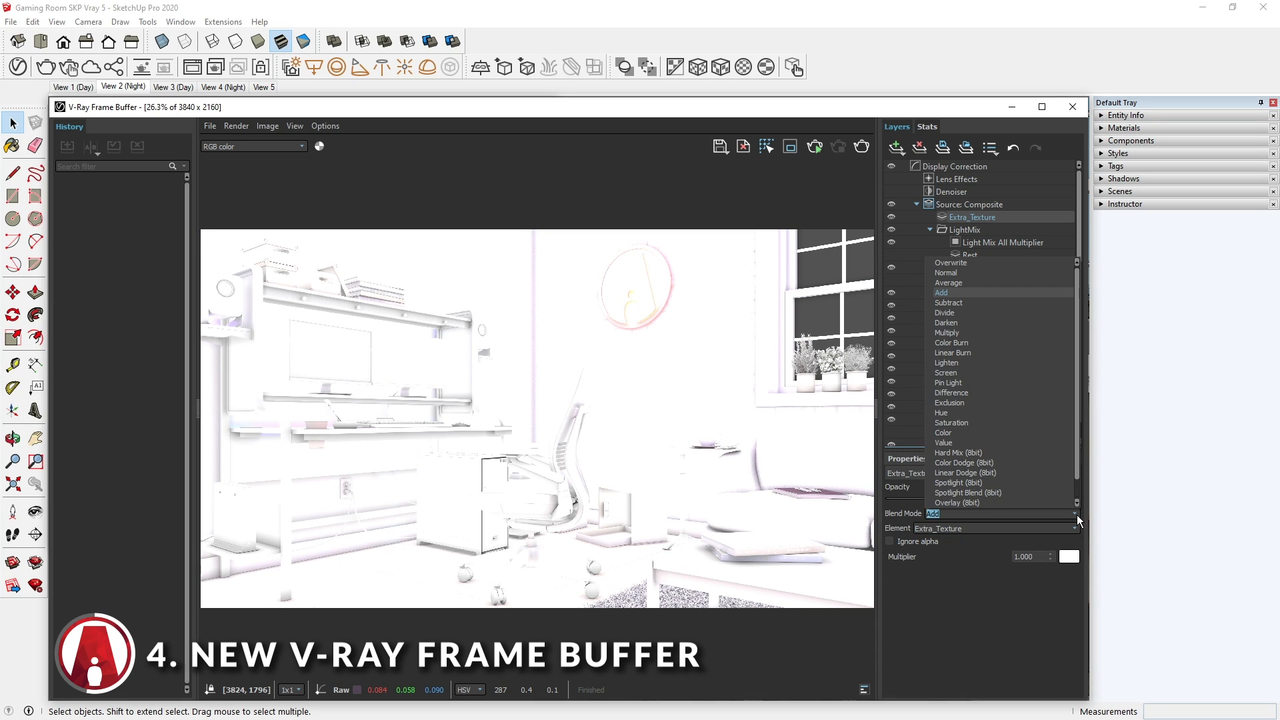
scroll(down, 3)
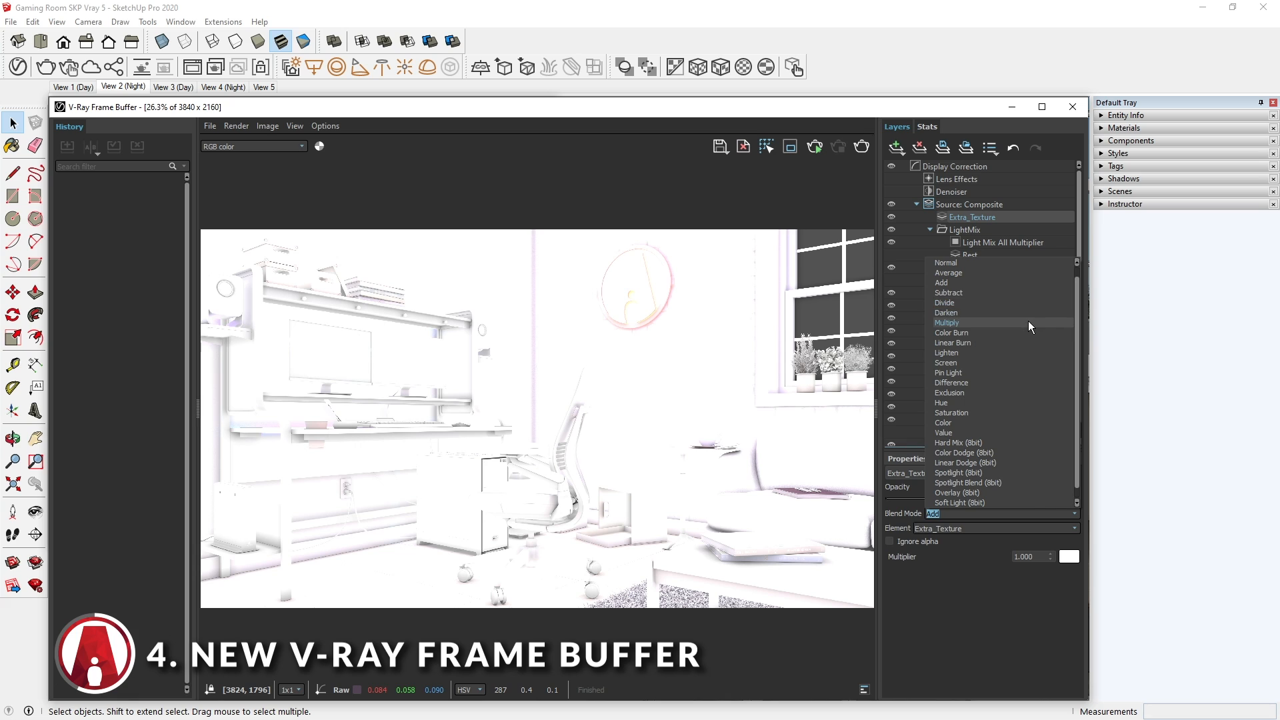
click(946, 322)
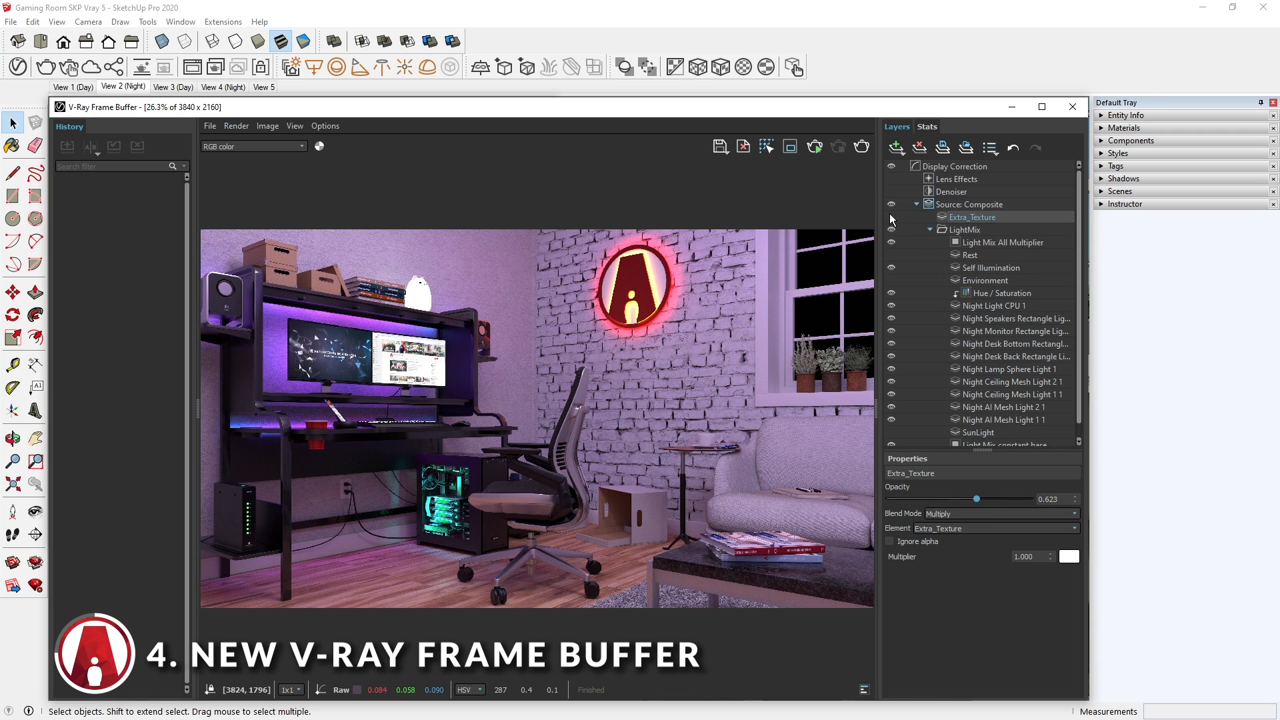
click(896, 148)
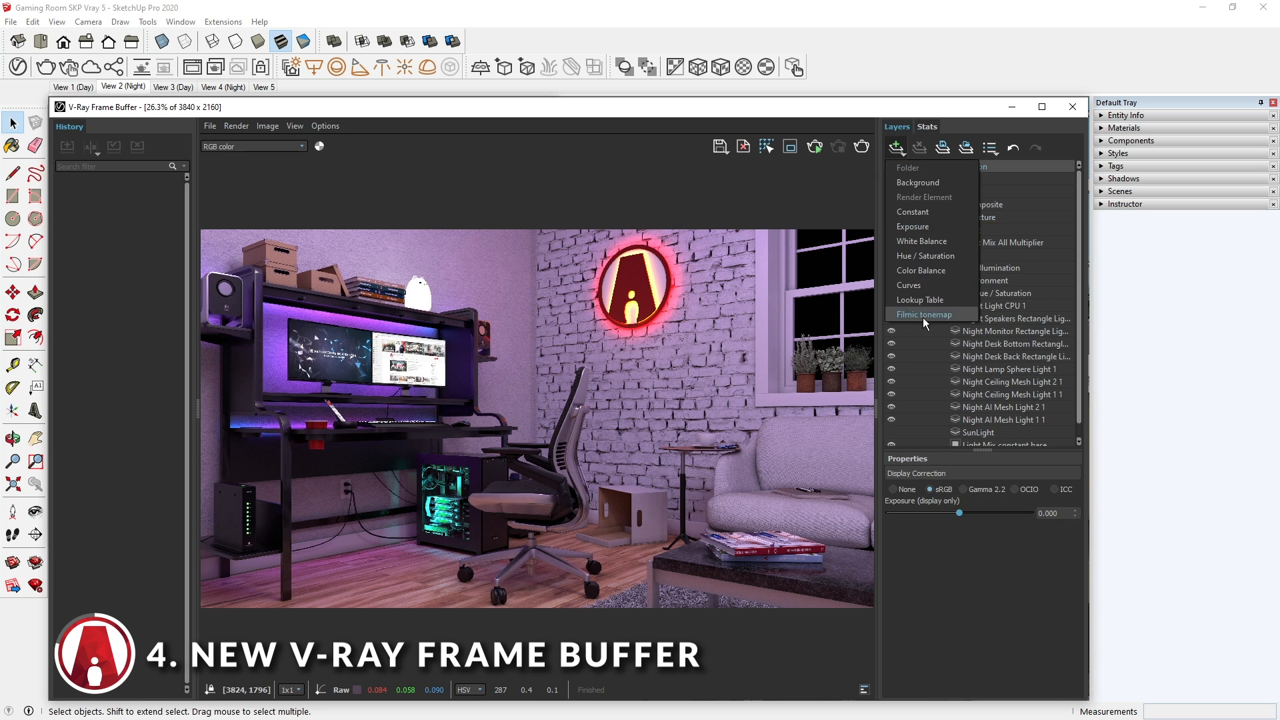
Add a Hable Filmic tonemap layer under Display Correction, then enable bloom/glare in Lens Effects.
click(922, 314)
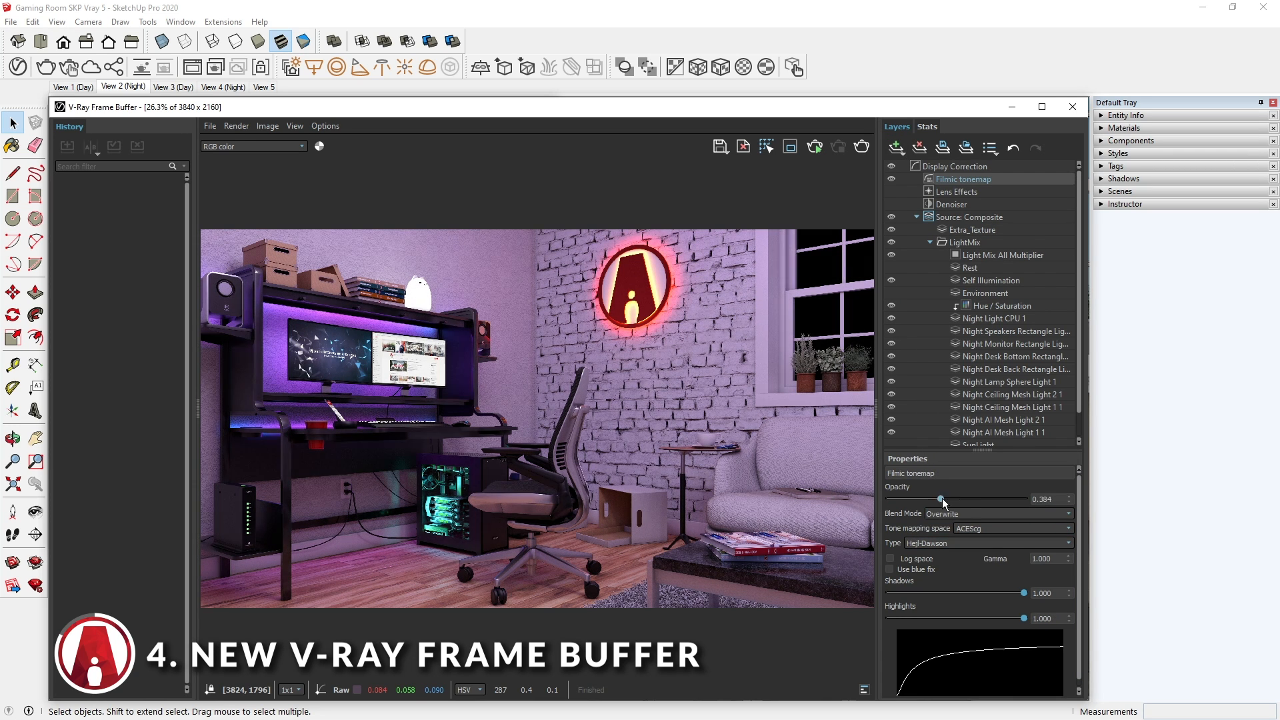
click(1012, 543)
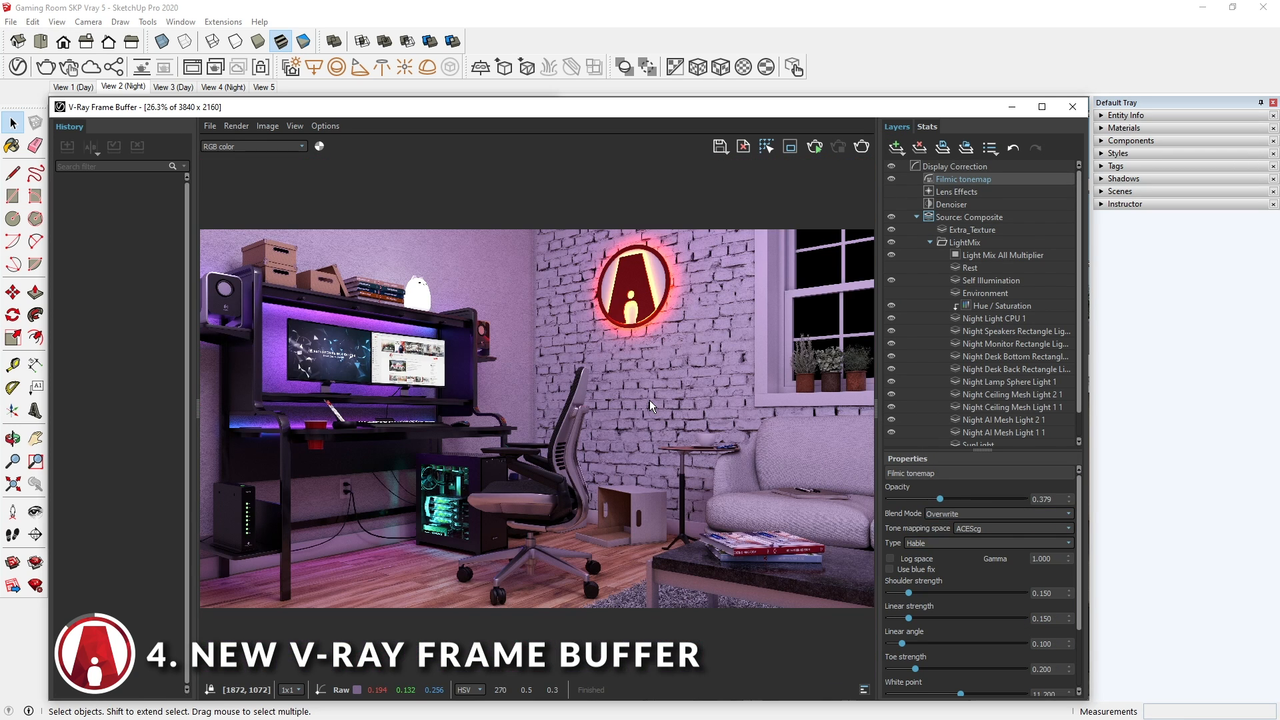
click(956, 191)
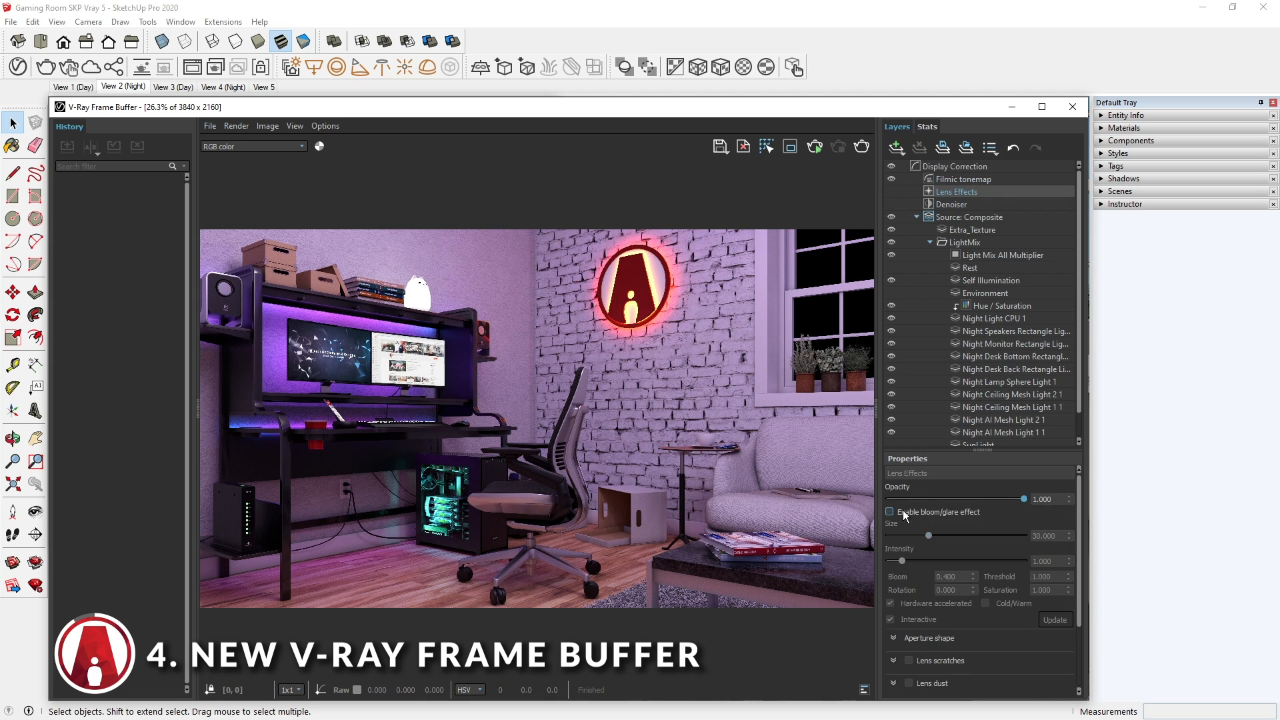
click(889, 512)
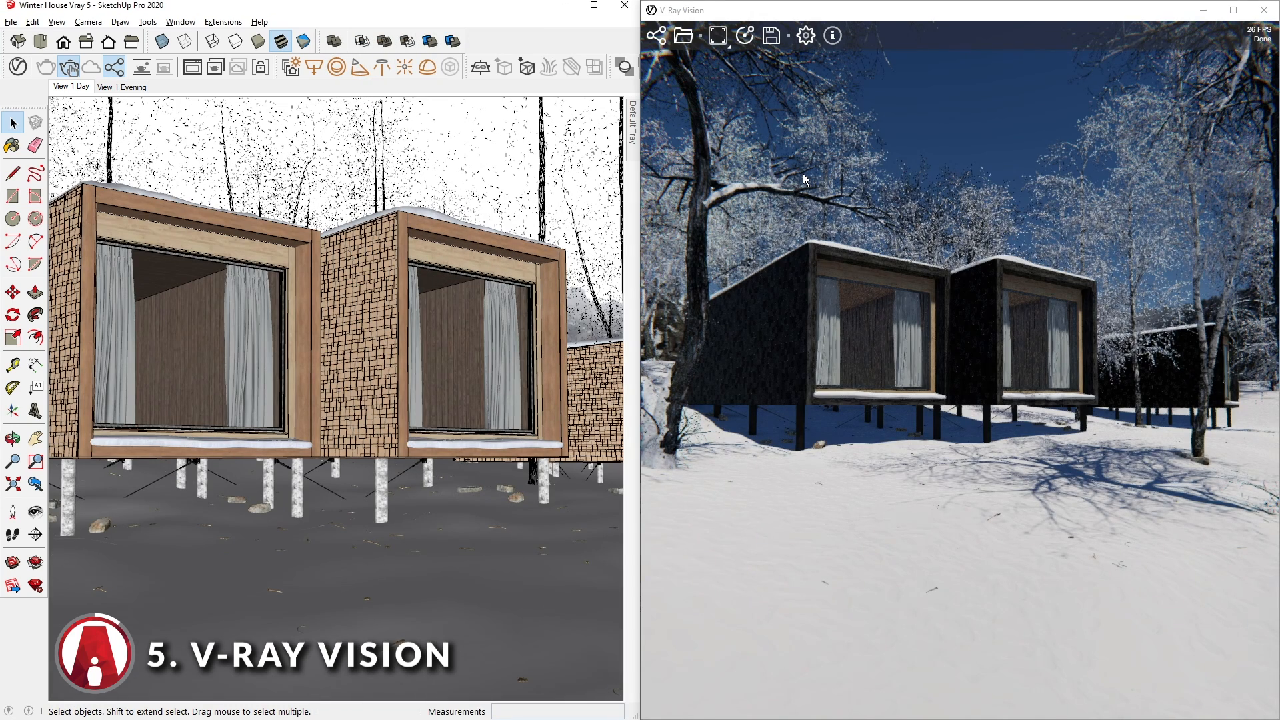
mouse_move(685, 196)
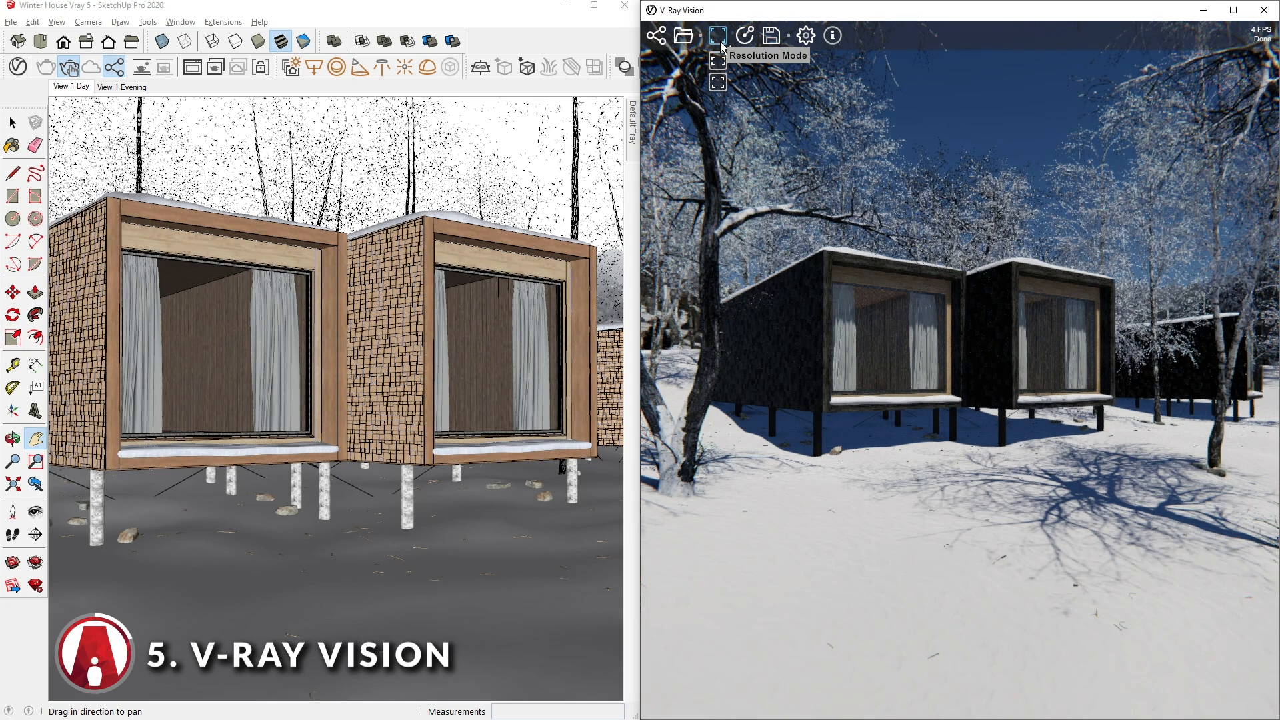
mouse_move(717, 64)
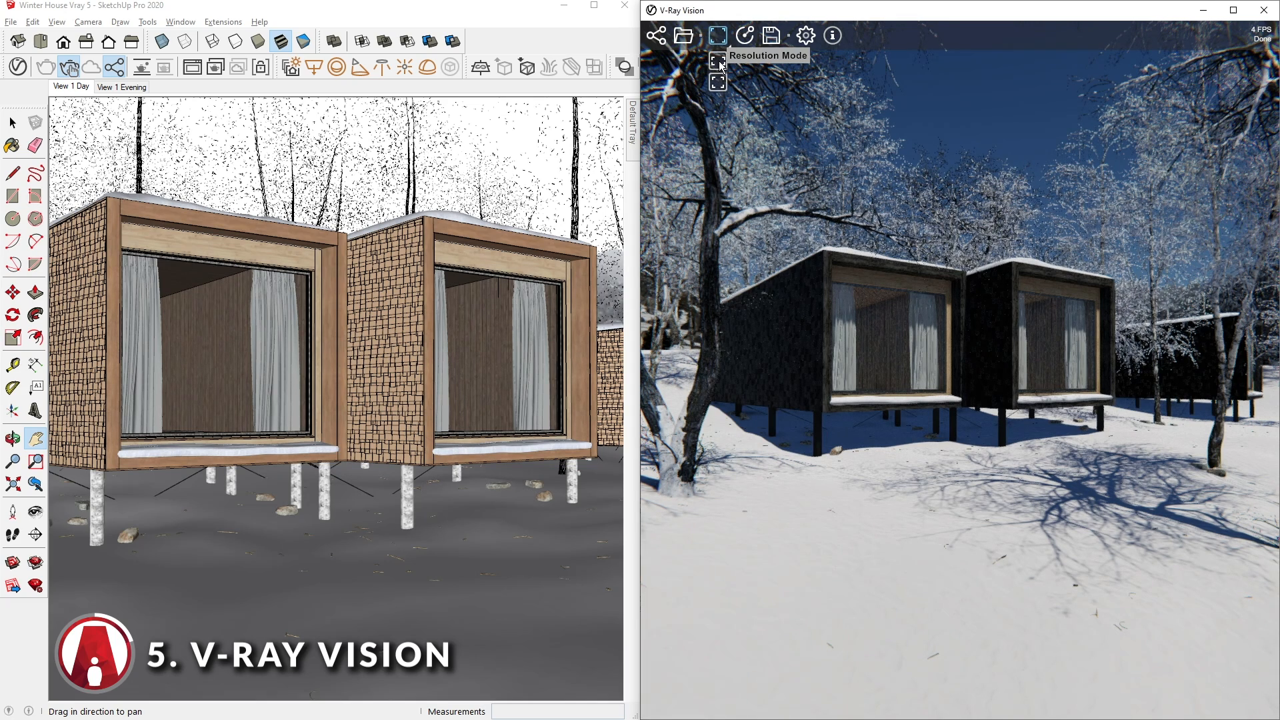
mouse_move(716, 83)
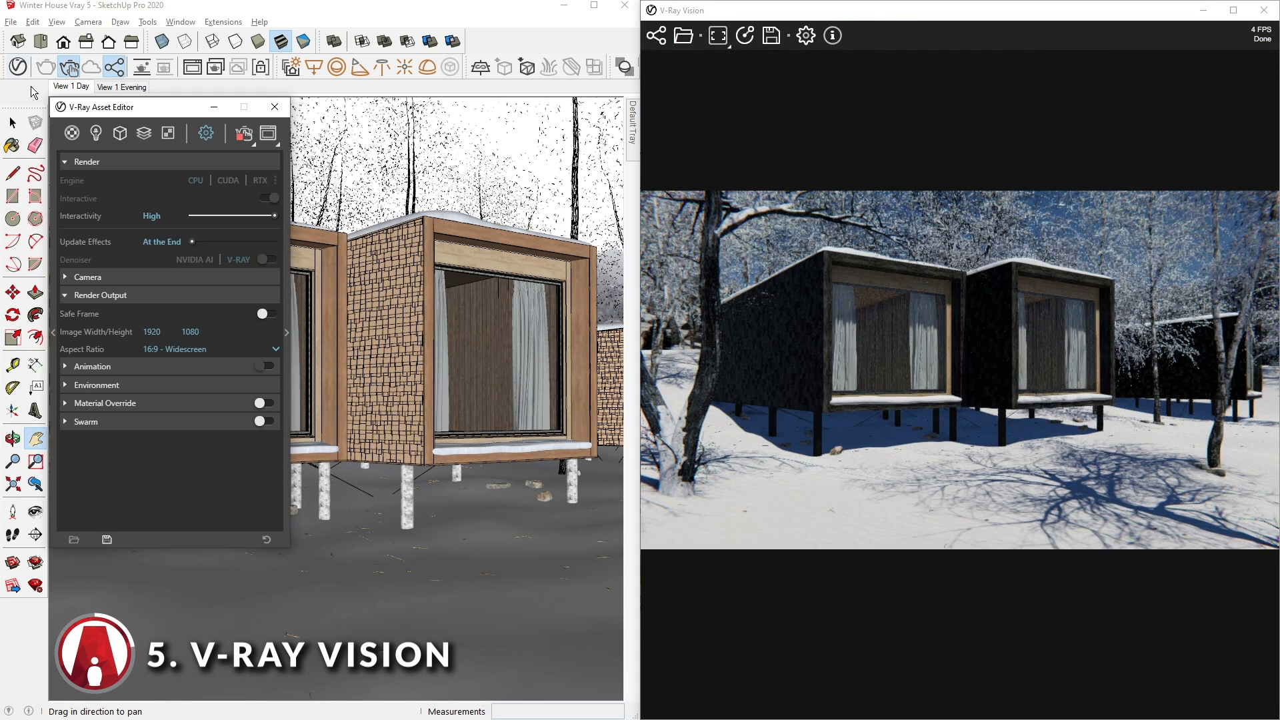
Set Render Output to 1000 × 1000 square and keep Vision's Resolution Mode matching render output.
click(275, 348)
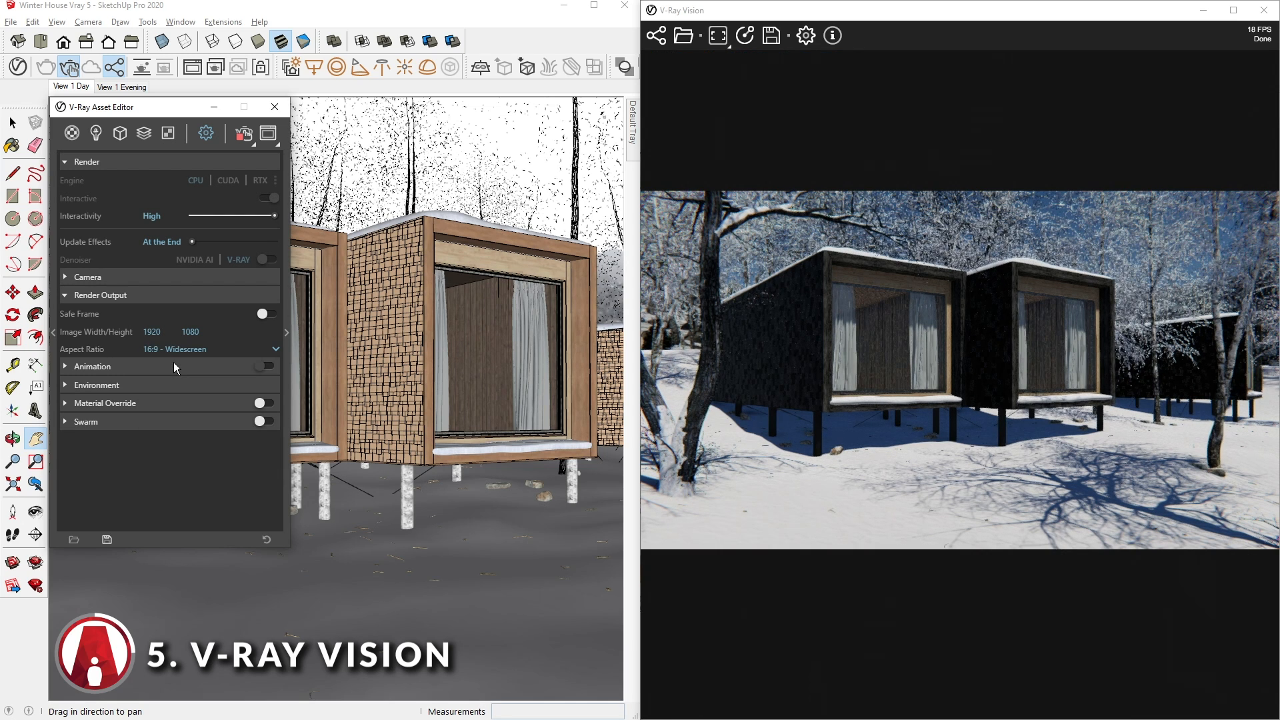
mouse_move(717, 82)
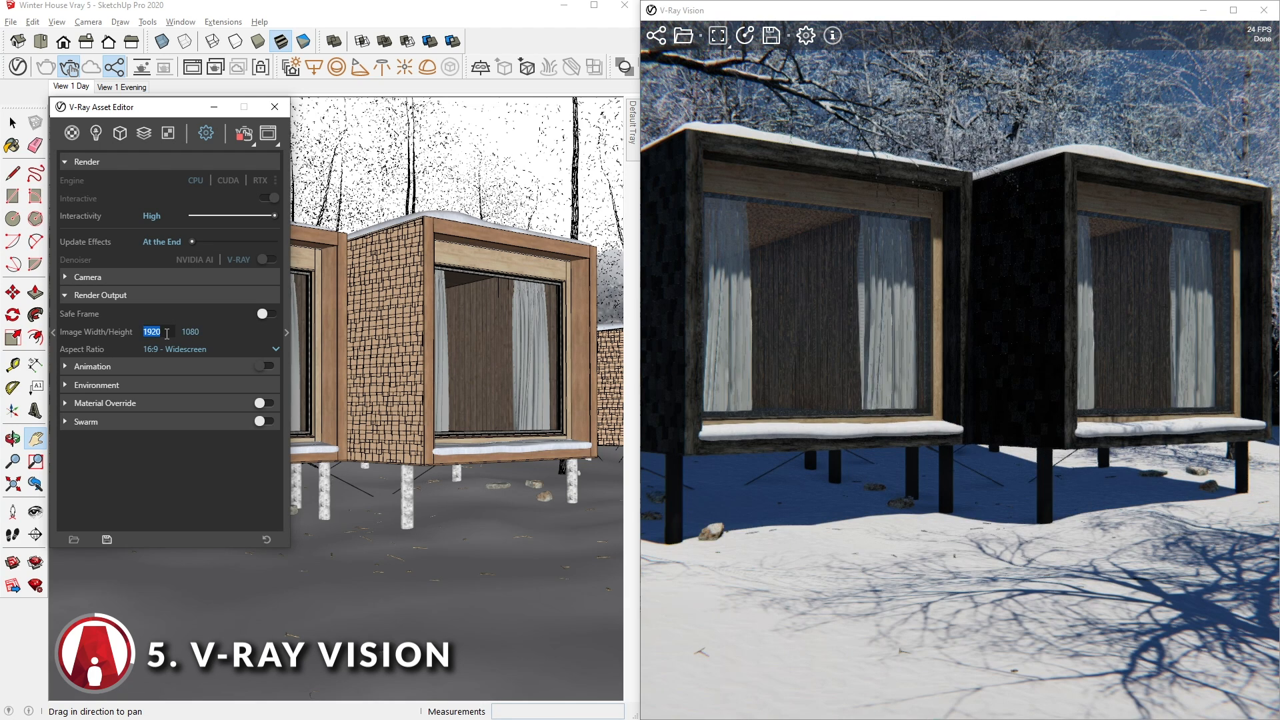
click(717, 34)
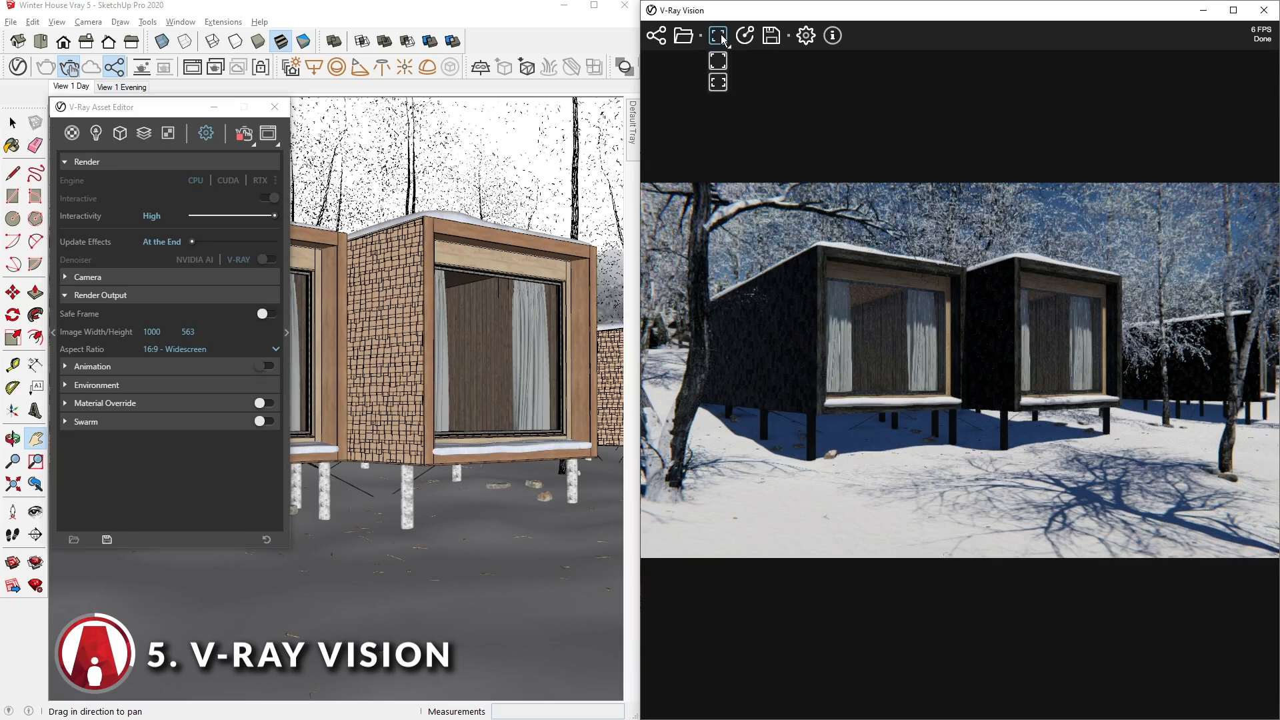
click(717, 34)
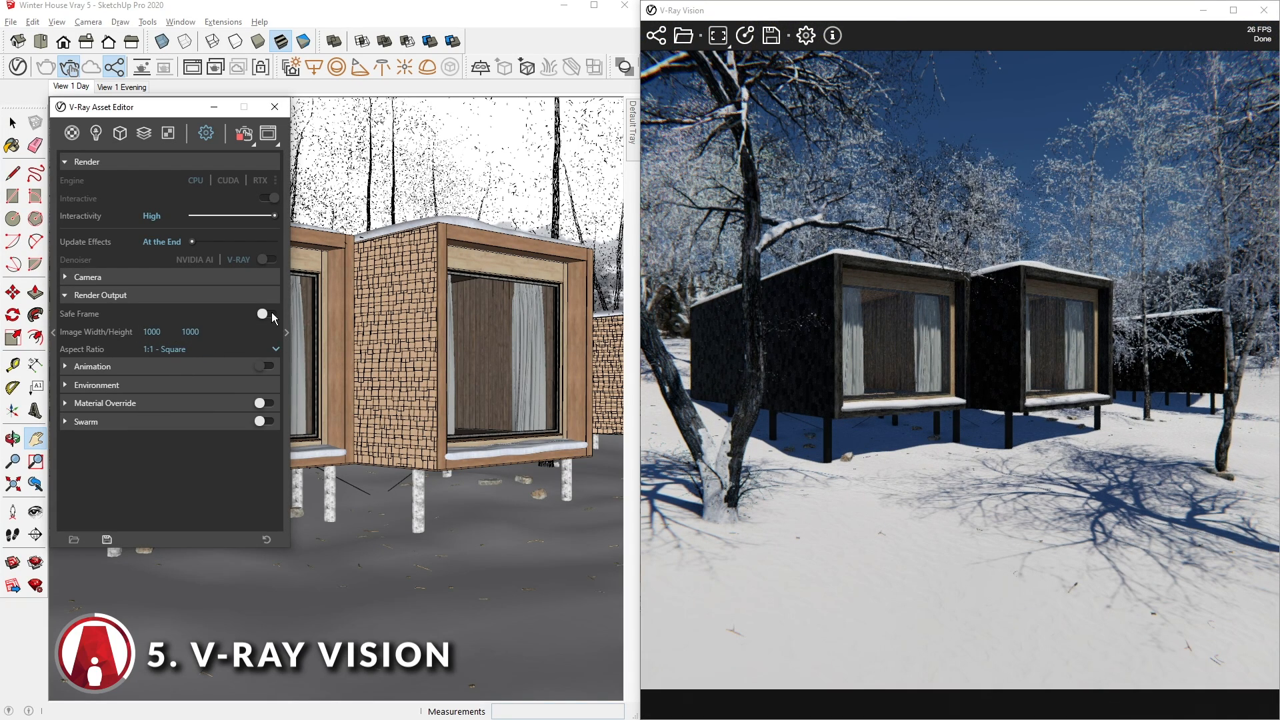
click(268, 313)
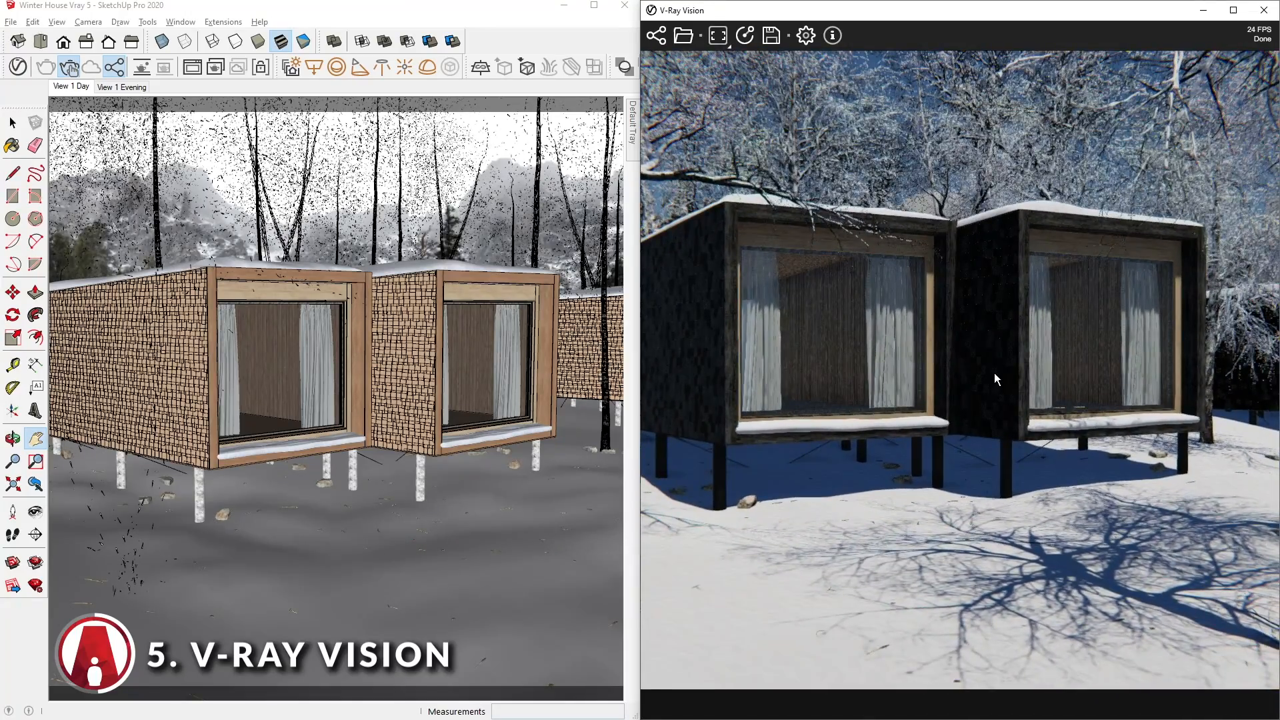
mouse_move(744, 35)
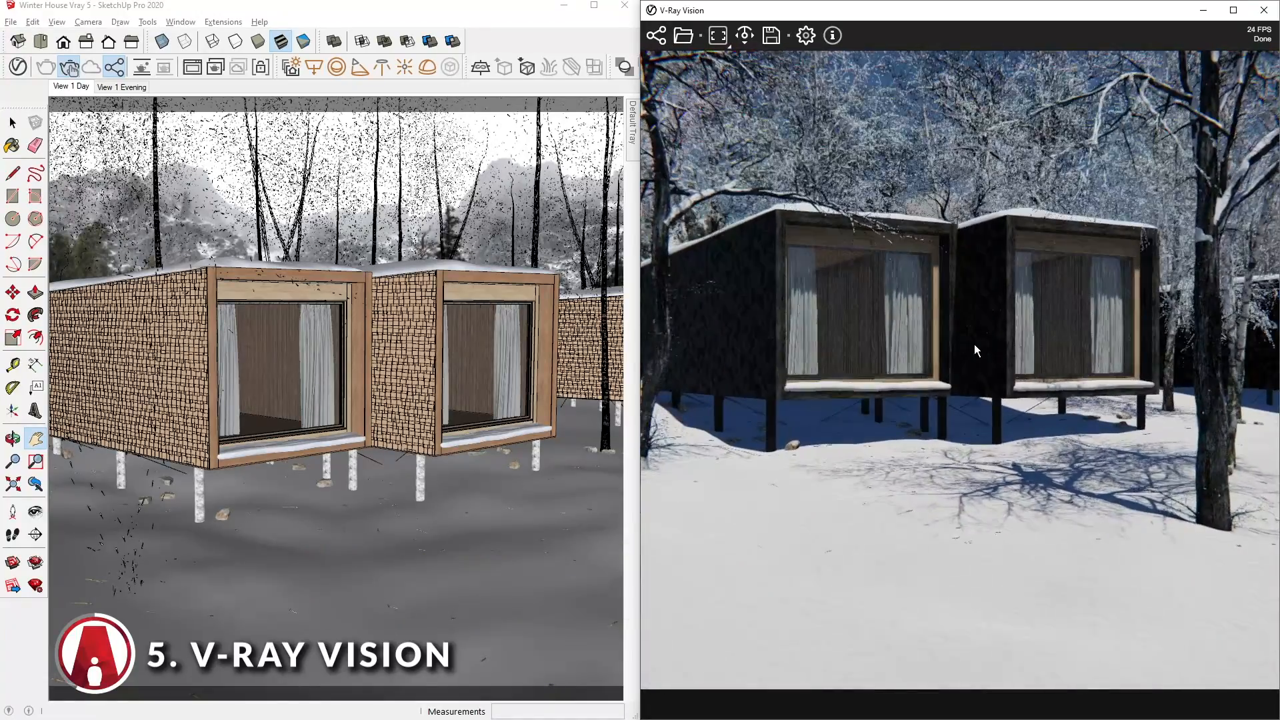
Bring up V-Ray Vision's viewer settings for LOD, exposure and fly navigation.
click(805, 34)
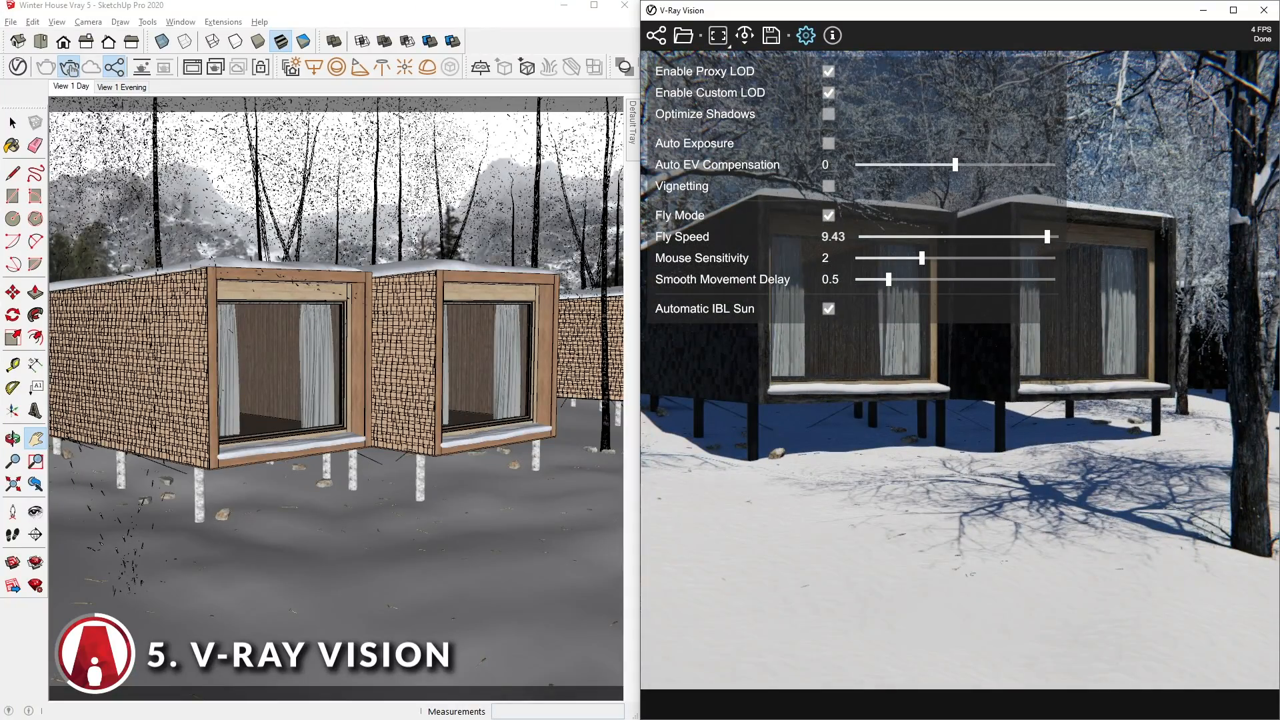
Enable Auto Exposure at −0.40 EV compensation and raise sun intensity for a lower, warmer sun.
click(827, 142)
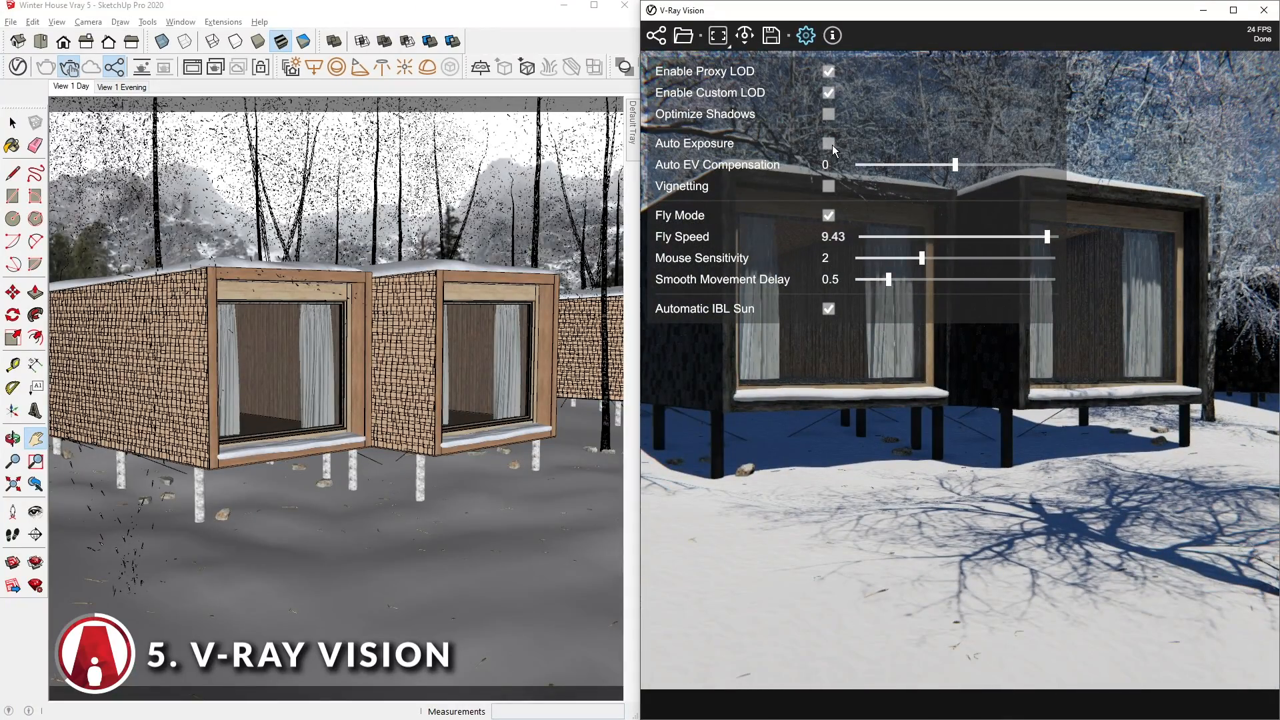
click(828, 144)
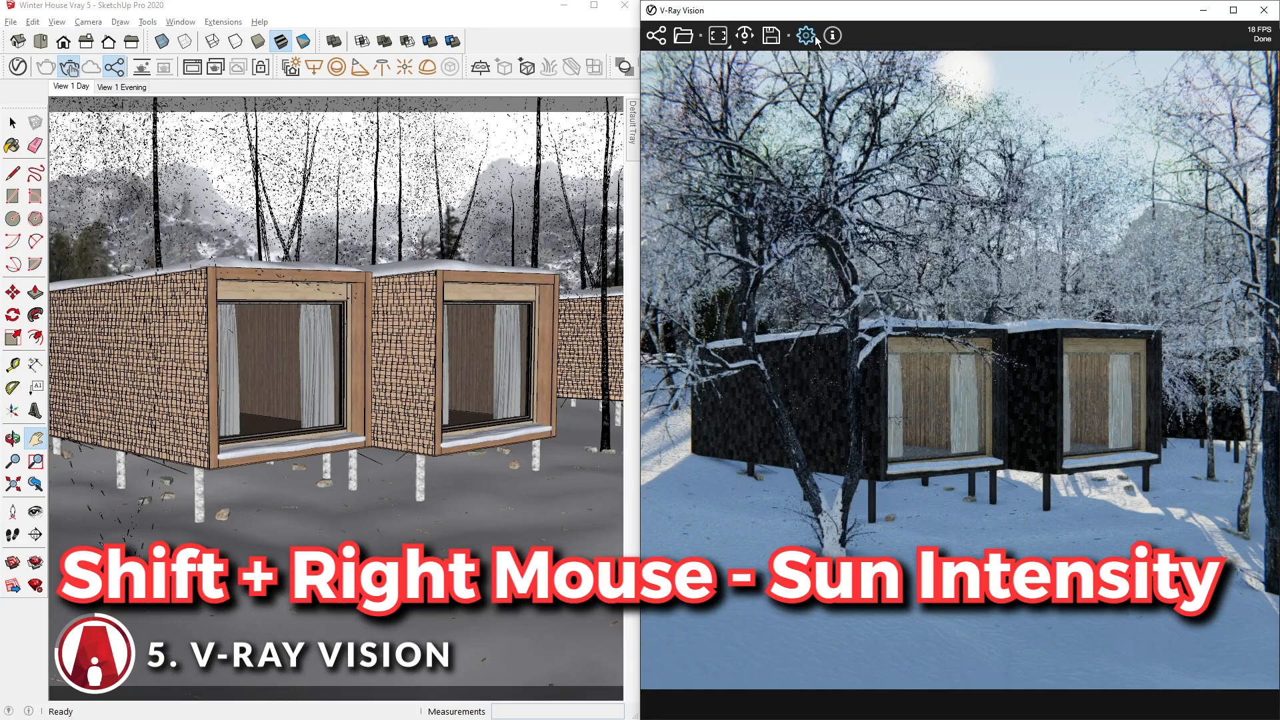
click(805, 35)
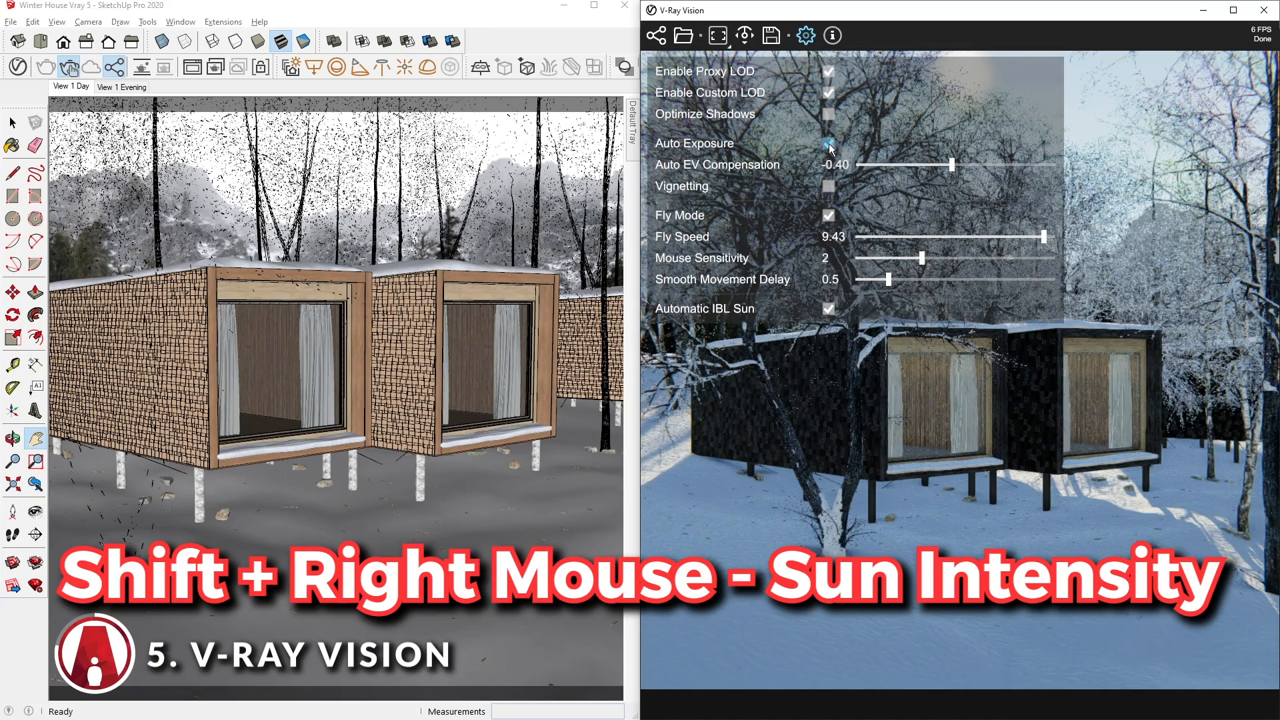
click(805, 34)
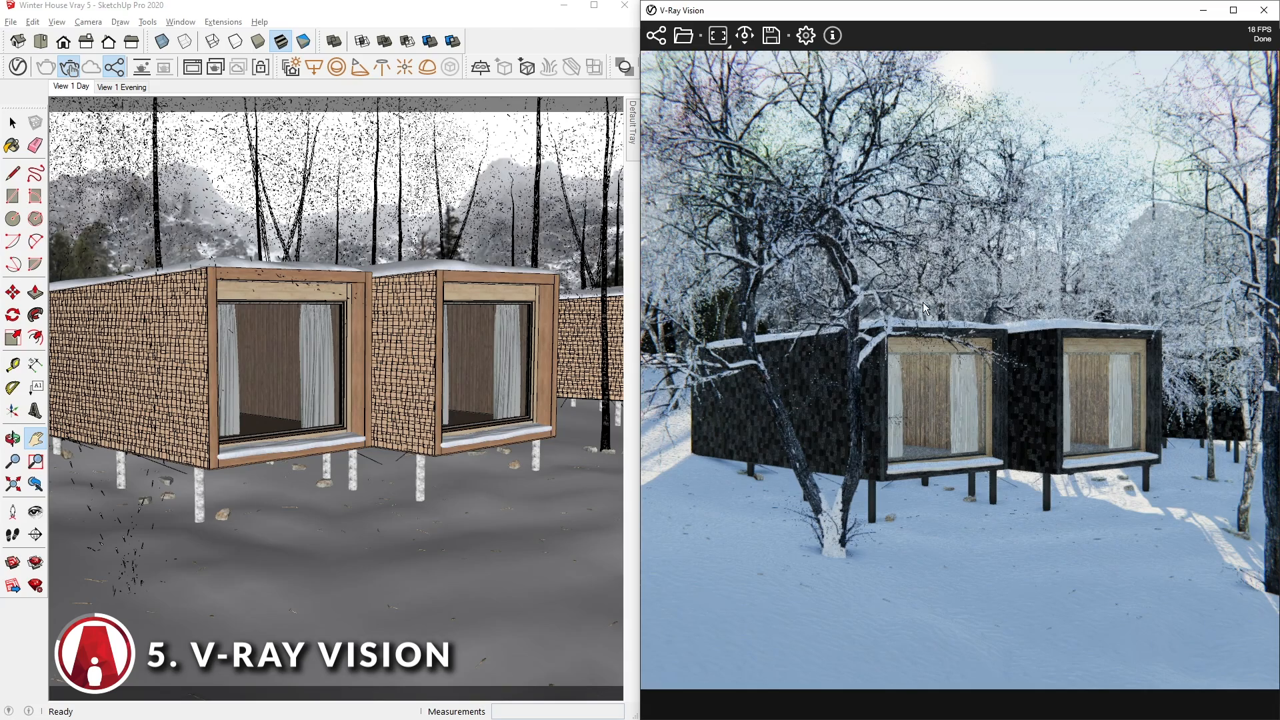
click(832, 34)
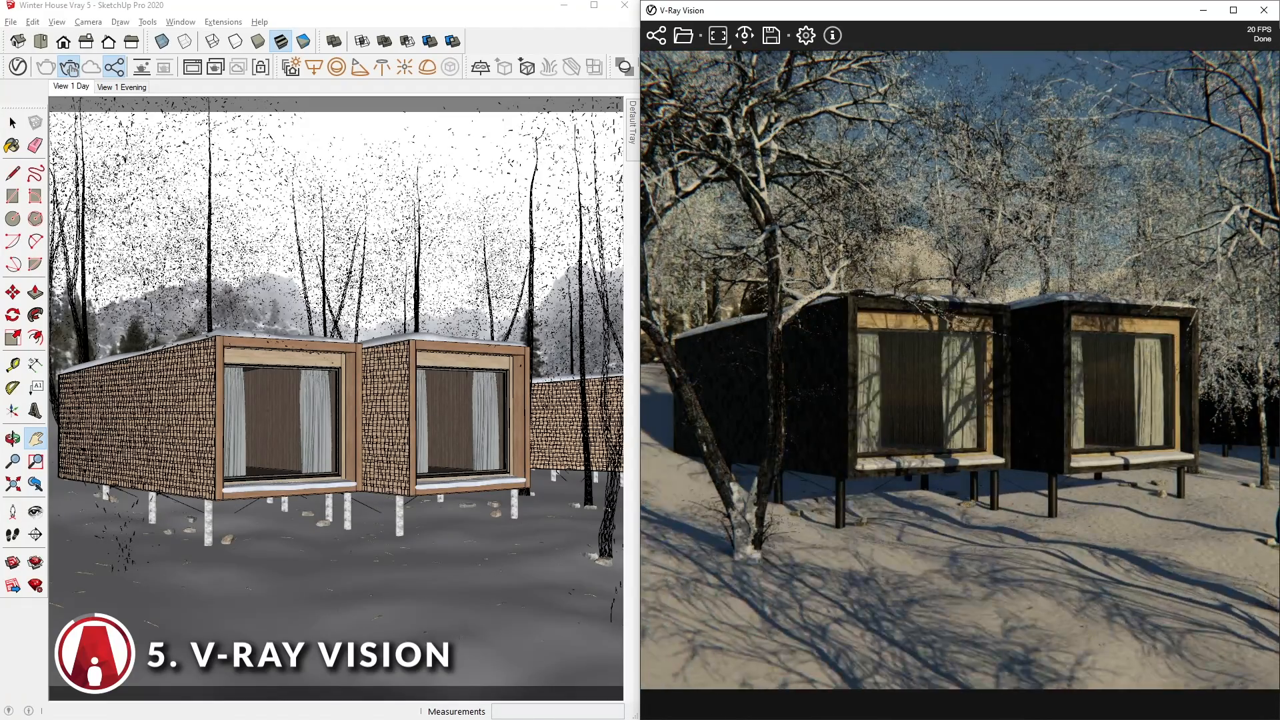
Set Auto EV Compensation to 0.60 in the viewer settings to brighten the cabins view.
click(805, 34)
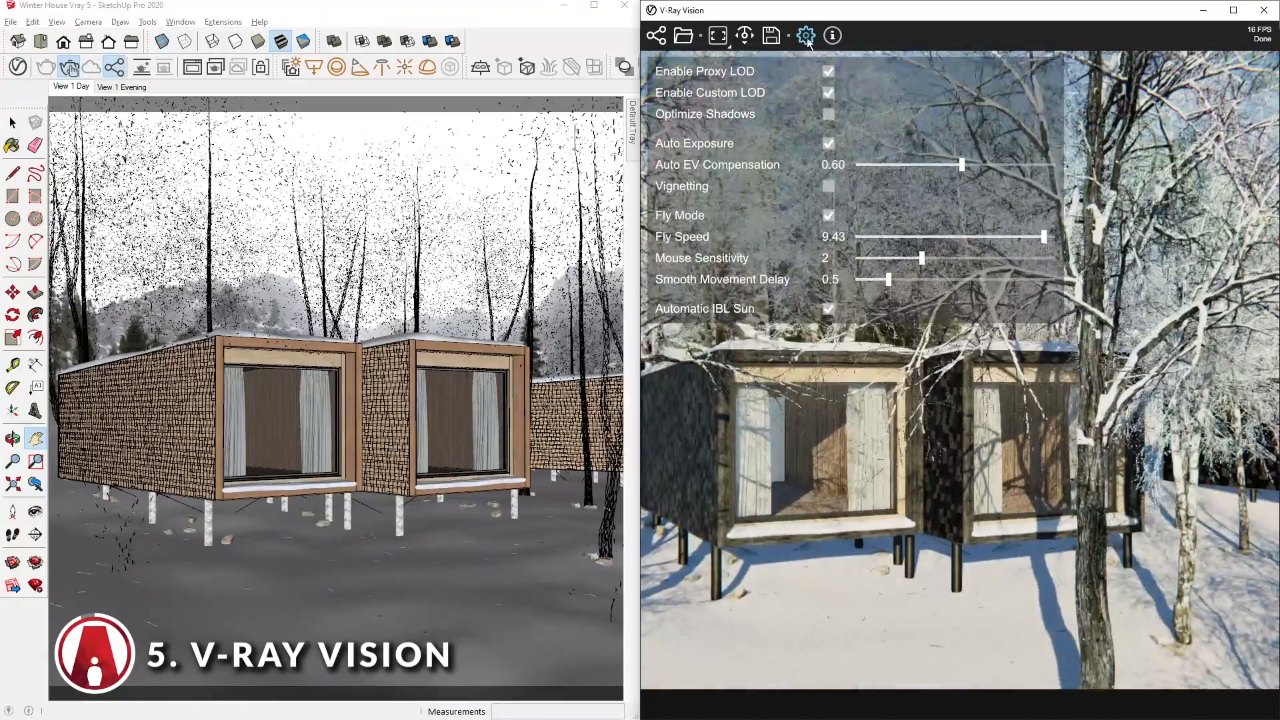
click(805, 35)
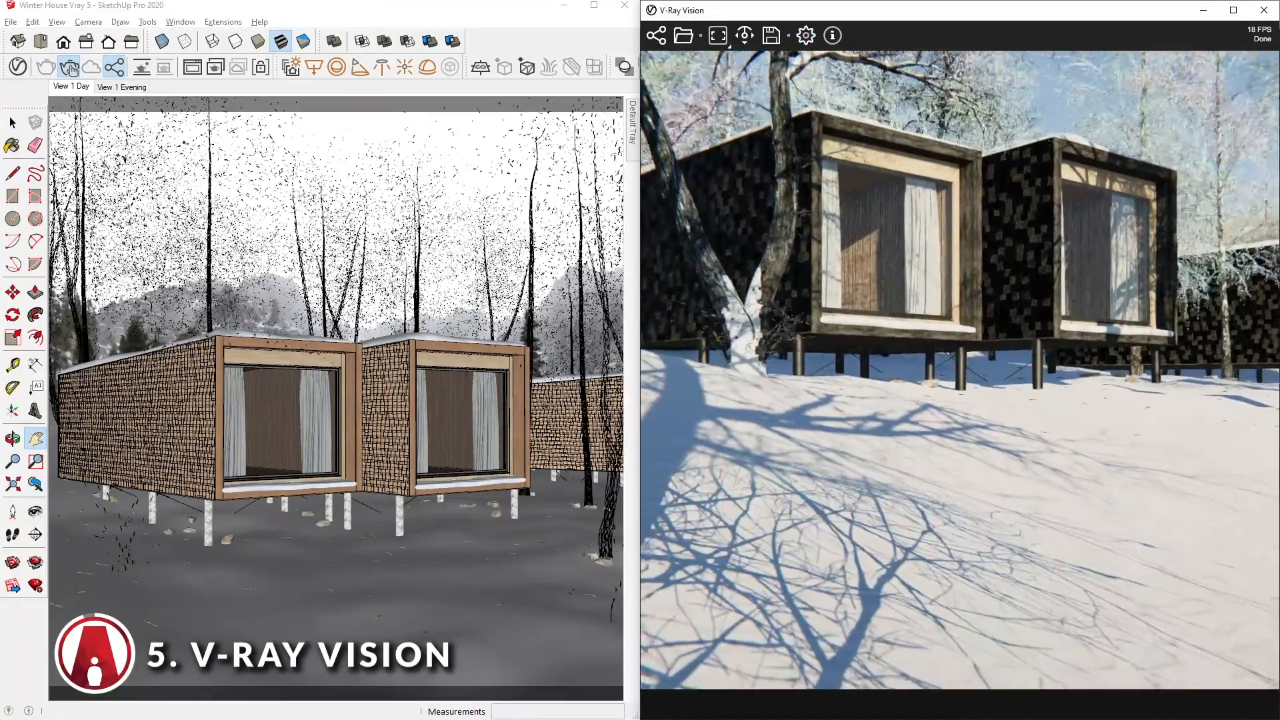